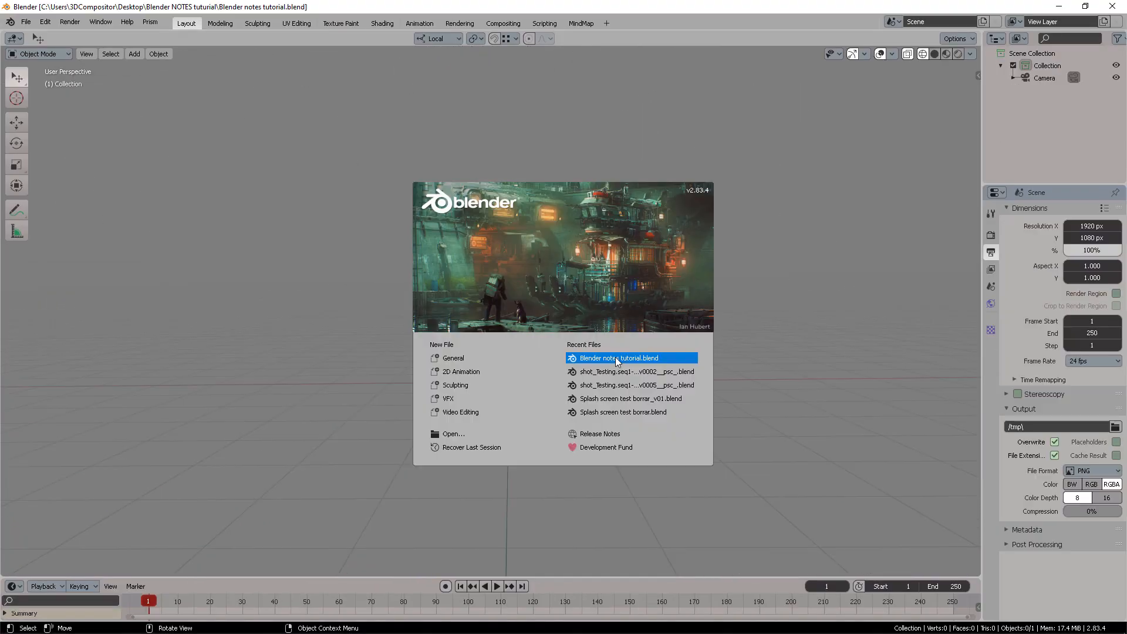
# Step: Open 'Blender notes tutorial.blend', dismiss the Noter splash message, and bring up Preferences
pyautogui.click(617, 358)
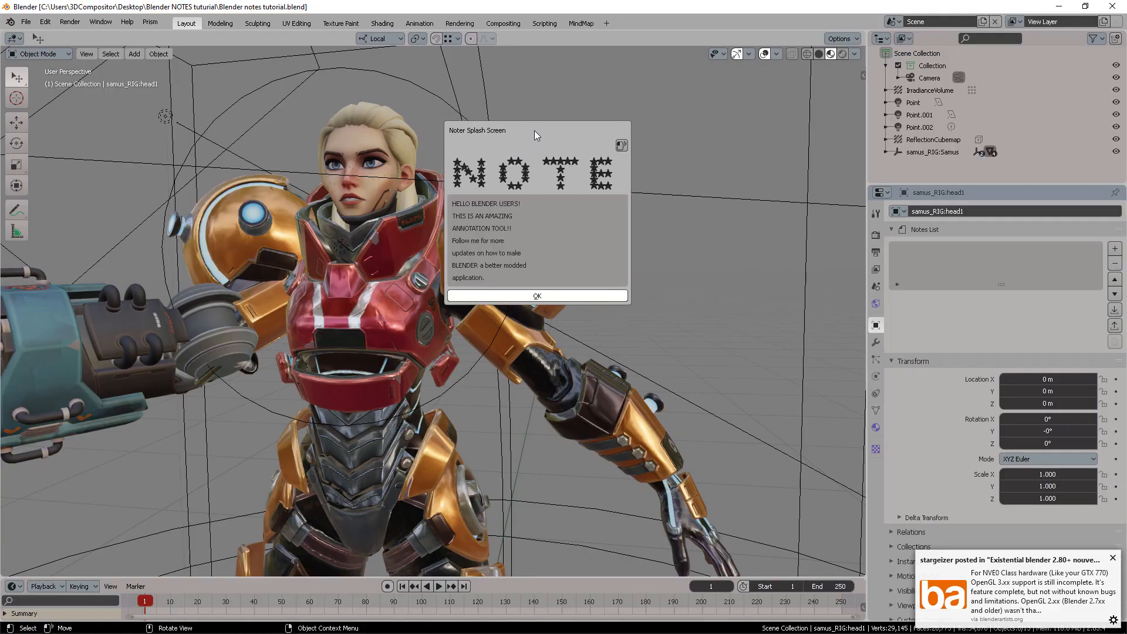
pyautogui.click(581, 22)
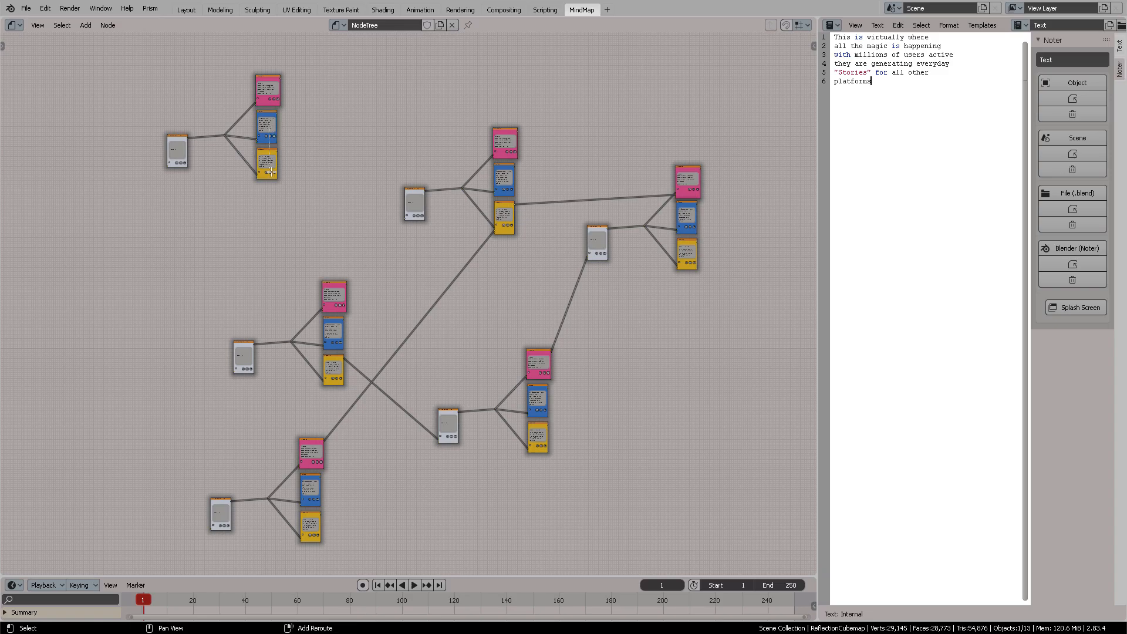
pyautogui.click(186, 10)
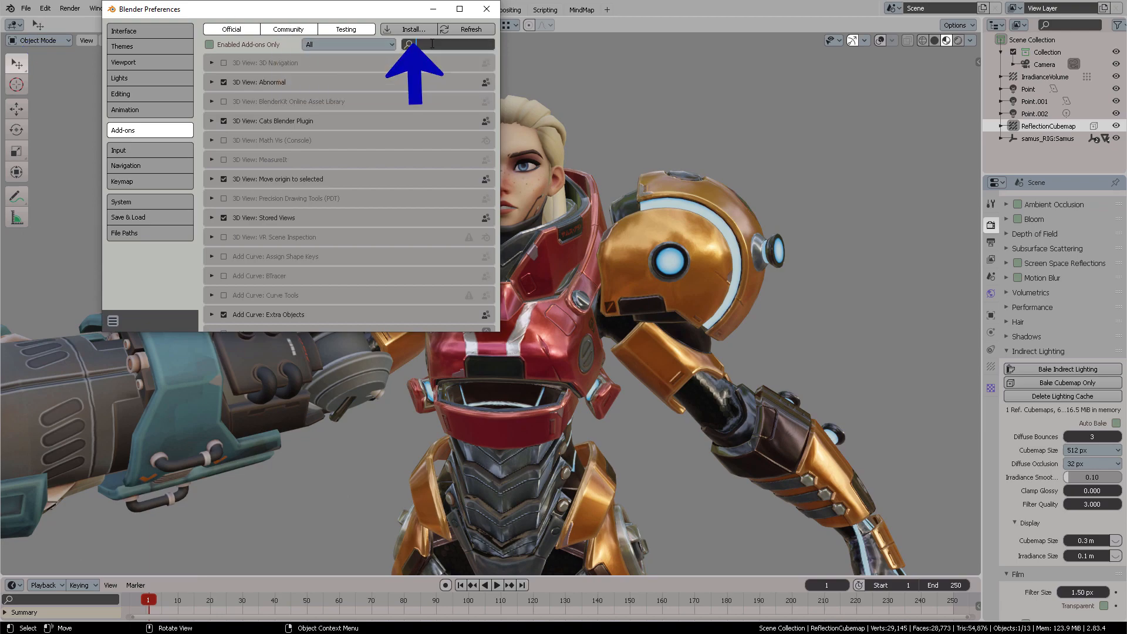
# Step: Install Noter-master.zip as an add-on and check the System: Noter entry's details
pyautogui.click(409, 29)
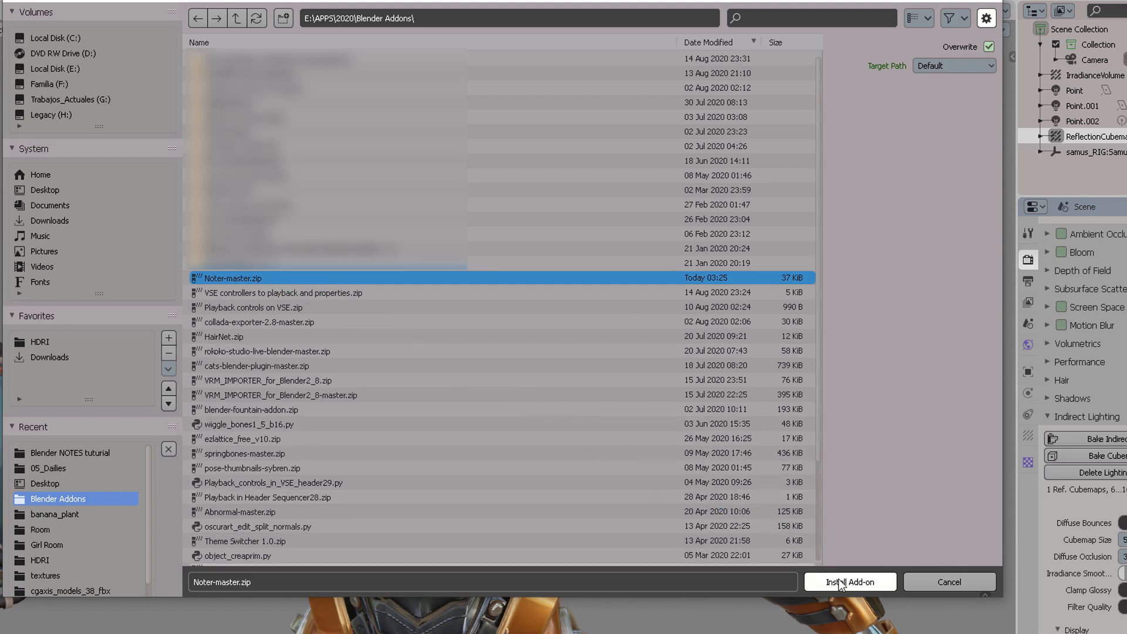
pyautogui.click(849, 582)
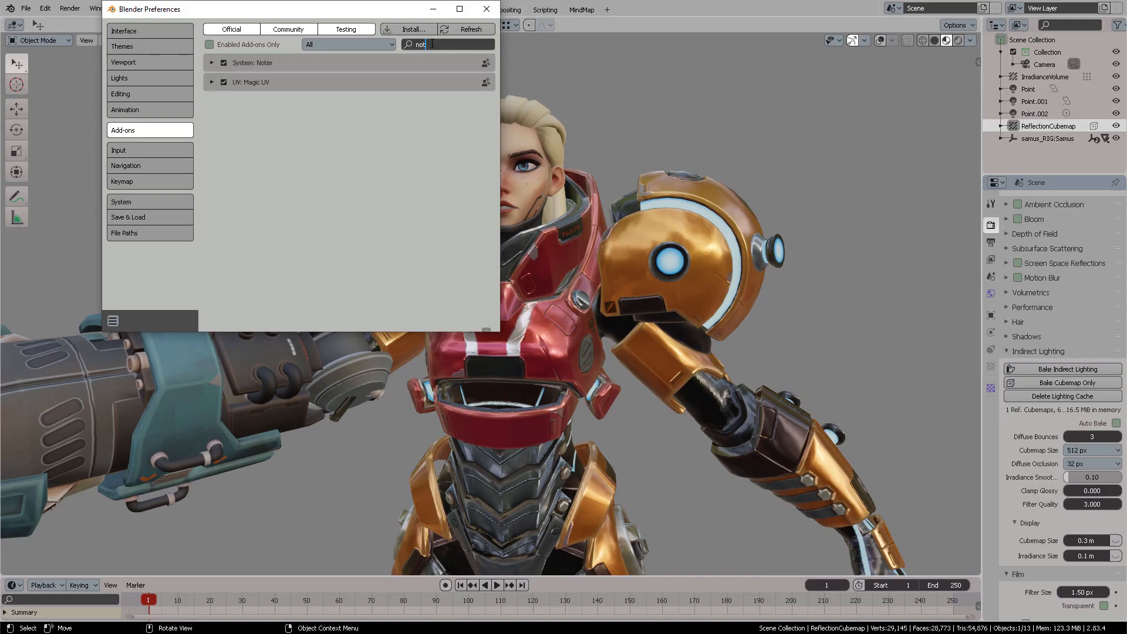
pyautogui.click(211, 63)
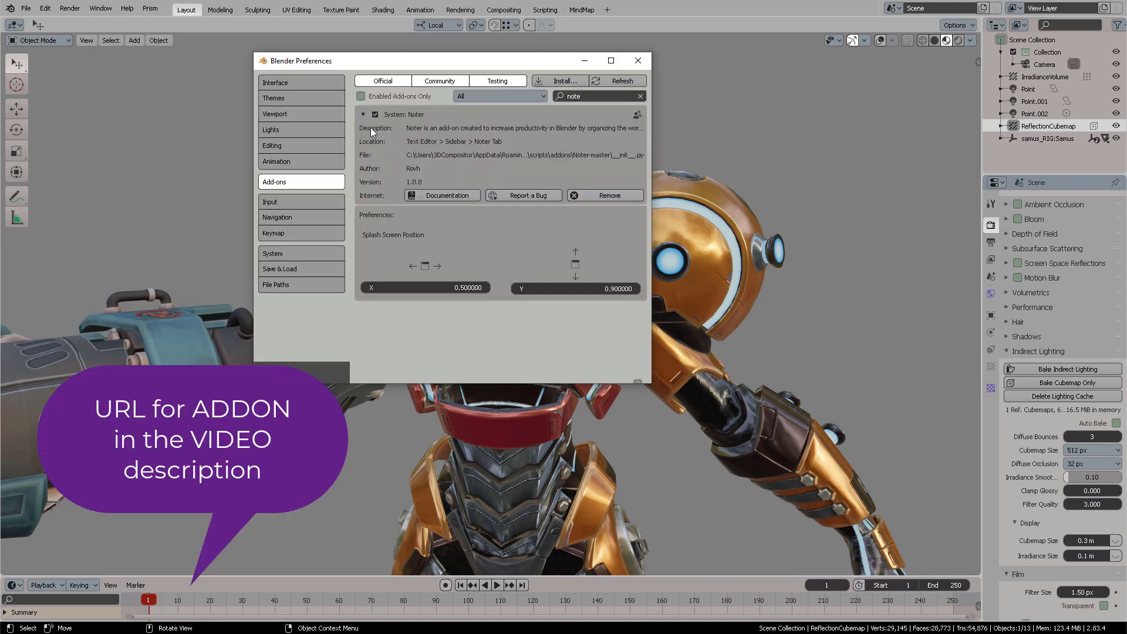
pyautogui.click(364, 115)
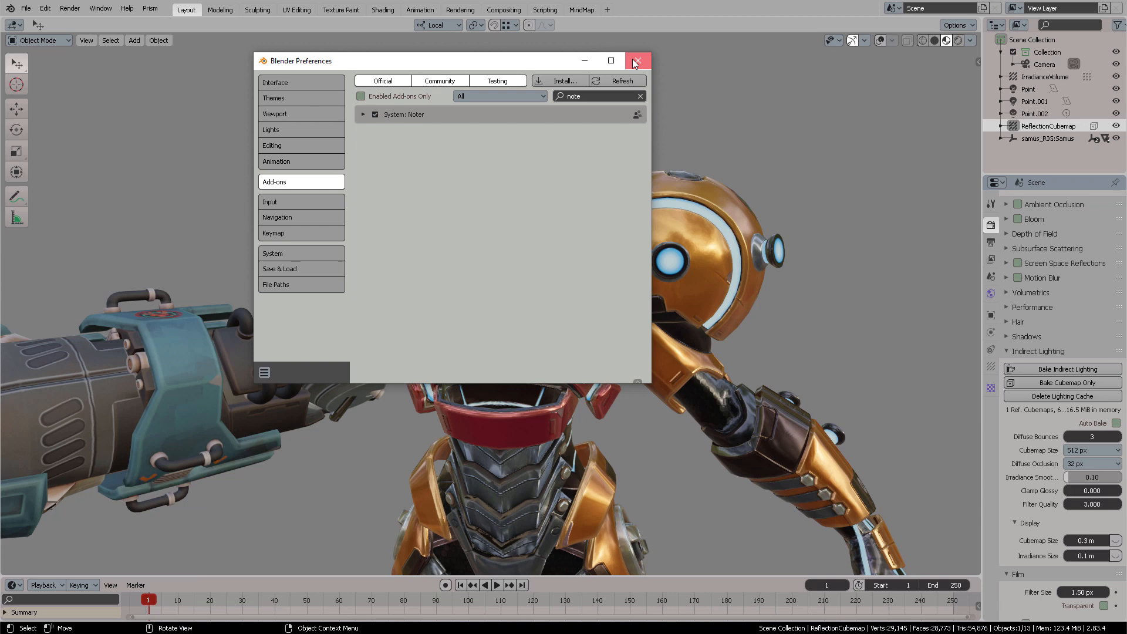
# Step: Close Preferences and add a duplicate of the current workspace
pyautogui.click(14, 25)
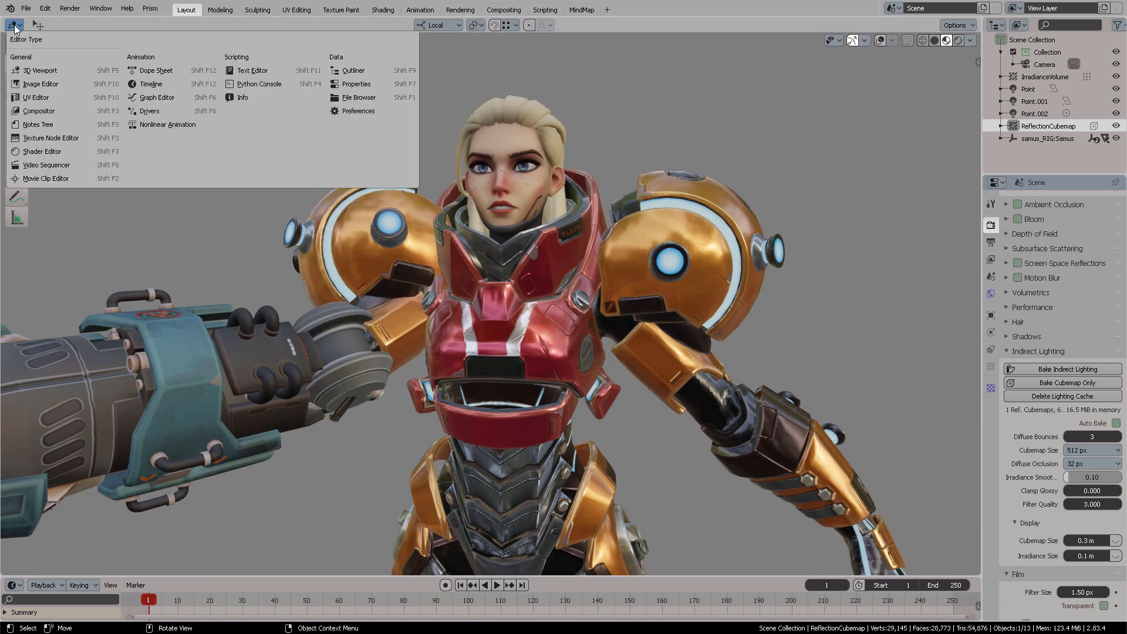
pyautogui.moveTo(38, 125)
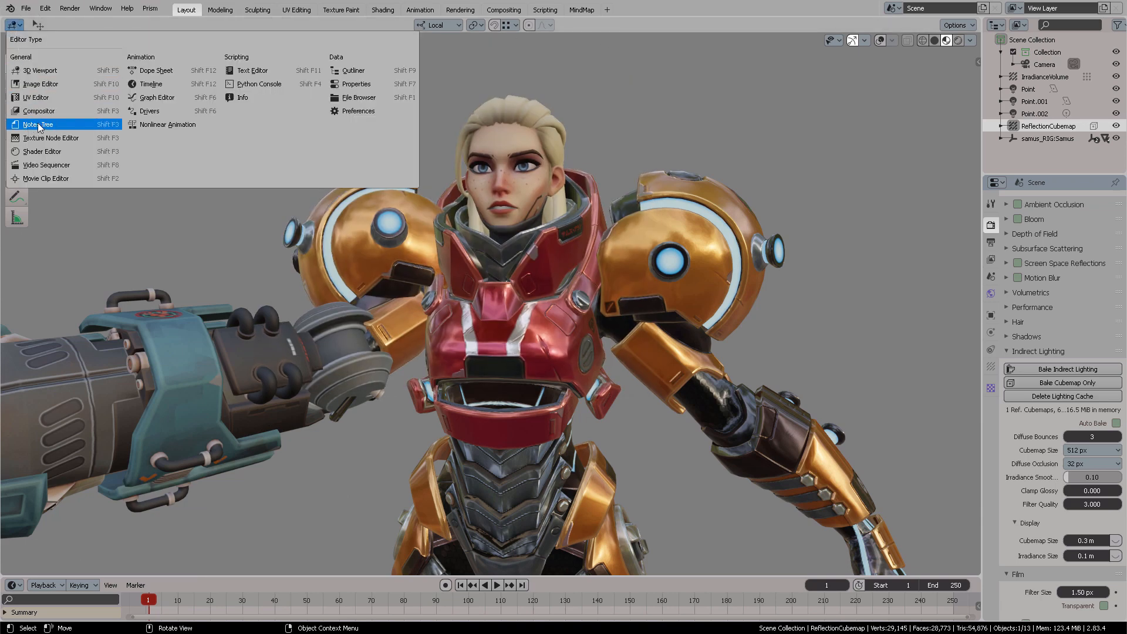
pyautogui.moveTo(48, 127)
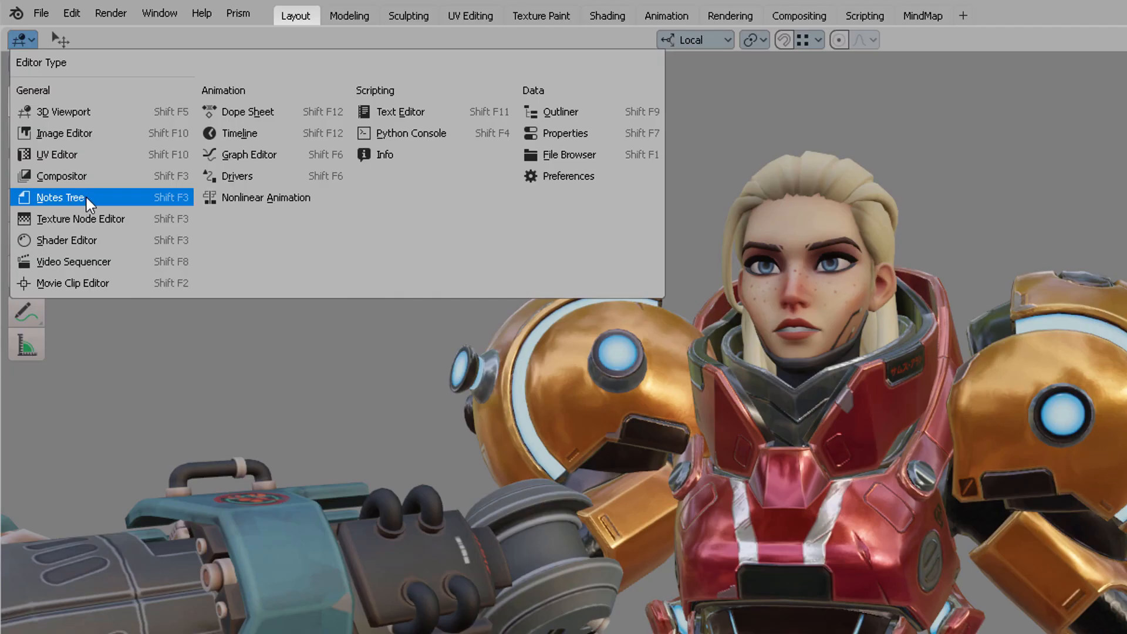
pyautogui.moveTo(86, 205)
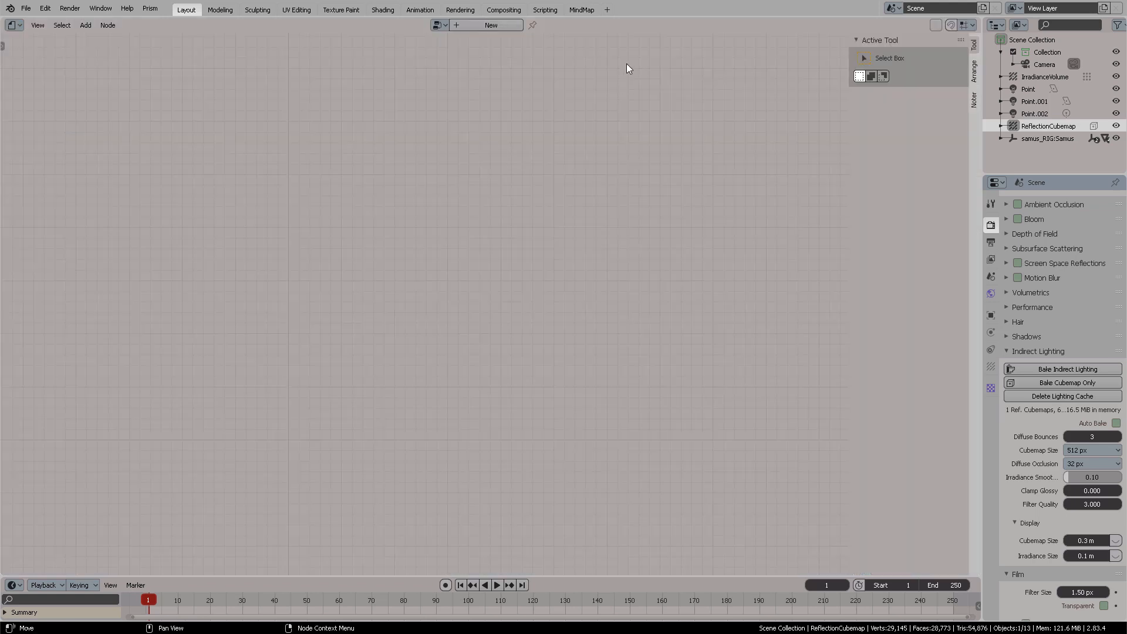
pyautogui.moveTo(296, 116)
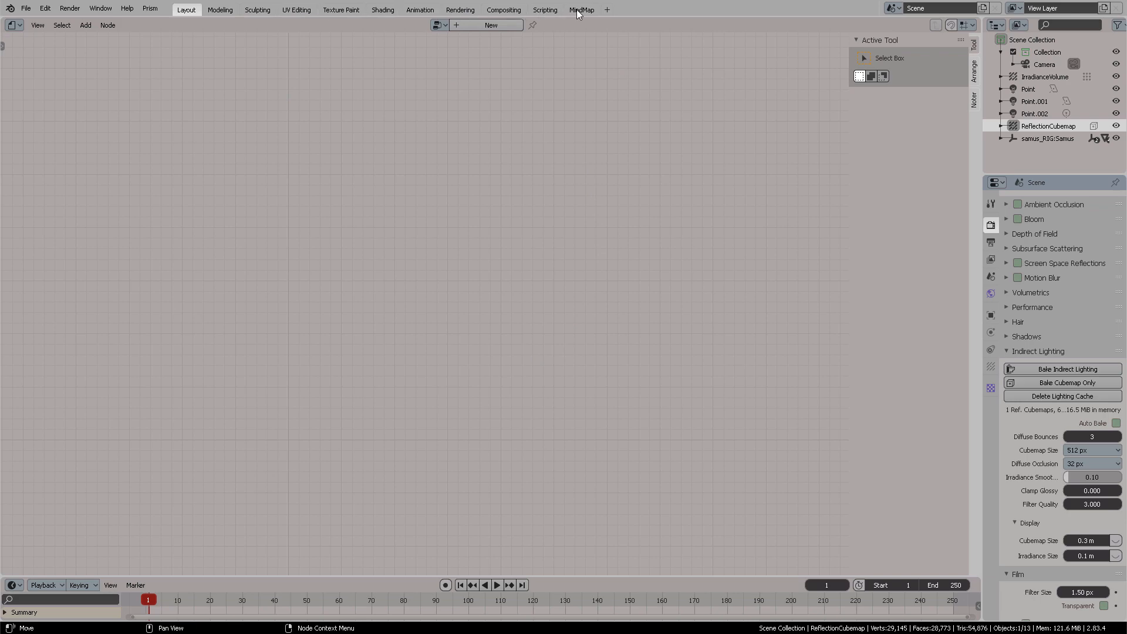
pyautogui.moveTo(609, 16)
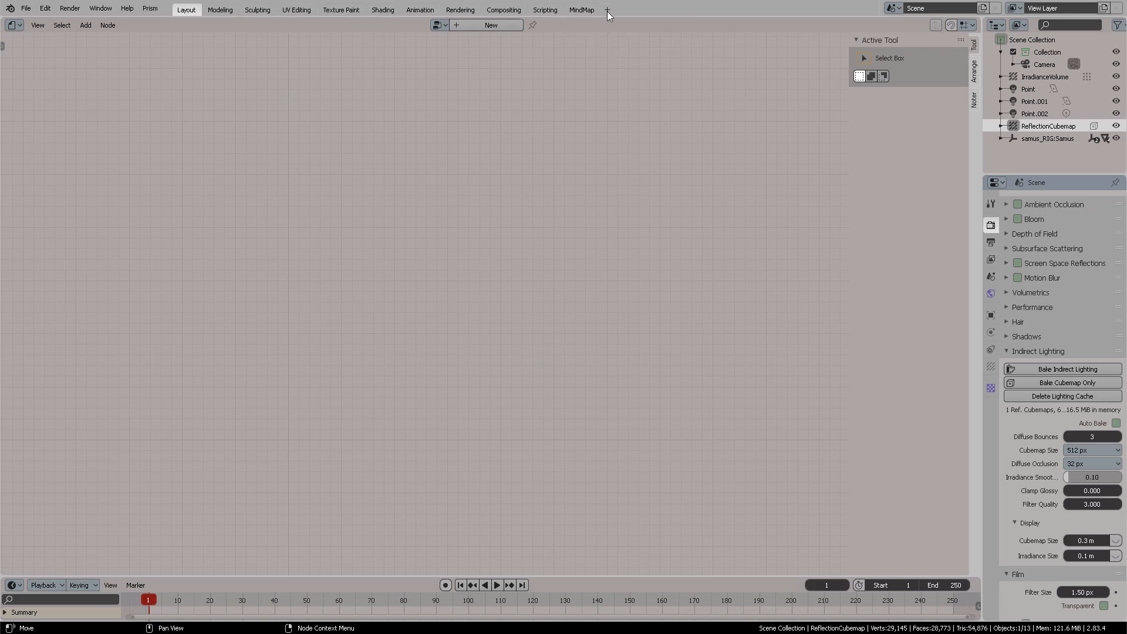
pyautogui.moveTo(608, 10)
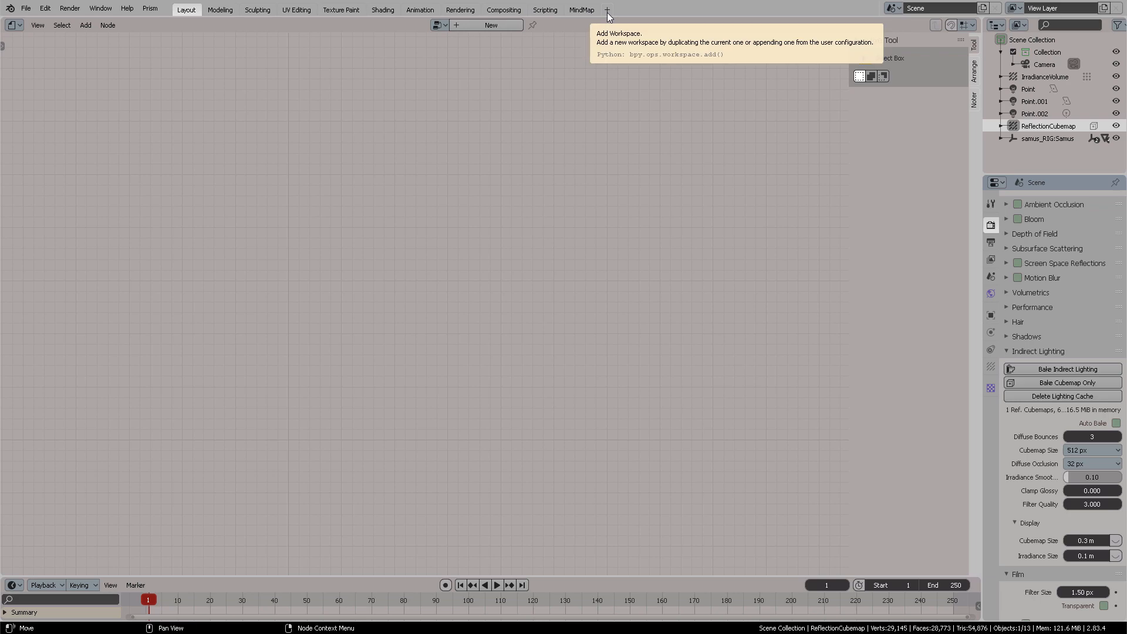
pyautogui.click(606, 13)
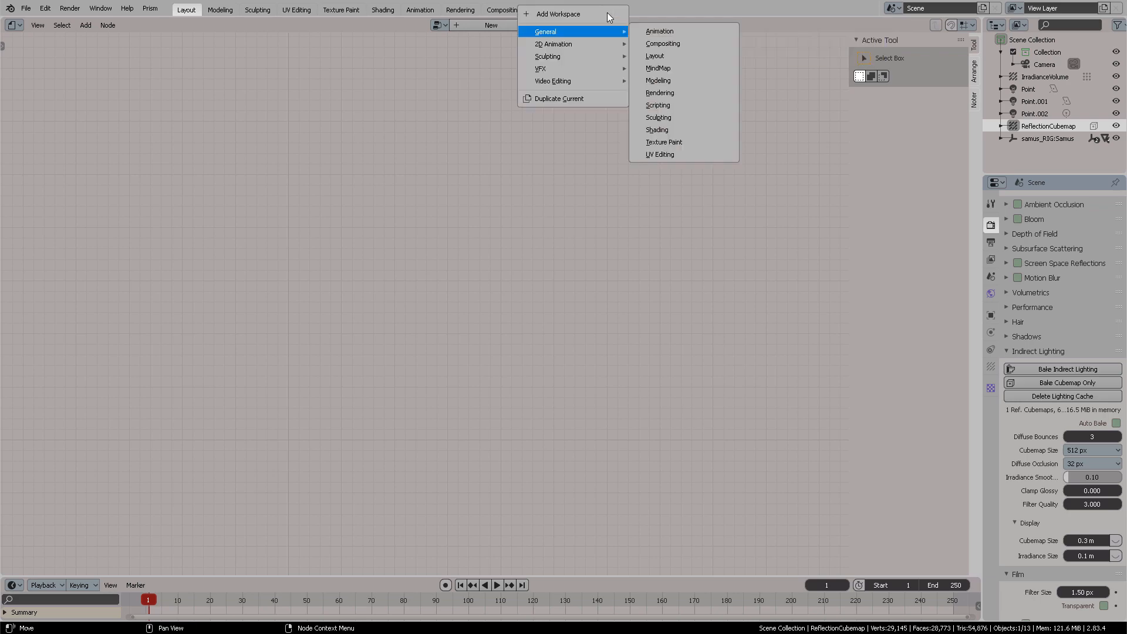
pyautogui.moveTo(559, 99)
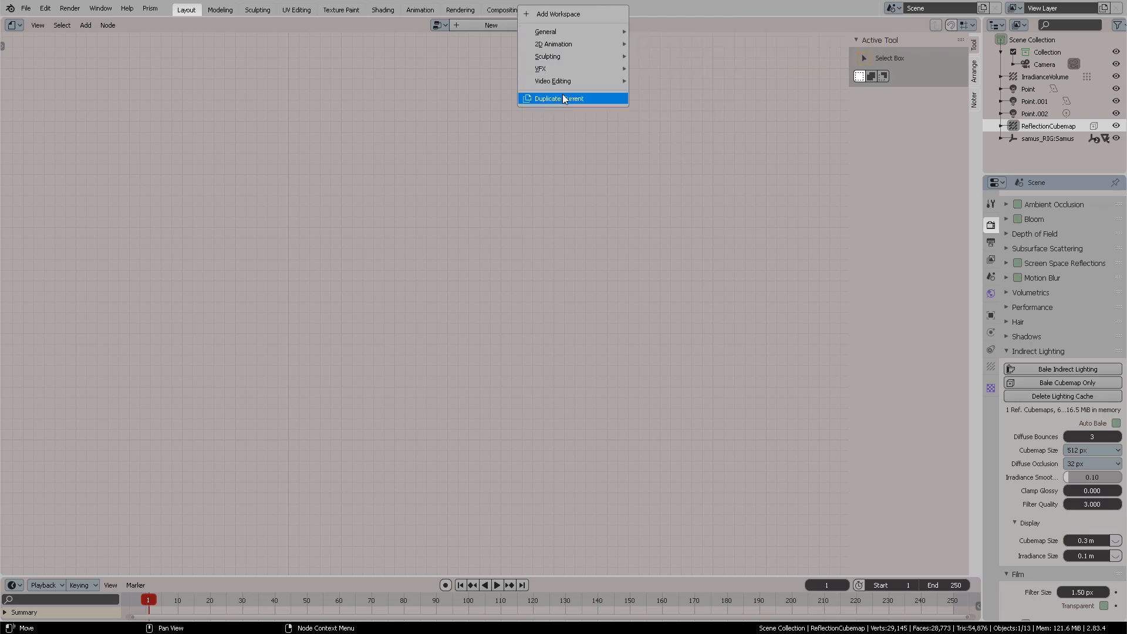
pyautogui.click(557, 99)
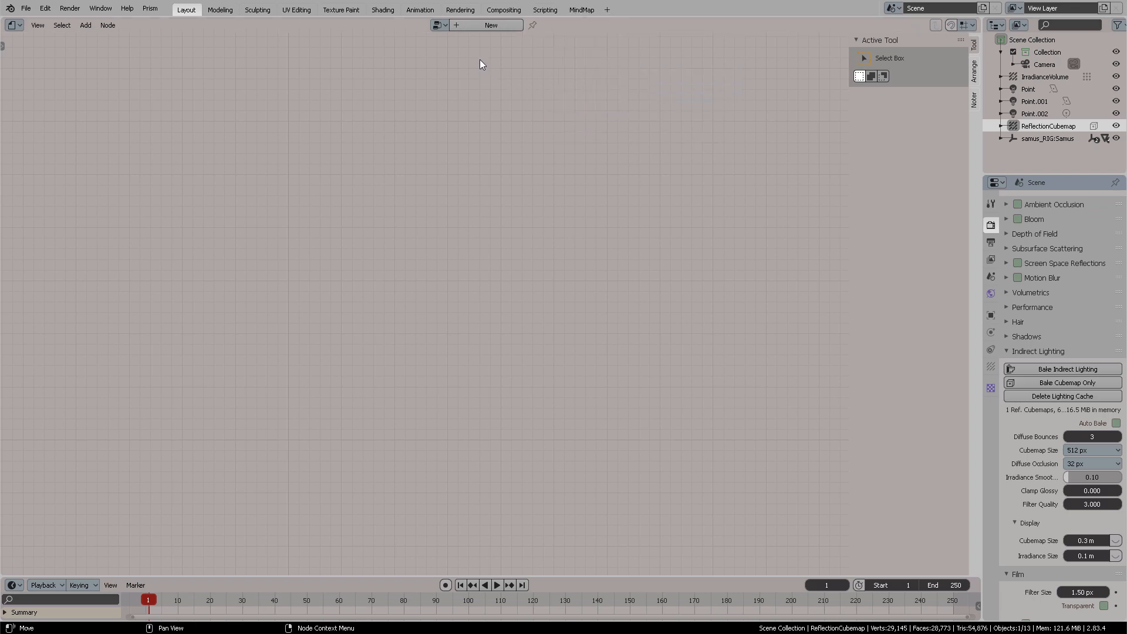
# Step: Preview the MindMap workspace, return to Layout, and bring up the Editor Type list
pyautogui.click(581, 9)
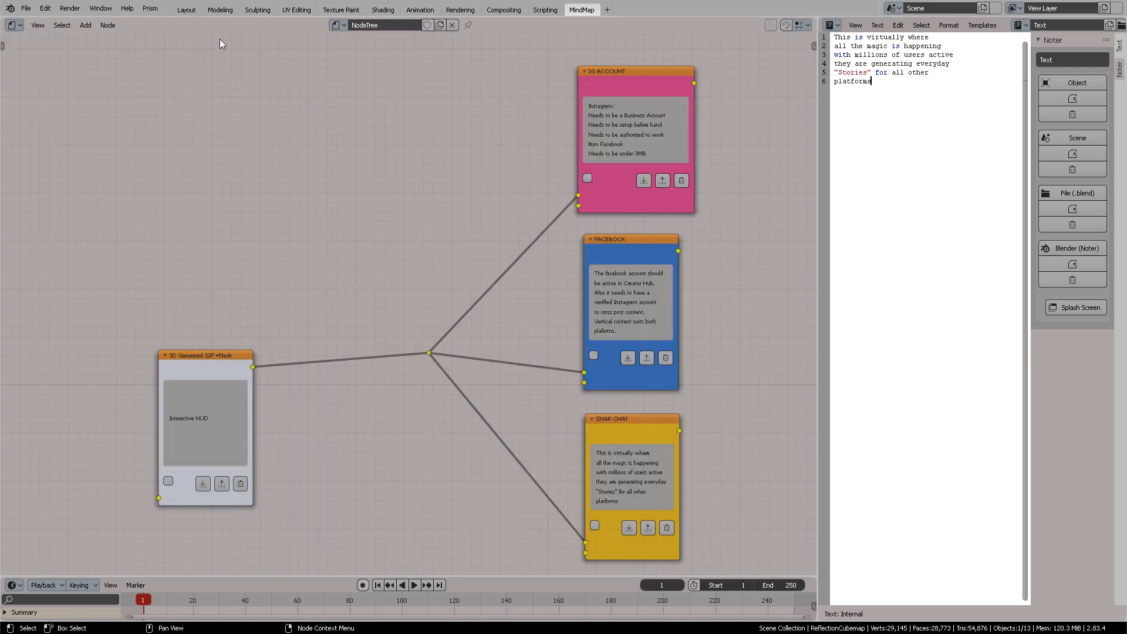
pyautogui.click(186, 10)
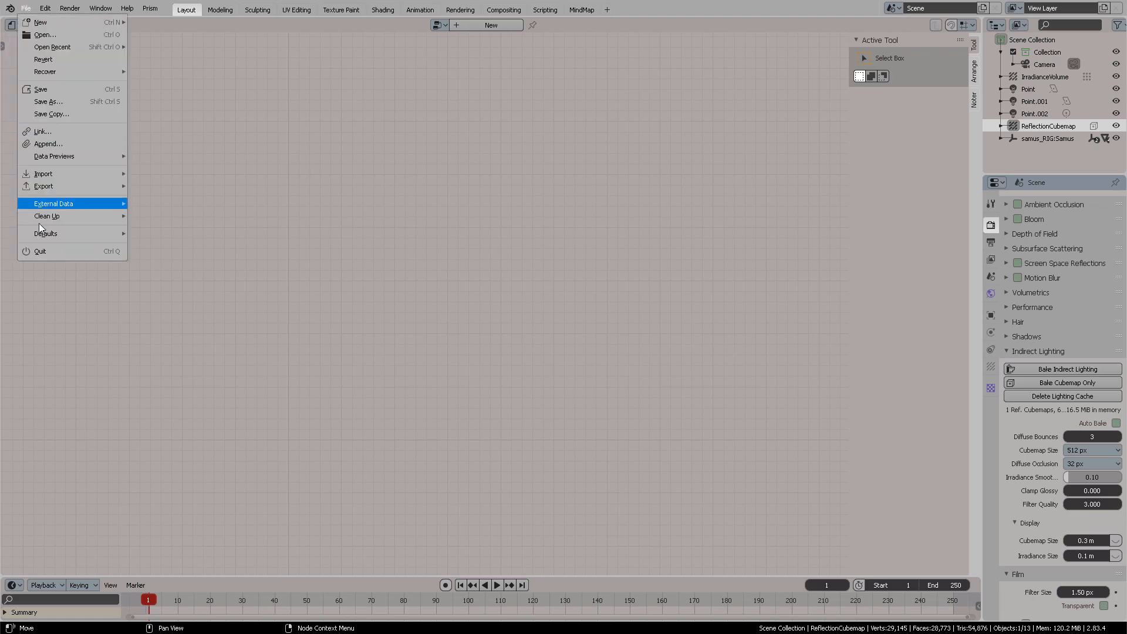
pyautogui.click(153, 274)
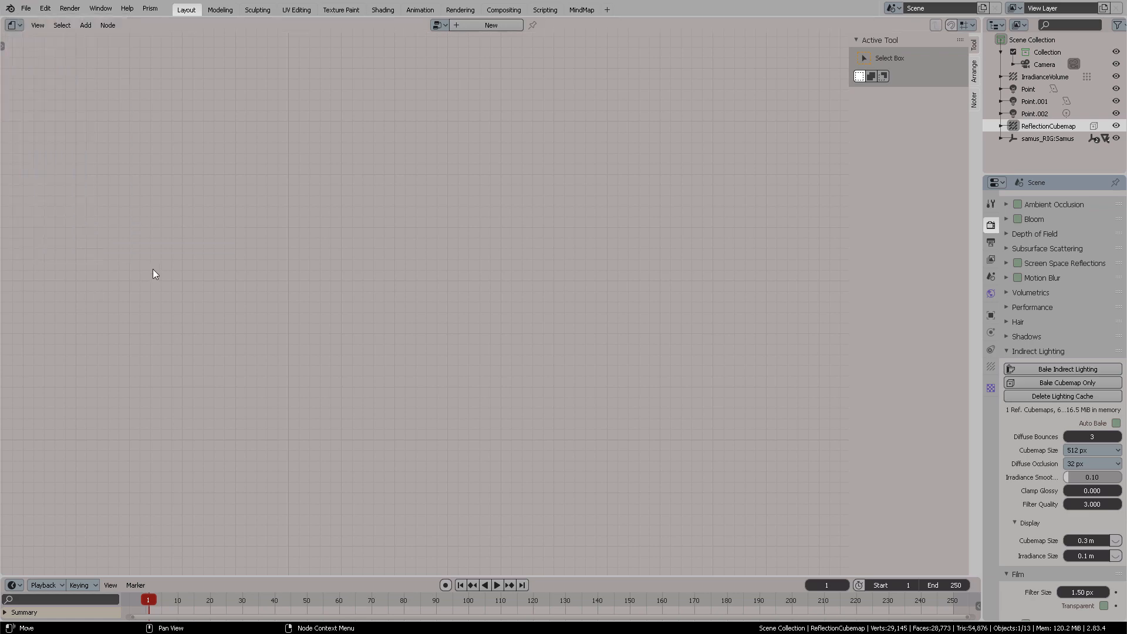
pyautogui.click(12, 25)
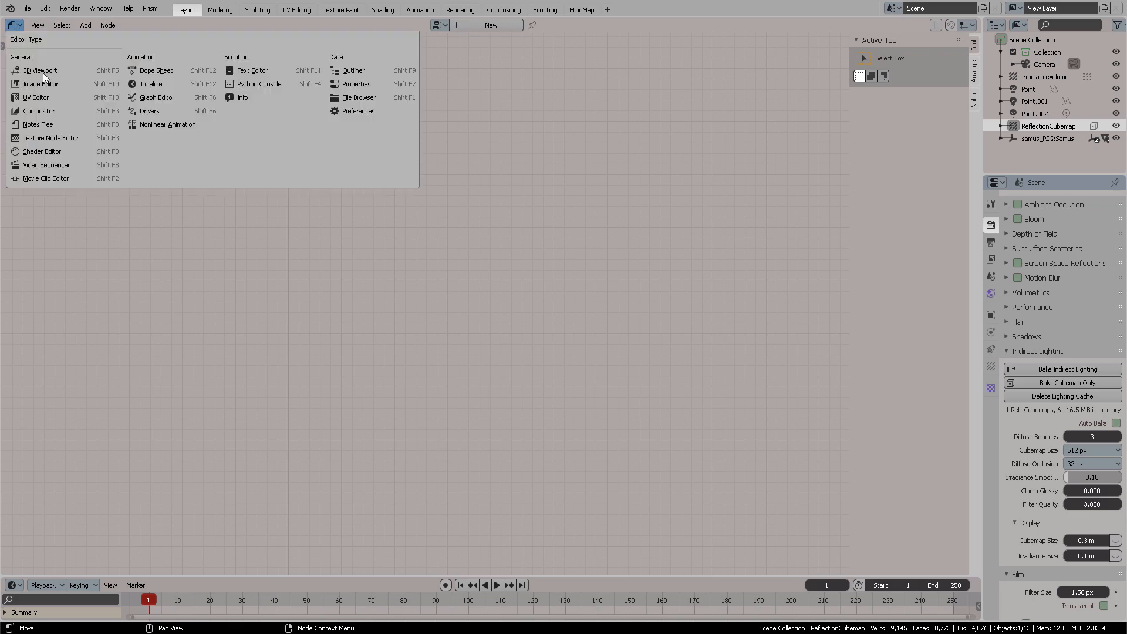
# Step: Switch the area to 3D Viewport and expand the head object's Notes List
pyautogui.click(39, 70)
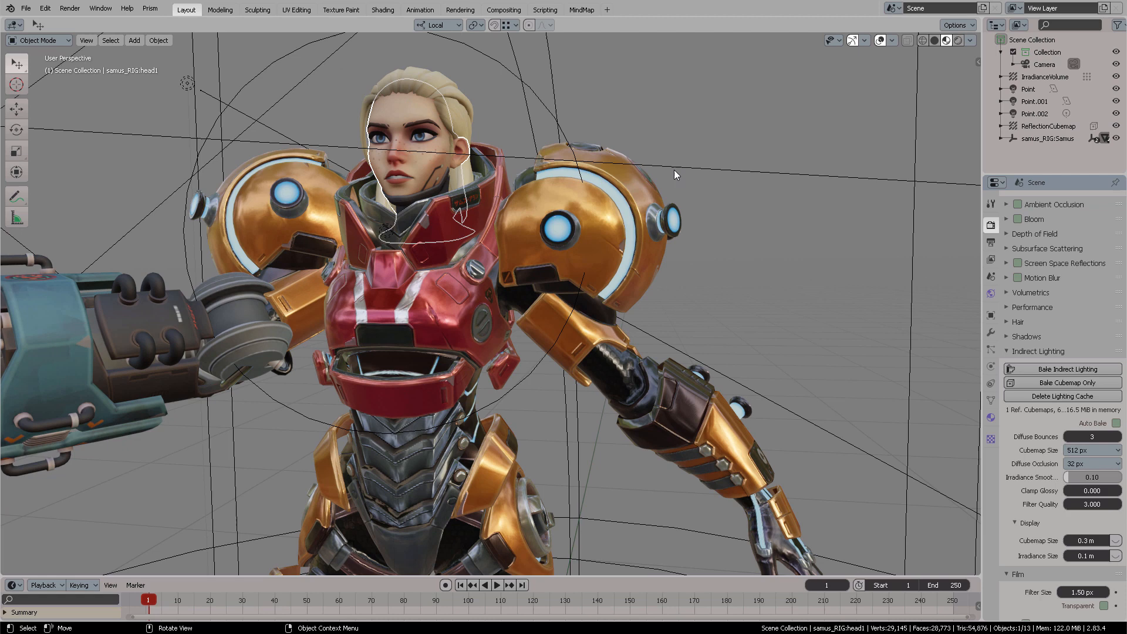
pyautogui.moveTo(983, 211)
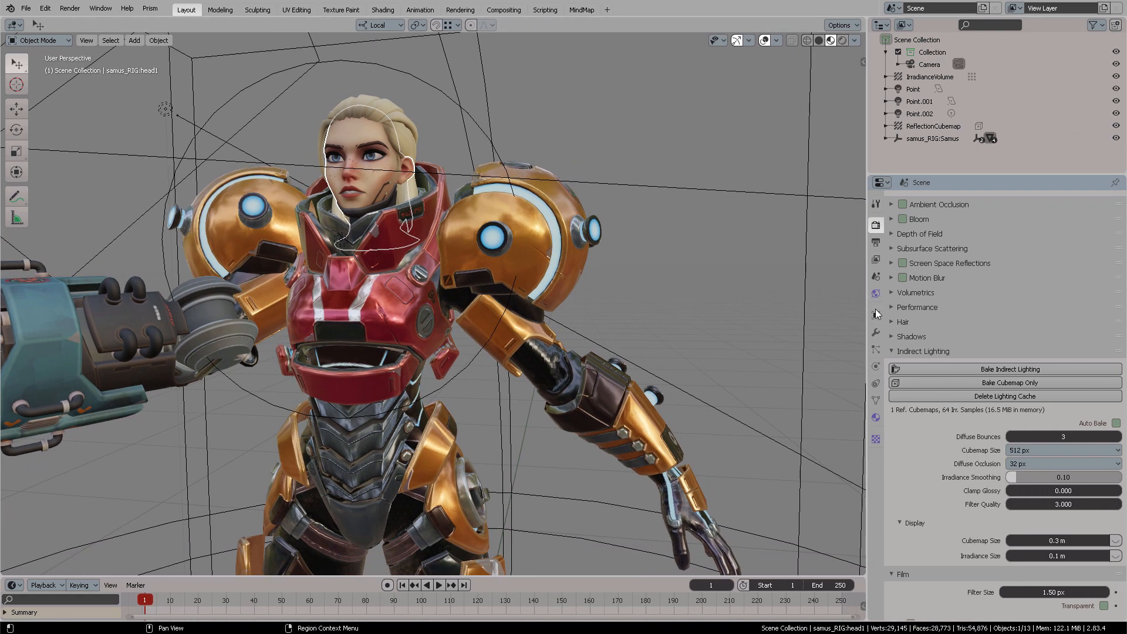
pyautogui.click(875, 314)
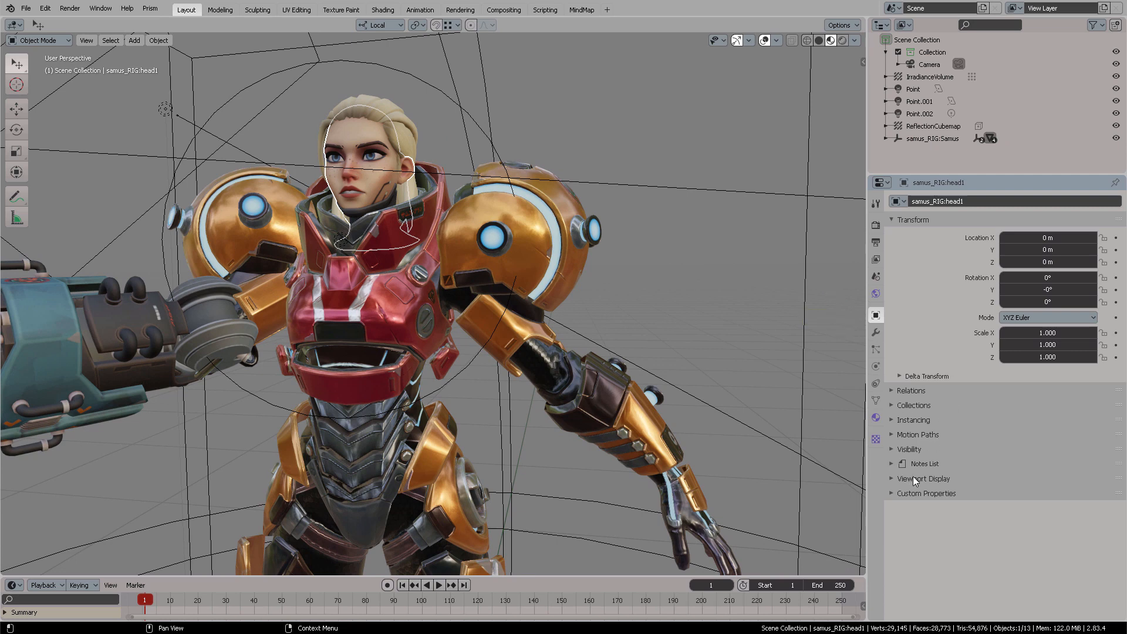
pyautogui.click(924, 463)
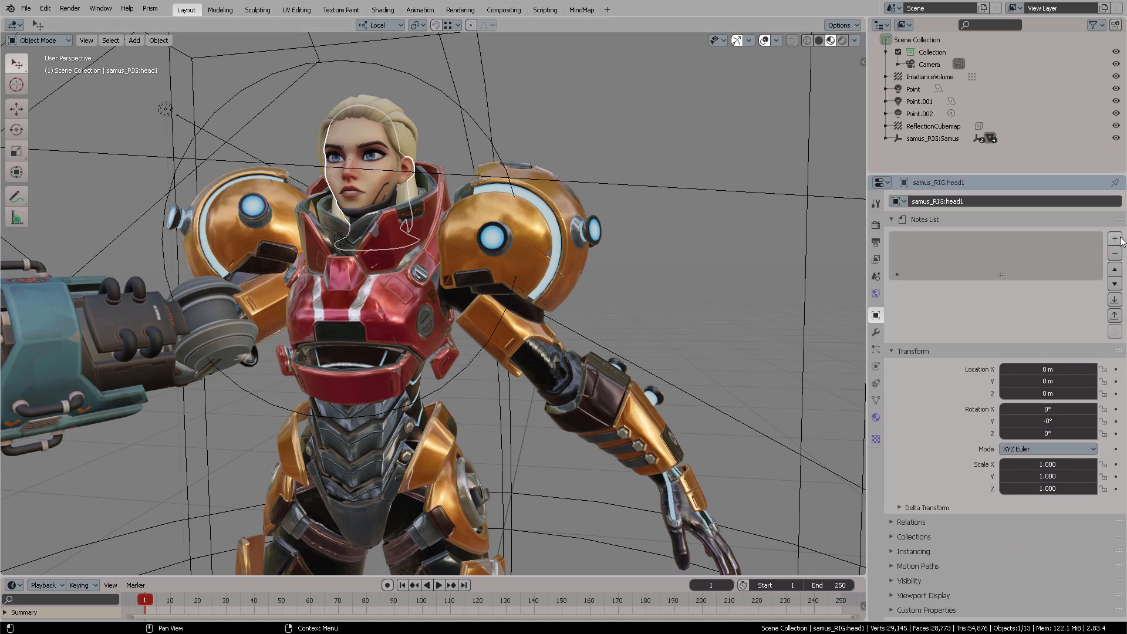
pyautogui.moveTo(1120, 240)
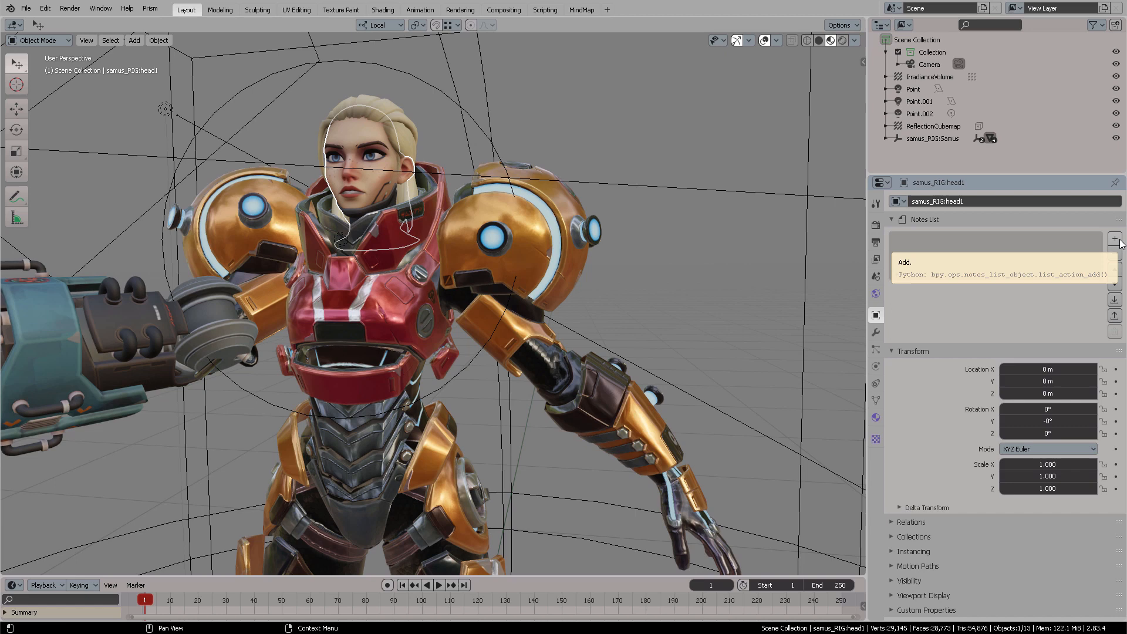
# Step: Add a head note reading 'This head needs a glossy map'
pyautogui.click(1114, 238)
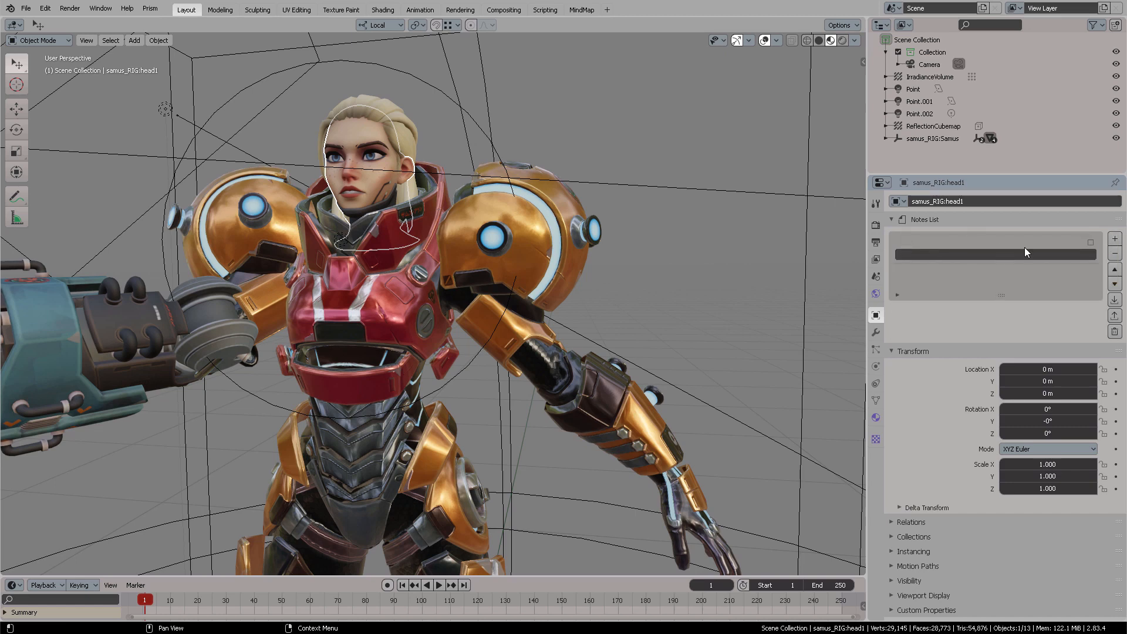
pyautogui.moveTo(1093, 247)
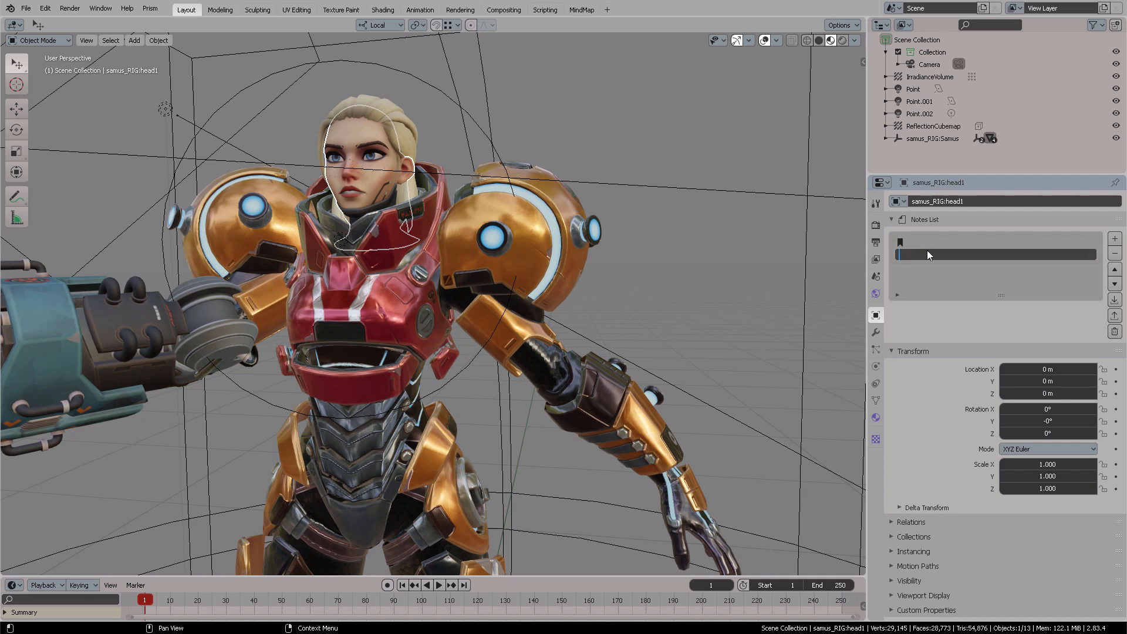
pyautogui.write('This')
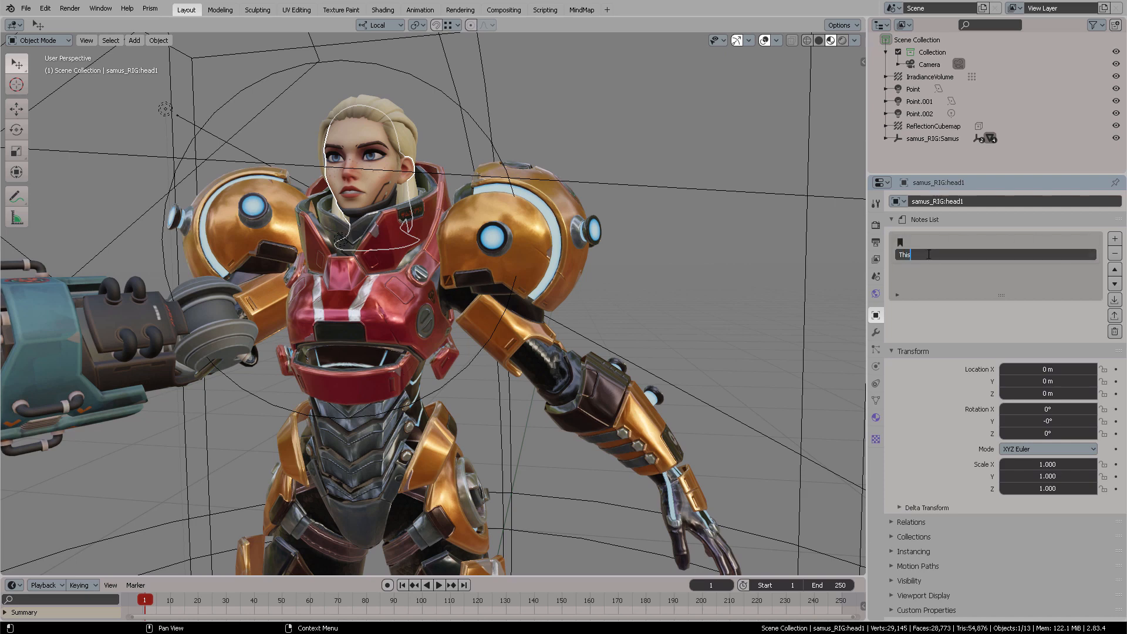
pyautogui.write('head')
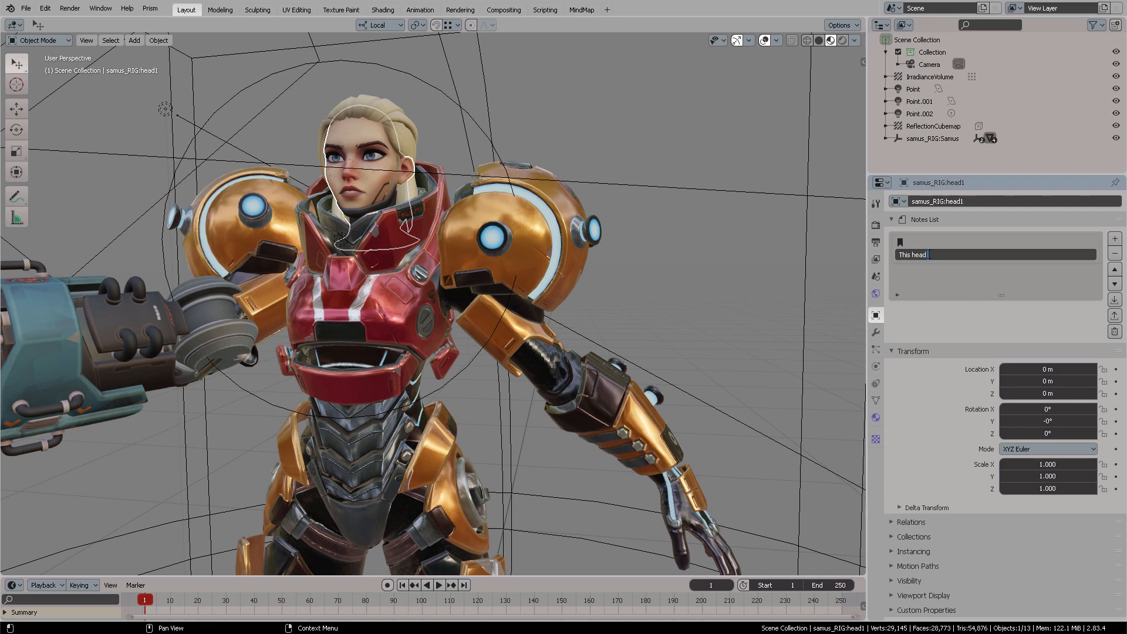
pyautogui.write('needs a glossy map')
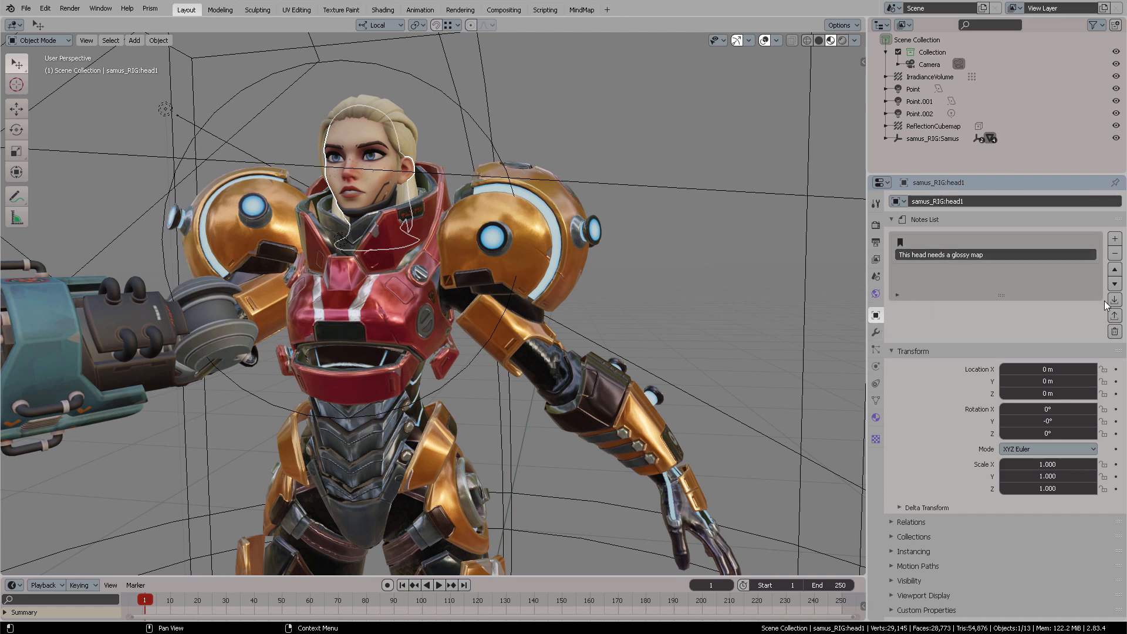
pyautogui.moveTo(1115, 300)
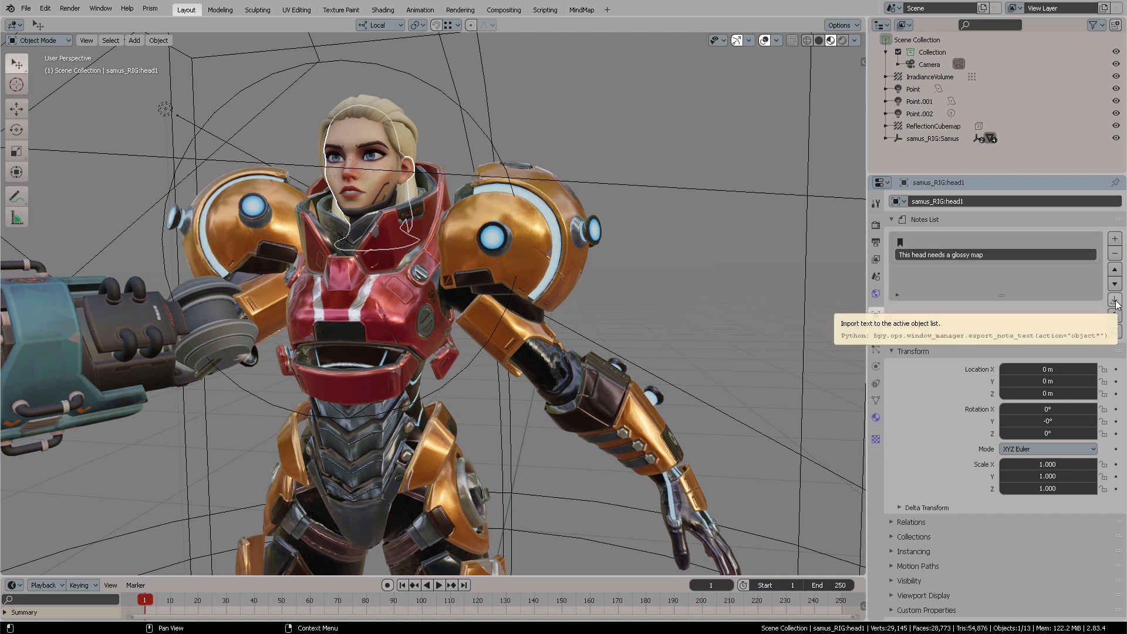
pyautogui.moveTo(1116, 320)
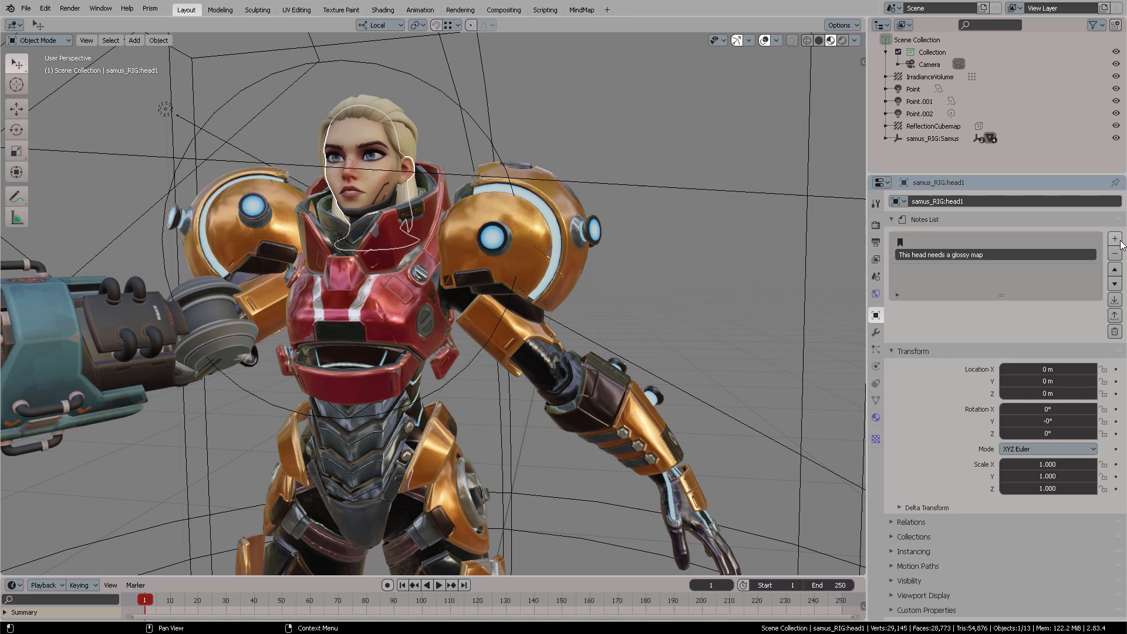
# Step: Add the note 'Her eyes are GLOWY RED!', swap the notes' order, and deselect everything
pyautogui.click(1115, 239)
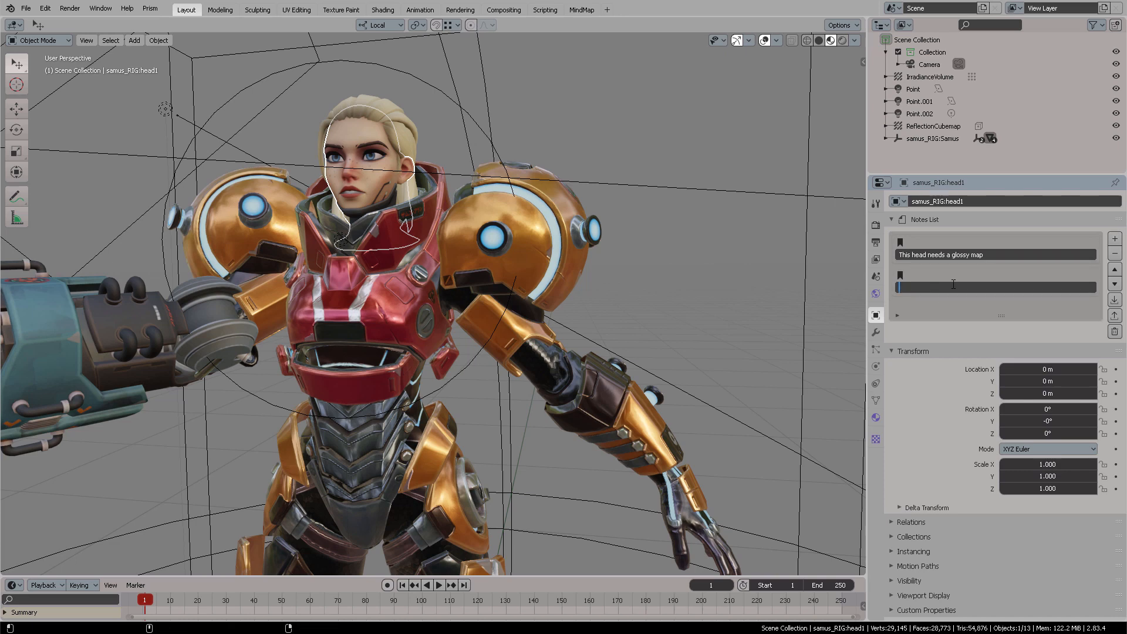
pyautogui.write('Her eyes are GLOWY RED!')
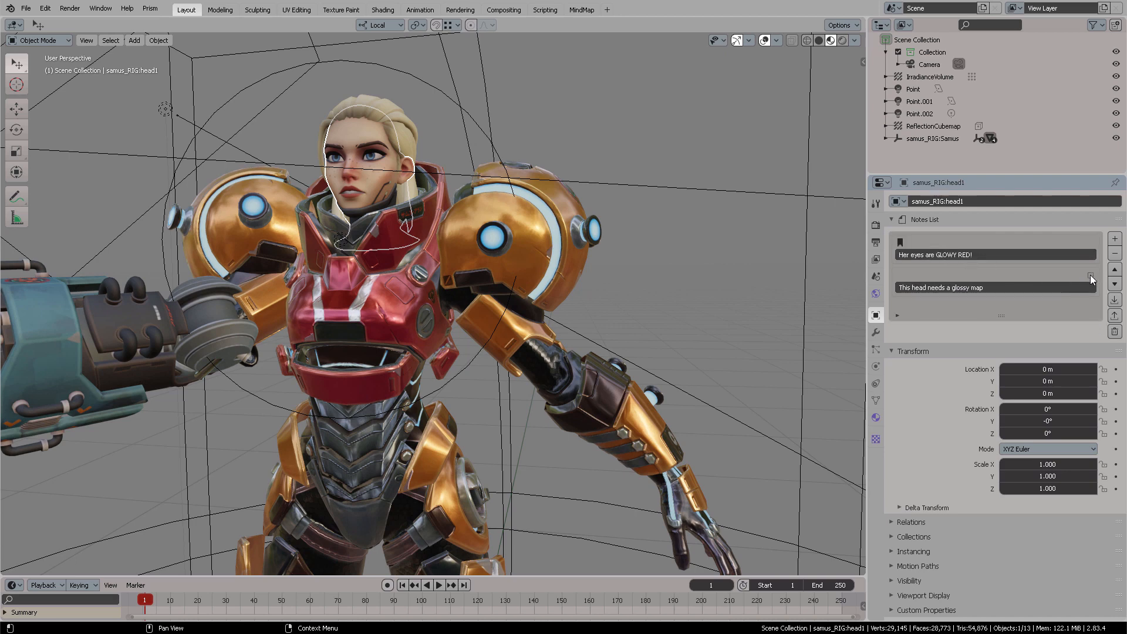
pyautogui.click(1115, 269)
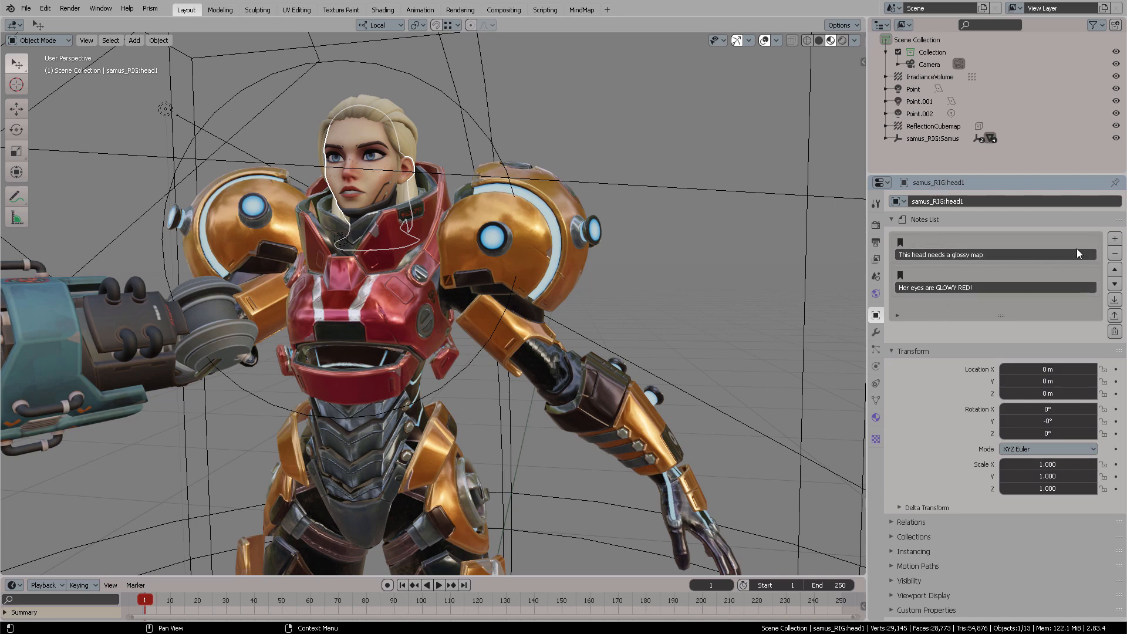
pyautogui.click(1115, 269)
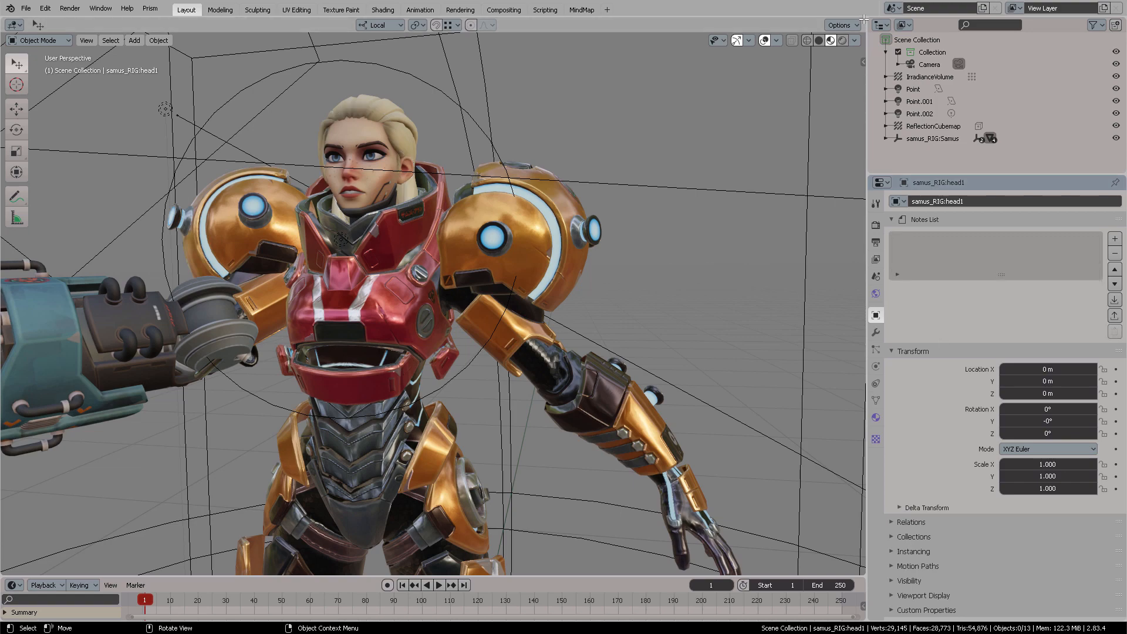
# Step: Split off a Text Editor beside the 3D view and unlink its current text
pyautogui.click(537, 24)
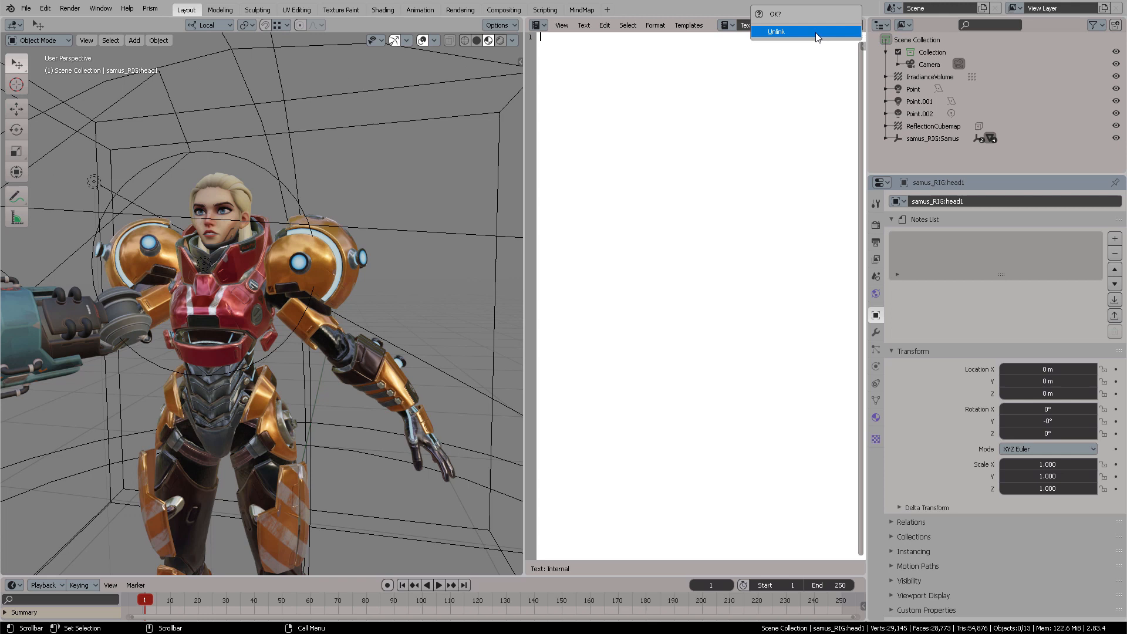
pyautogui.click(775, 32)
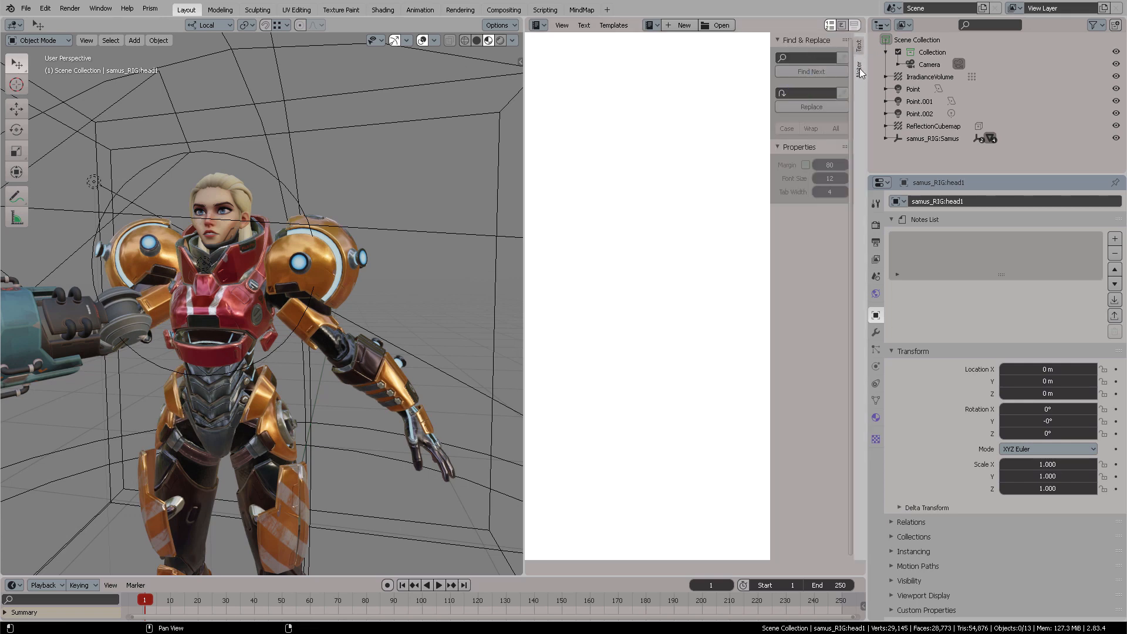
# Step: Show the Noter tab in the text editor sidebar and create a new text
pyautogui.click(859, 57)
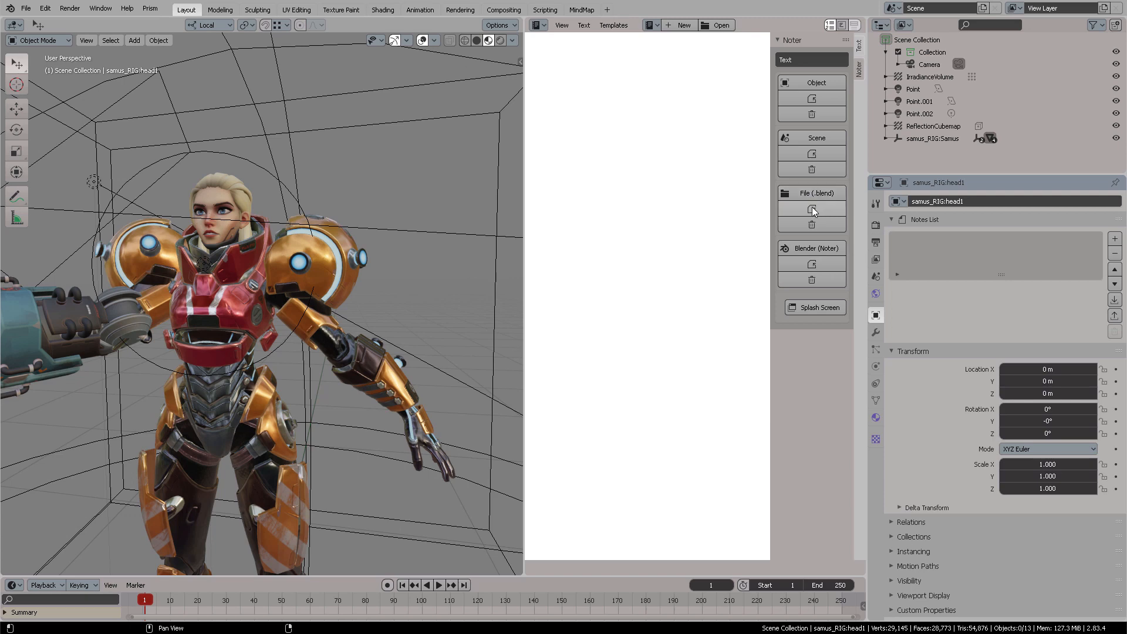
pyautogui.click(26, 8)
pyautogui.write('Ok t')
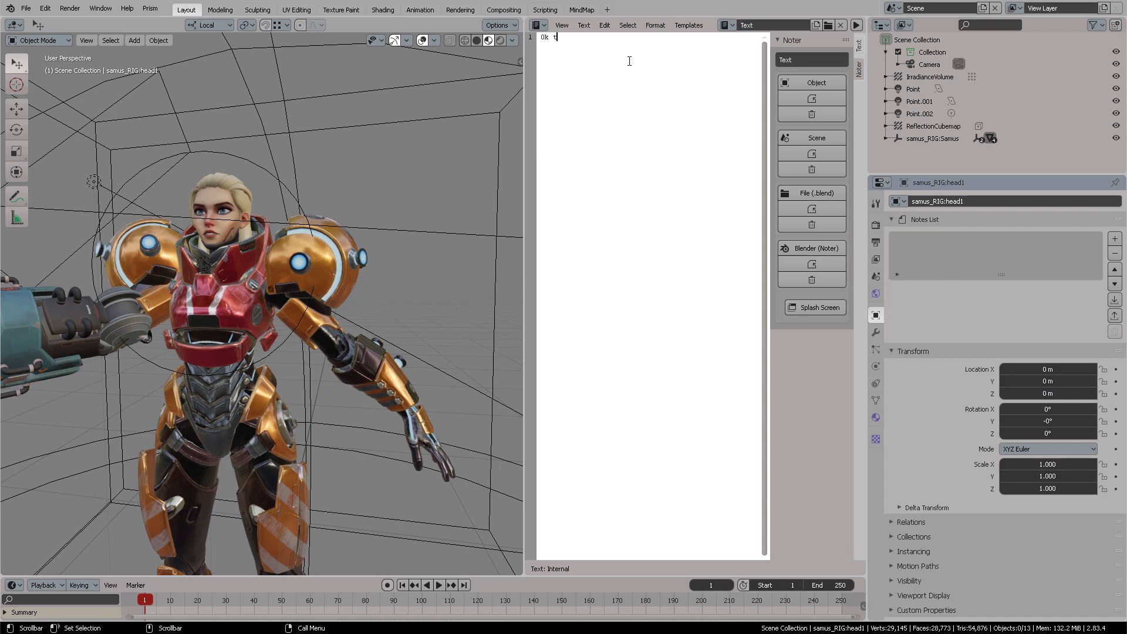
# Step: Type the four-line note 'Ok this is so you will not forget TO CREDIT THE ORIGINAL ARTIST!!!'
pyautogui.write('his is so you')
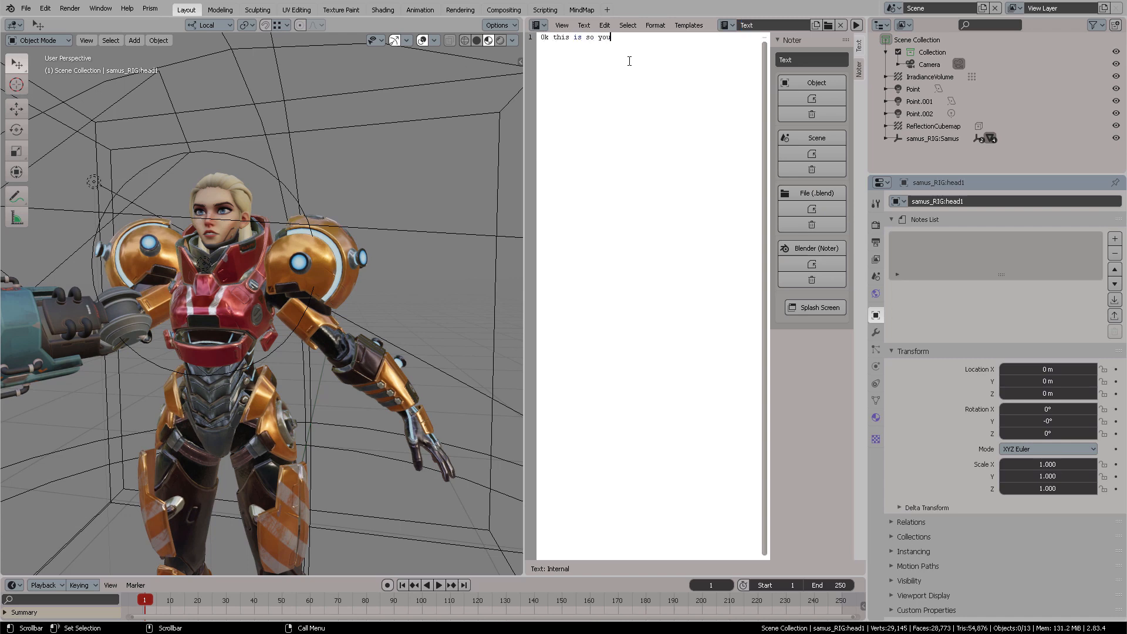
pyautogui.write('will not forget')
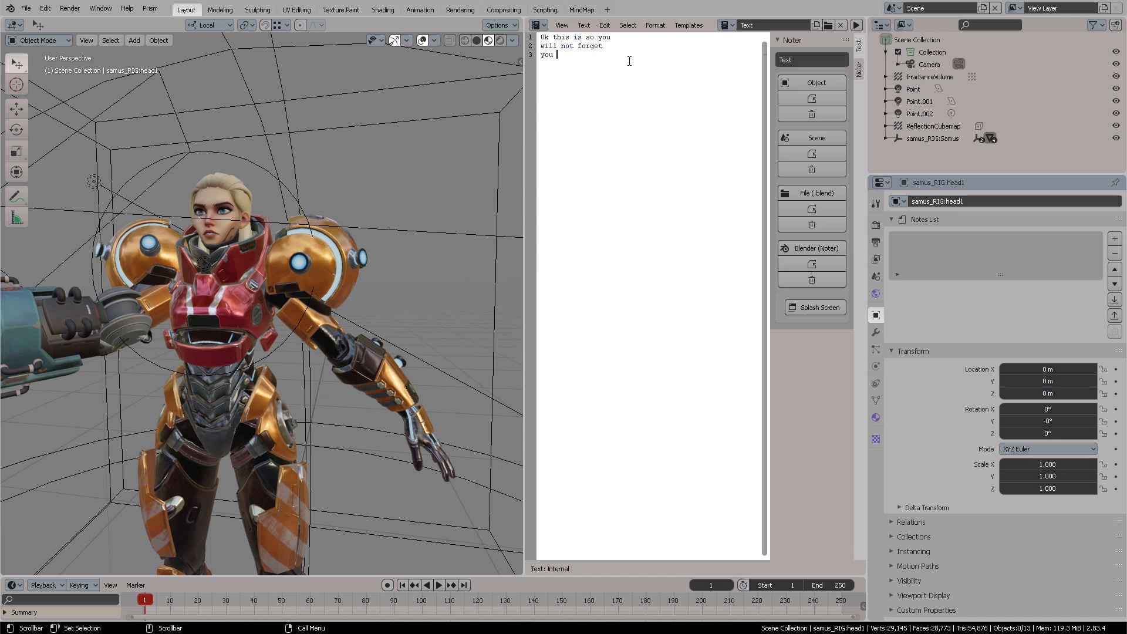
pyautogui.write('TO CREDIT THE')
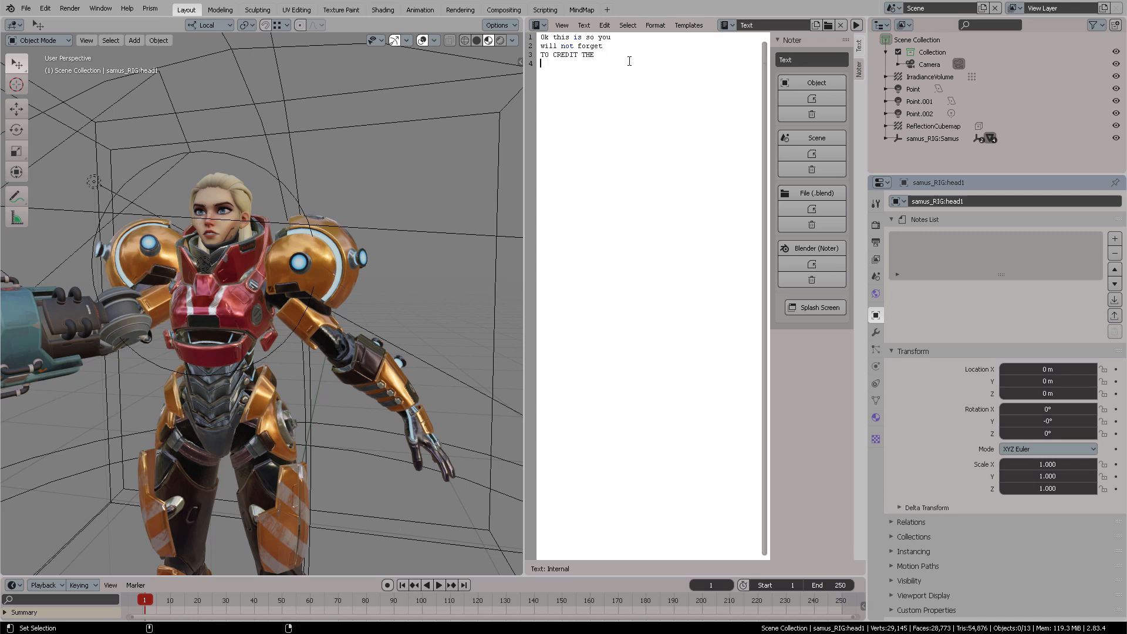
pyautogui.write('ORIGINAL C')
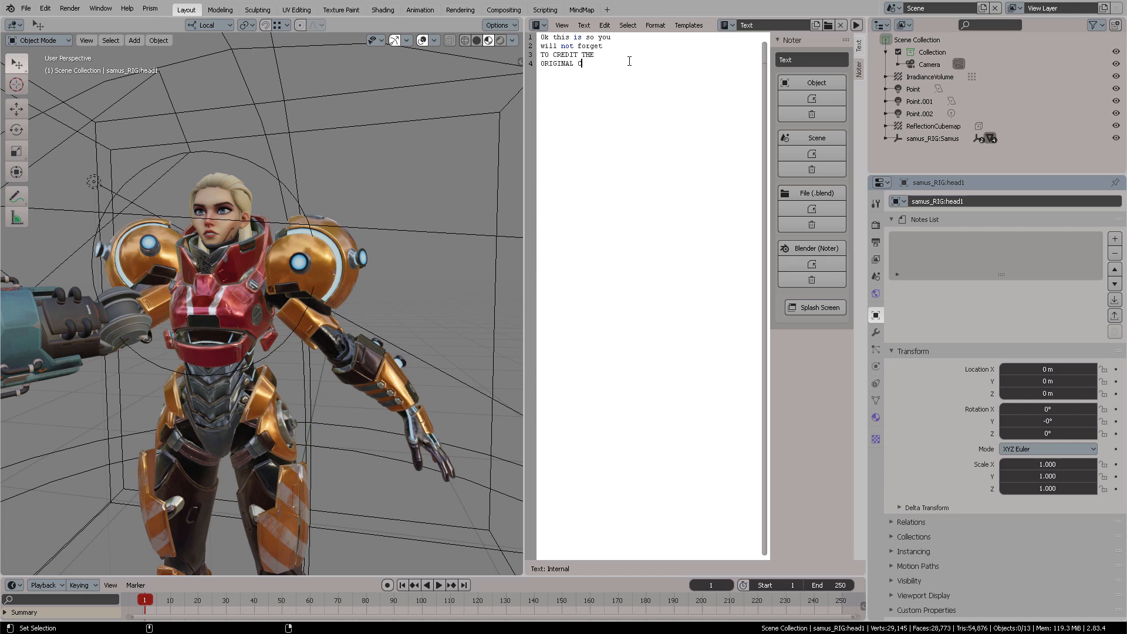
pyautogui.write('AR')
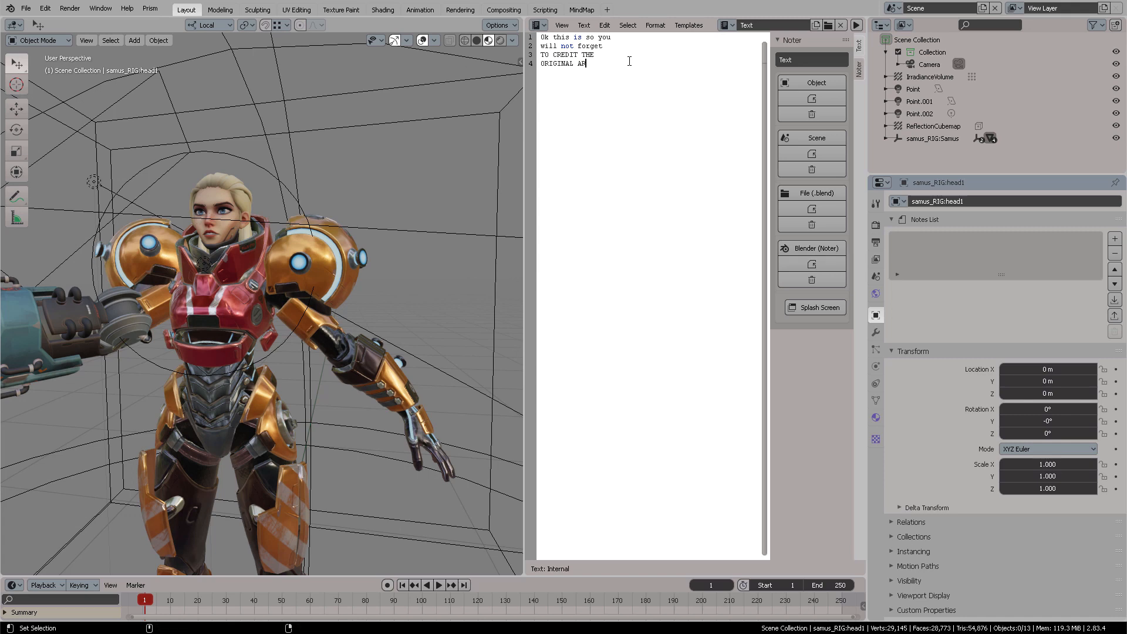
pyautogui.write('TIST!!!')
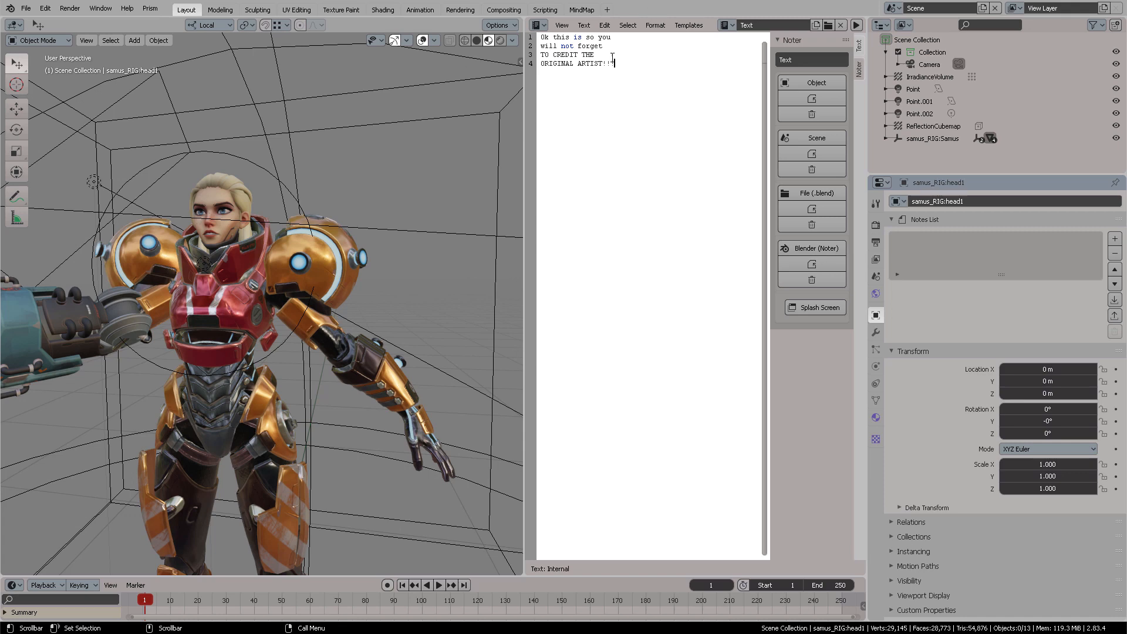
pyautogui.write('!')
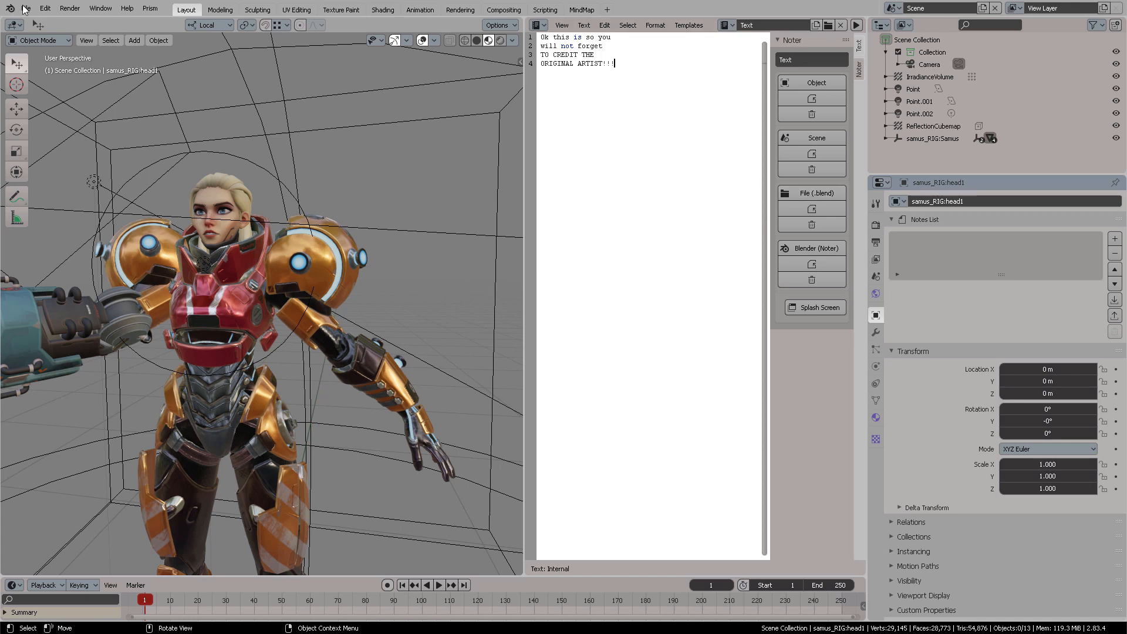
pyautogui.click(25, 8)
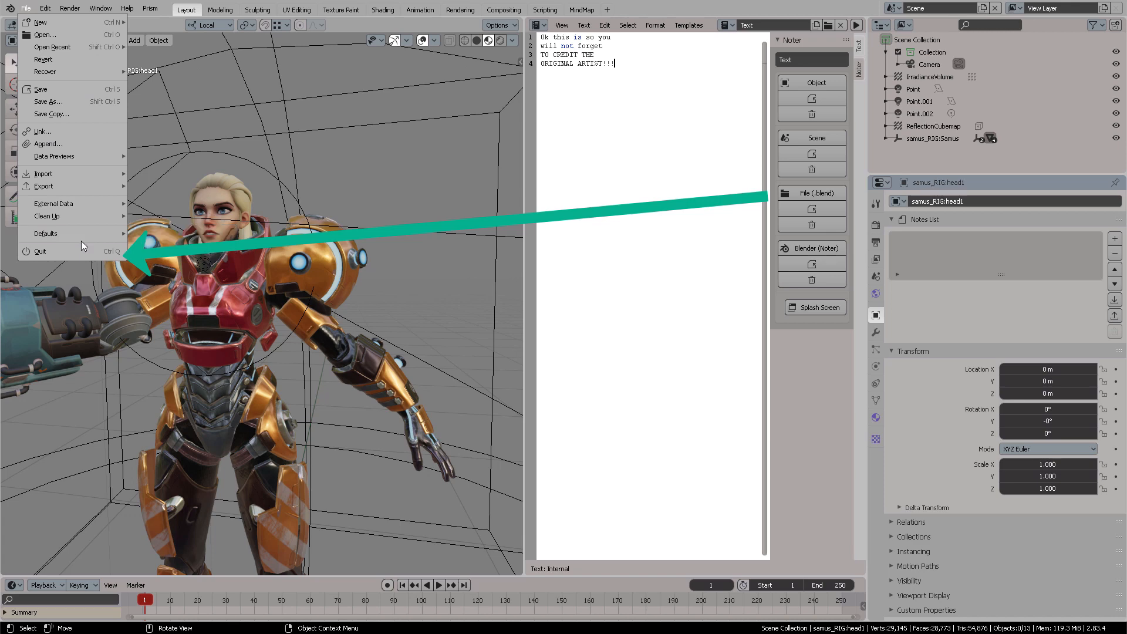
pyautogui.moveTo(45, 233)
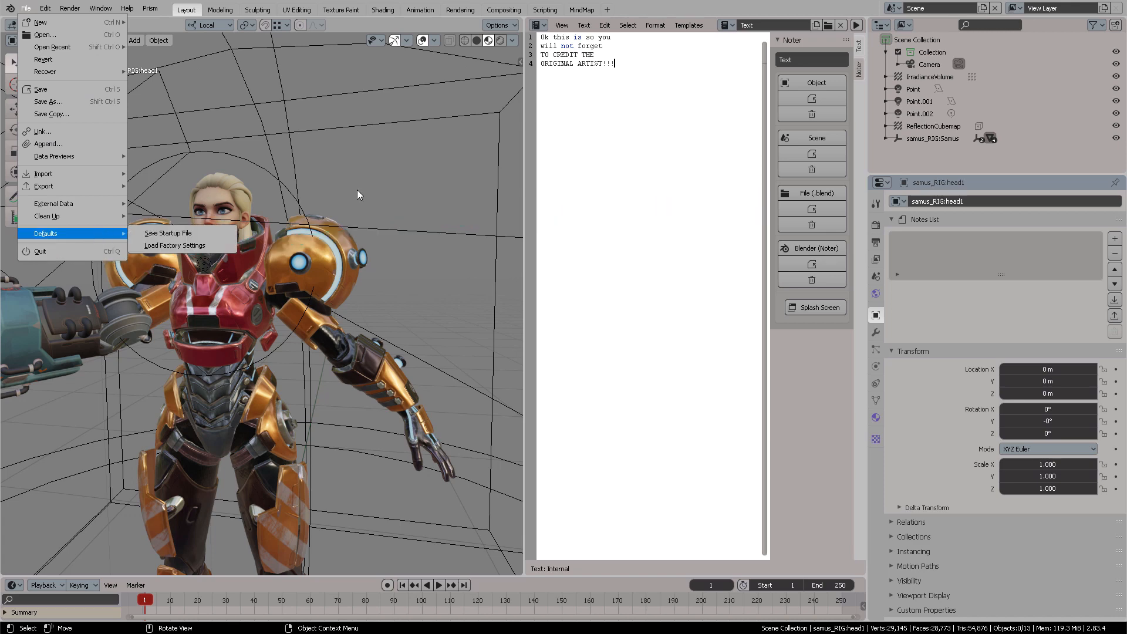
pyautogui.moveTo(802, 197)
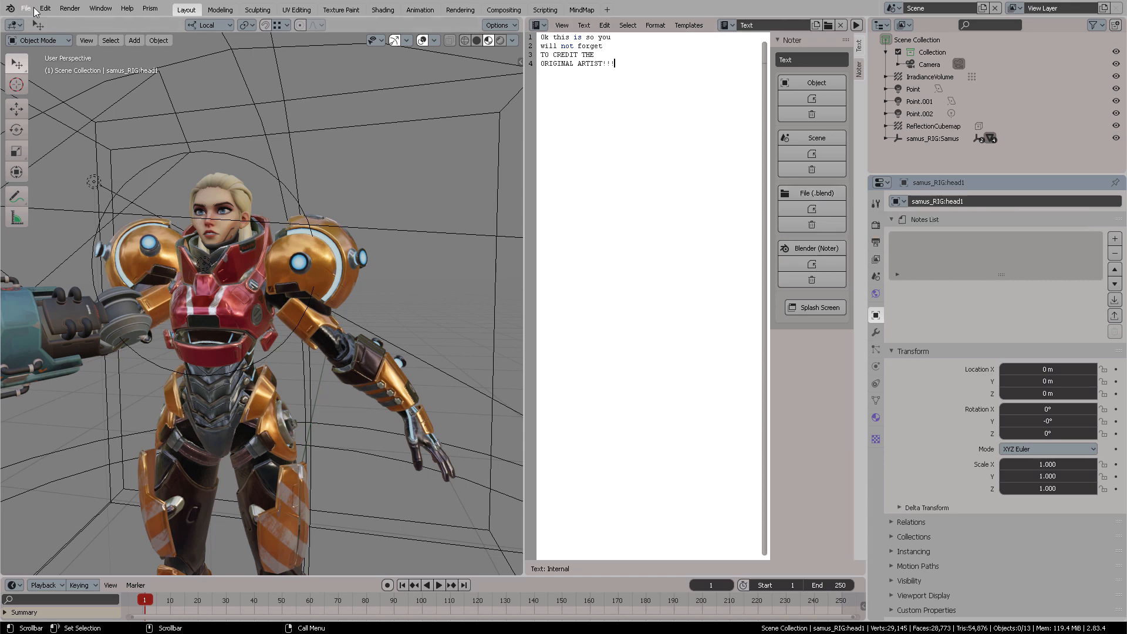
pyautogui.click(25, 8)
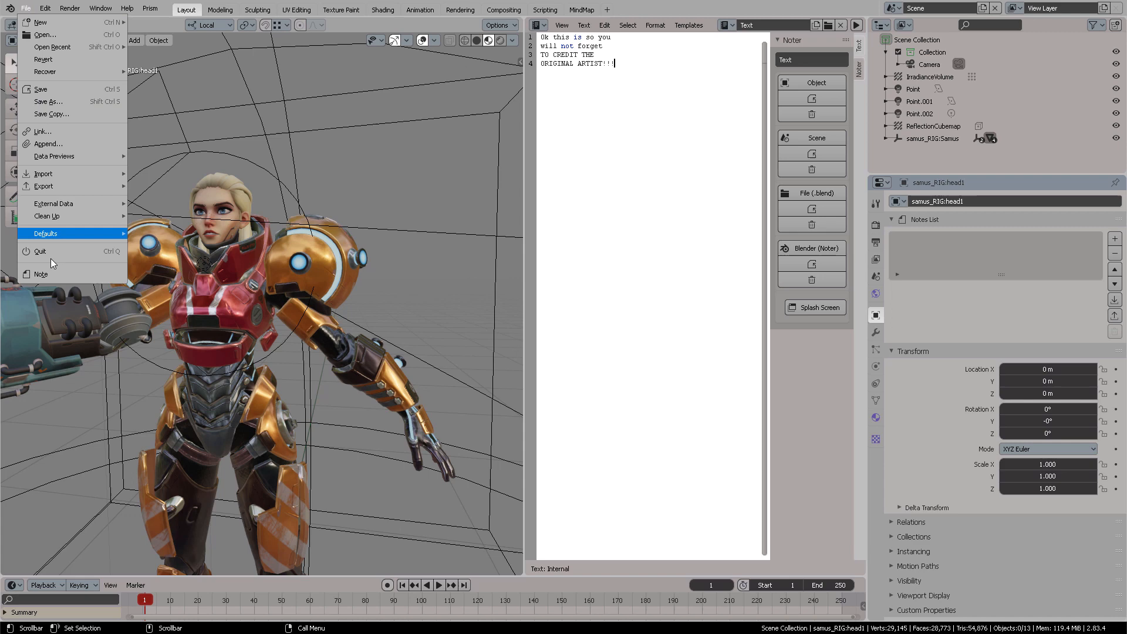
pyautogui.moveTo(41, 274)
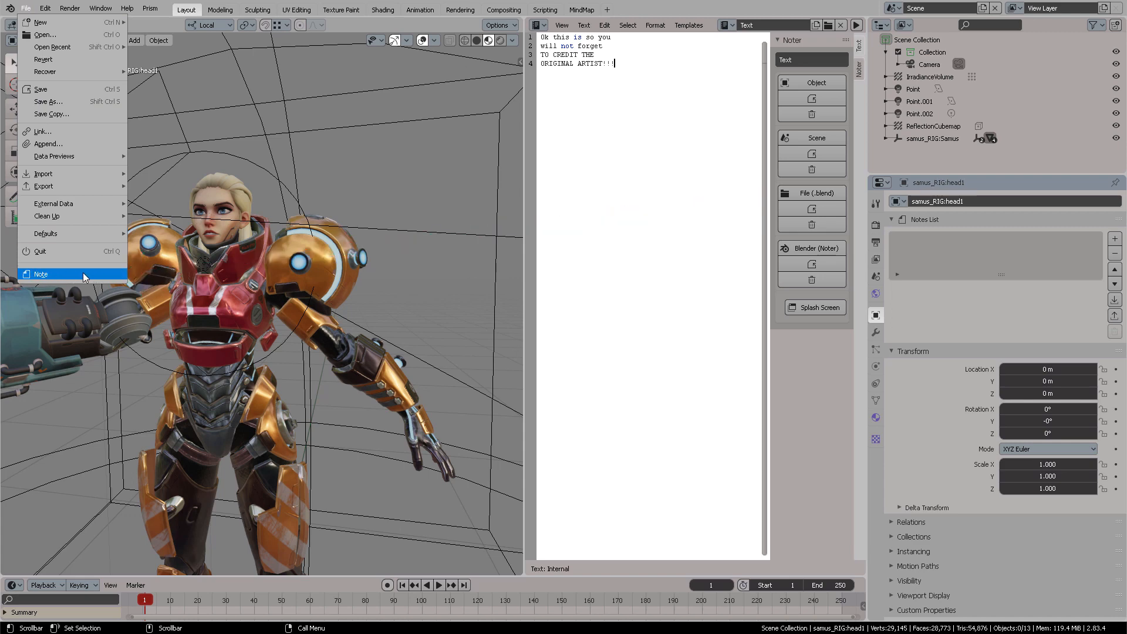
pyautogui.click(41, 274)
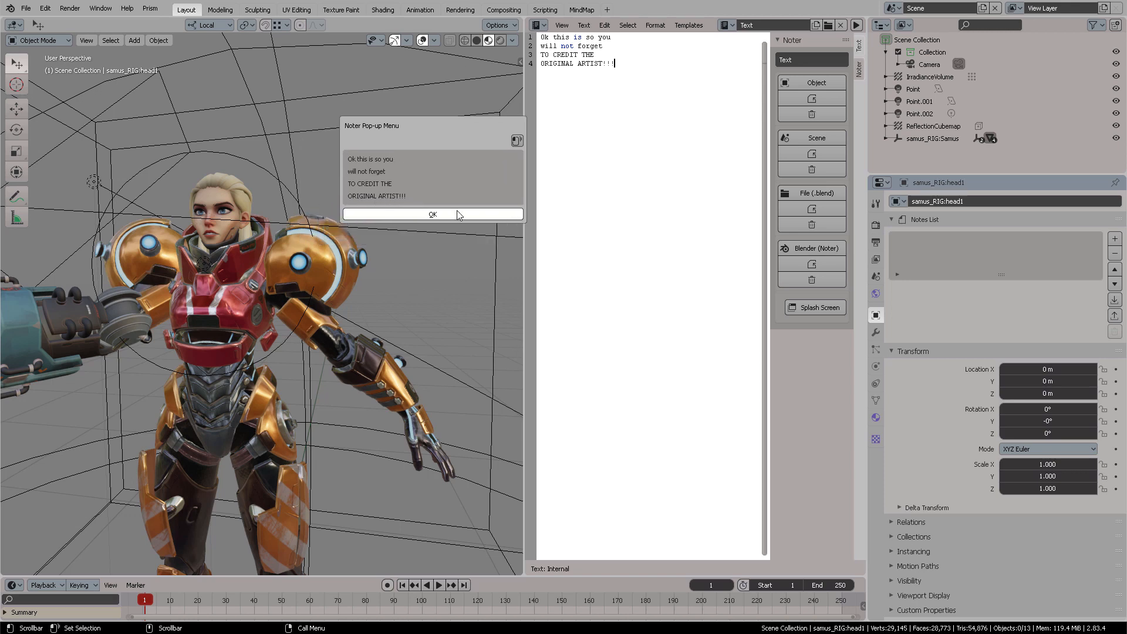
pyautogui.moveTo(423, 127)
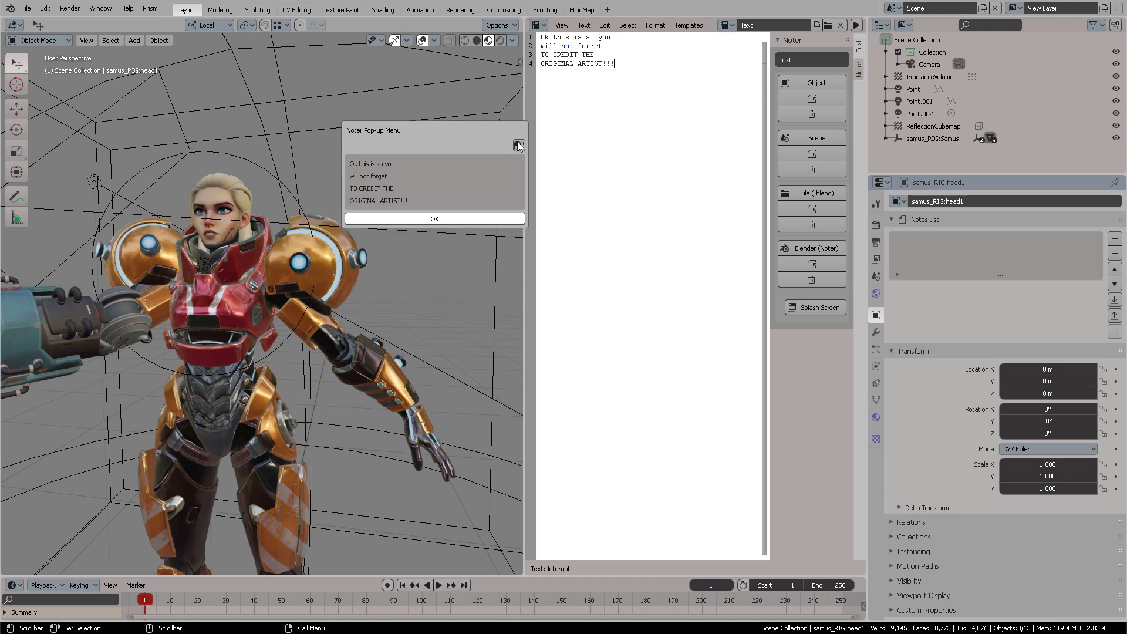
pyautogui.moveTo(518, 145)
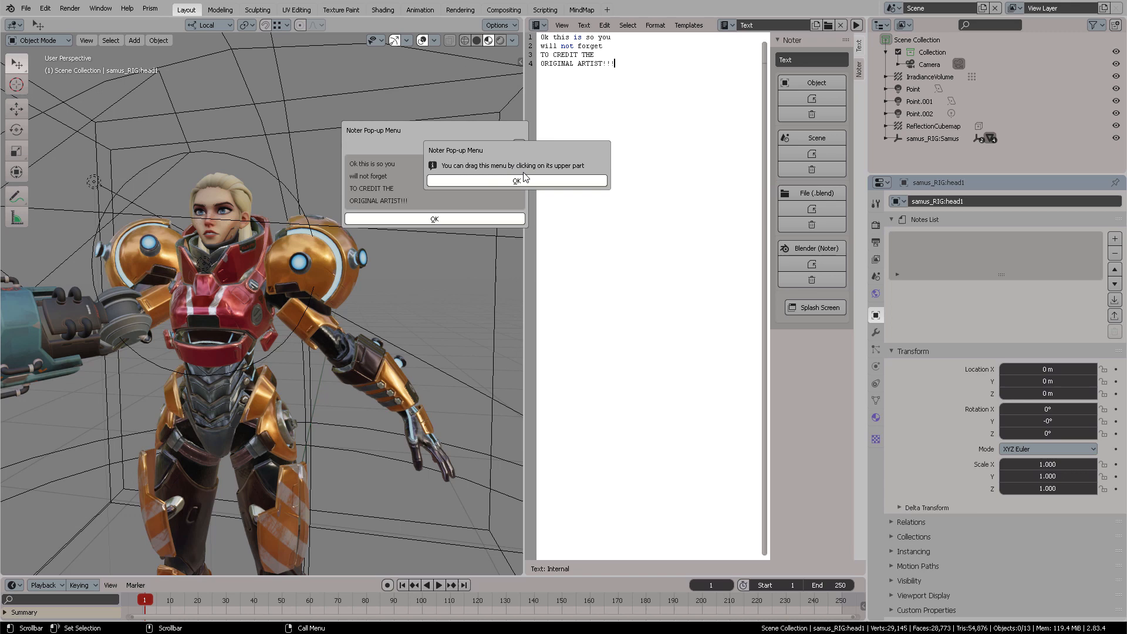
pyautogui.moveTo(512, 187)
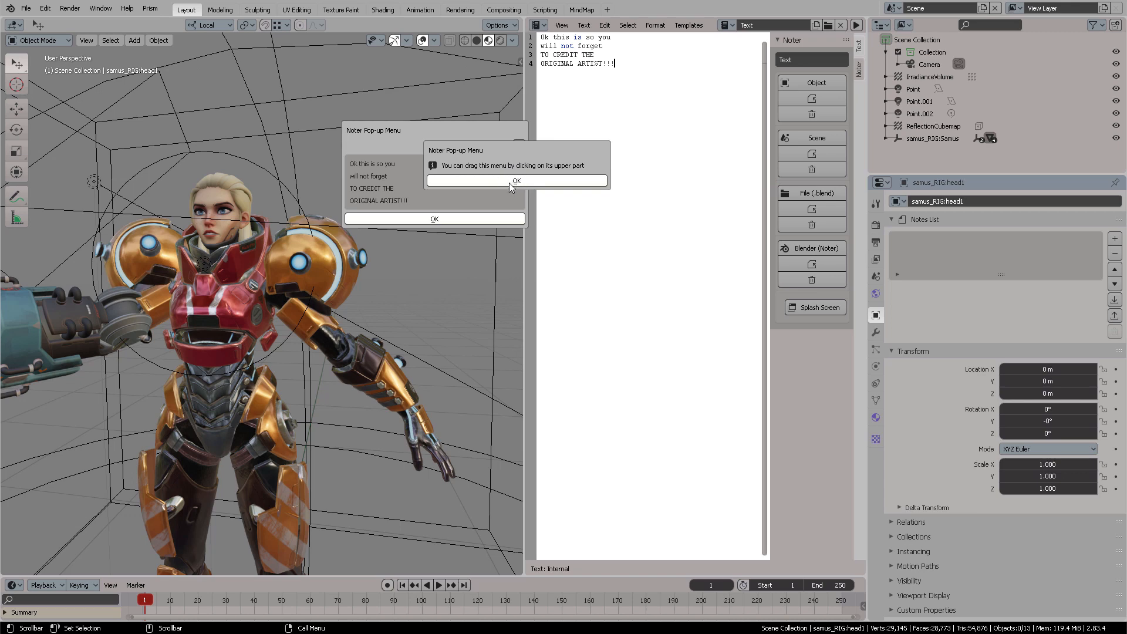
pyautogui.click(516, 180)
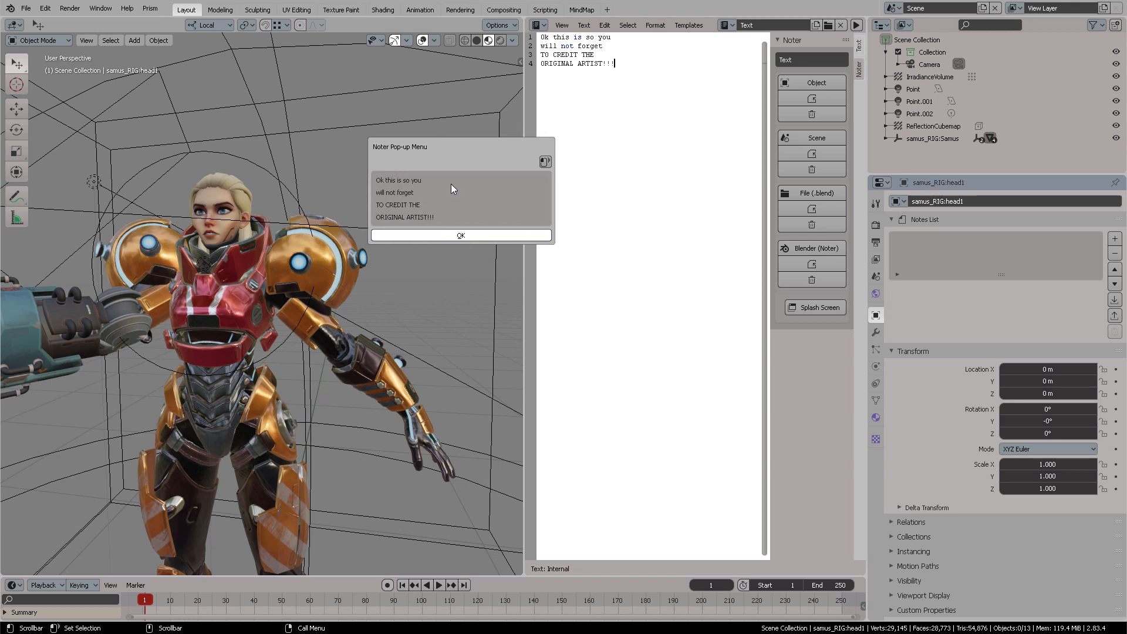
pyautogui.click(460, 234)
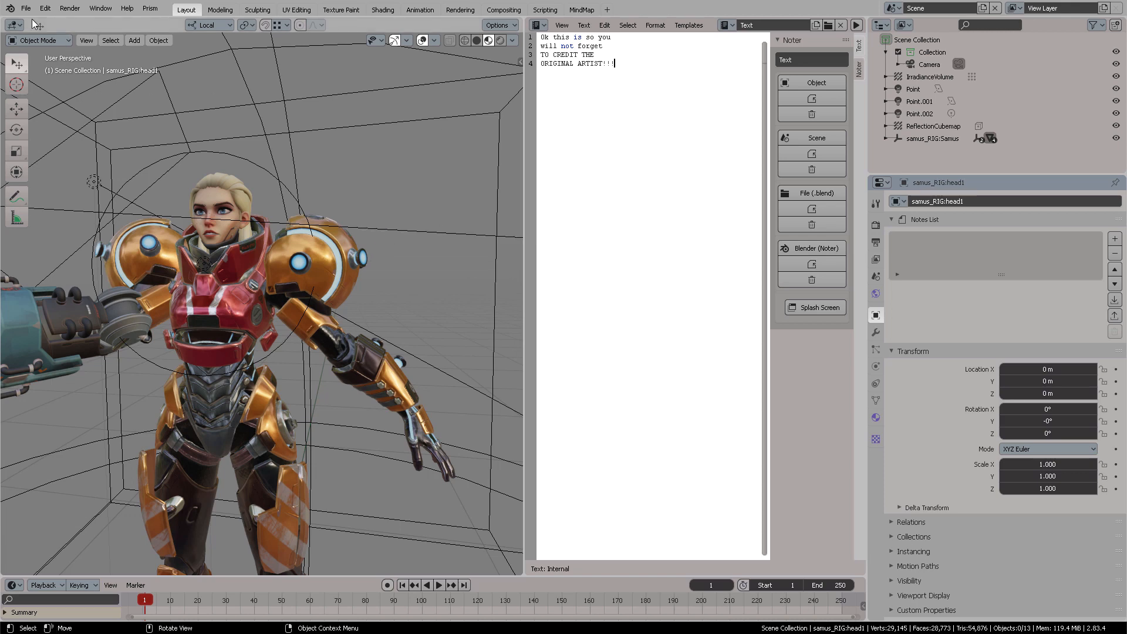
pyautogui.moveTo(812, 170)
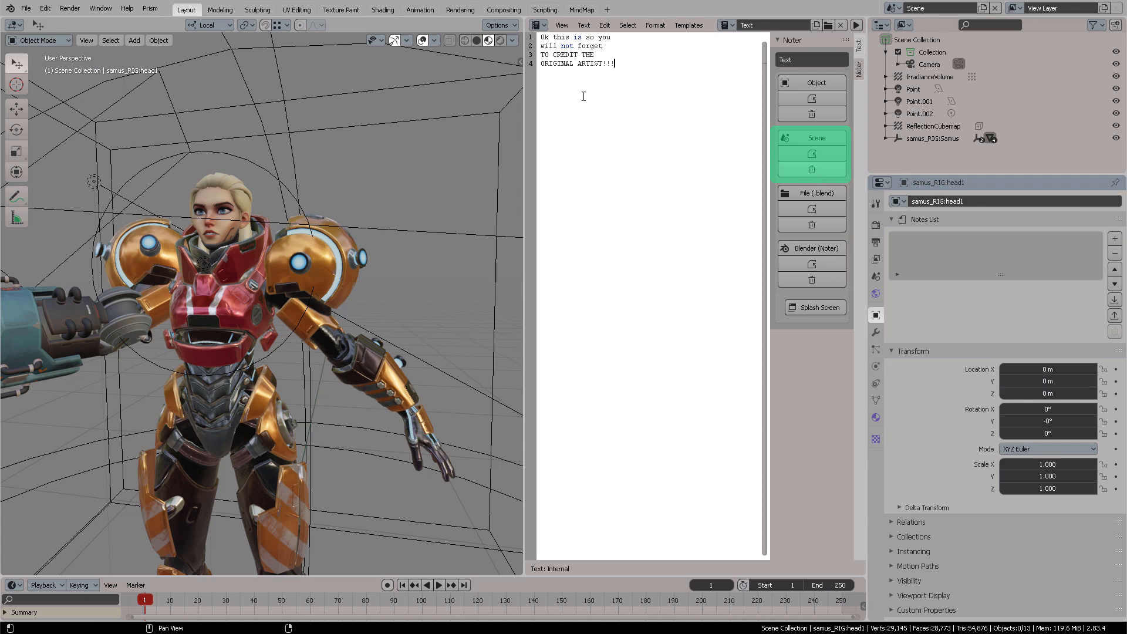
# Step: Bring up the credit-reminder note pop-up and dismiss it with OK
pyautogui.click(26, 7)
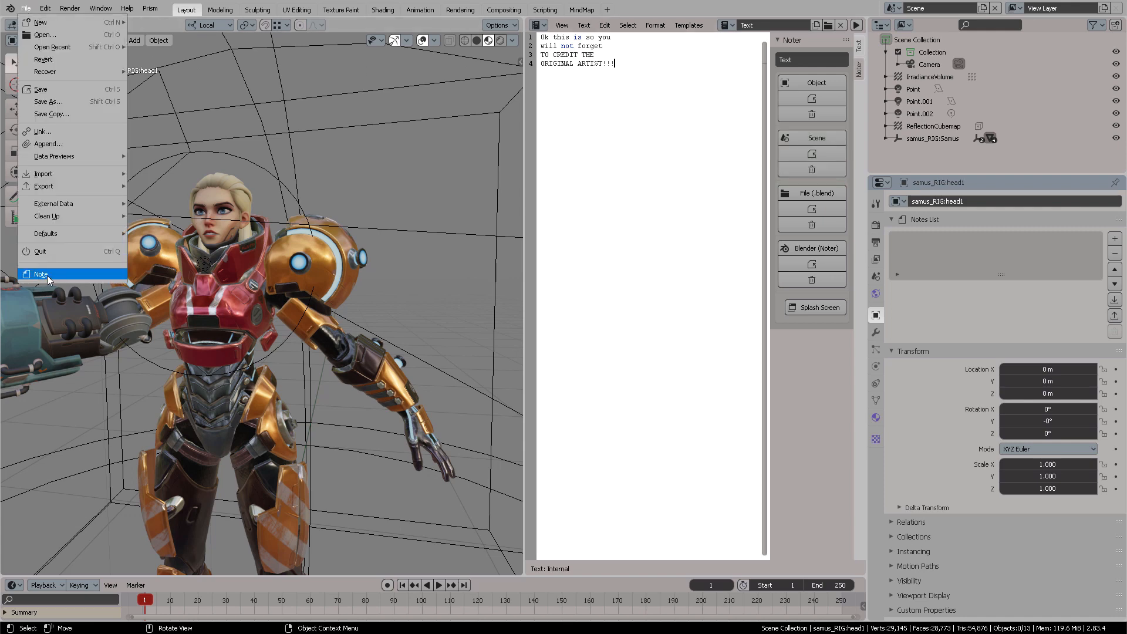
pyautogui.click(41, 274)
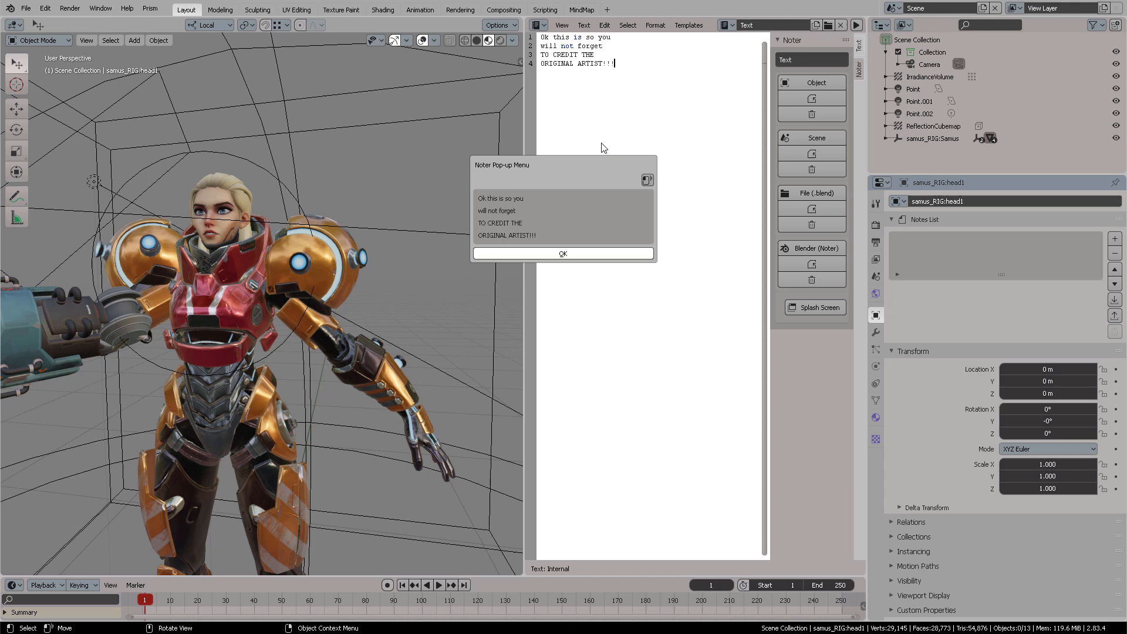
pyautogui.click(563, 253)
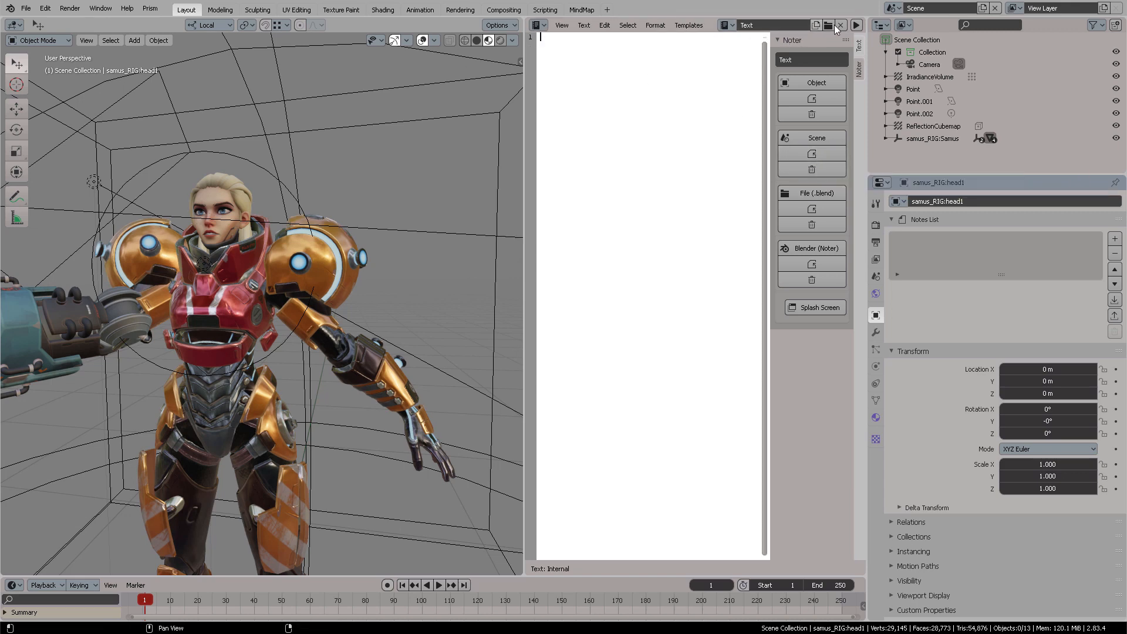
# Step: Delete the credit-reminder text and unlink it, leaving the editor empty
pyautogui.click(838, 25)
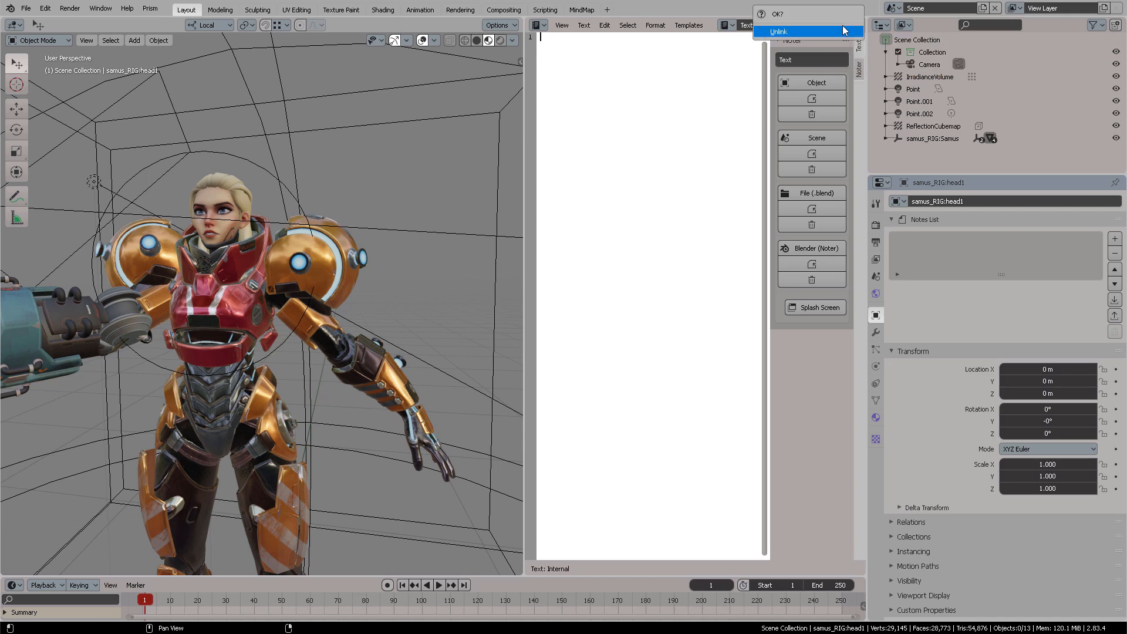
pyautogui.click(779, 31)
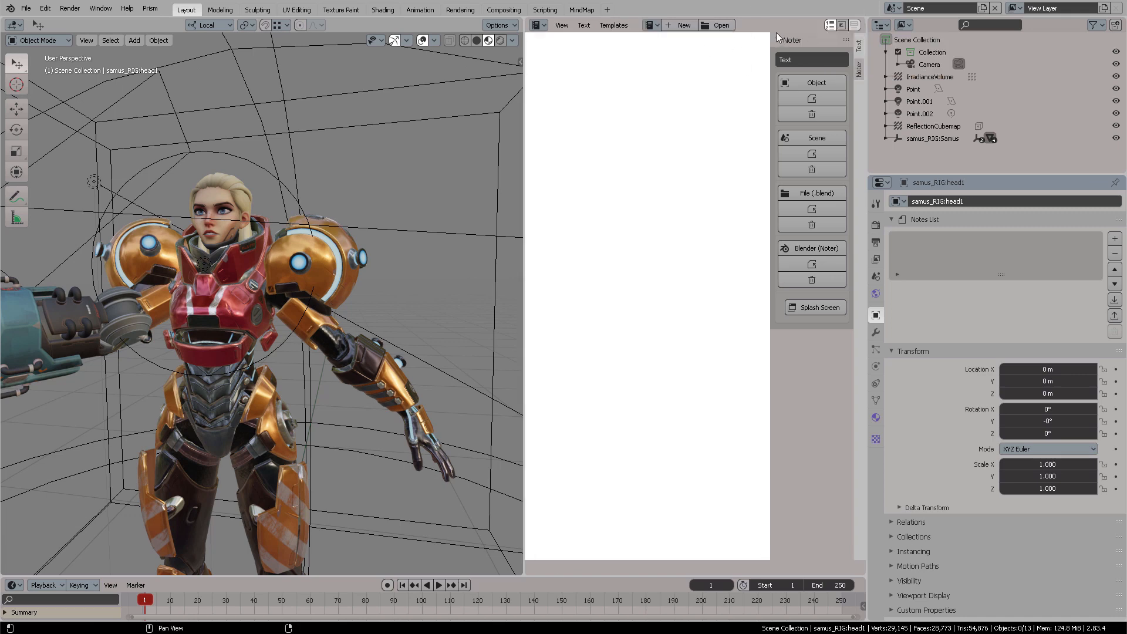
pyautogui.click(648, 25)
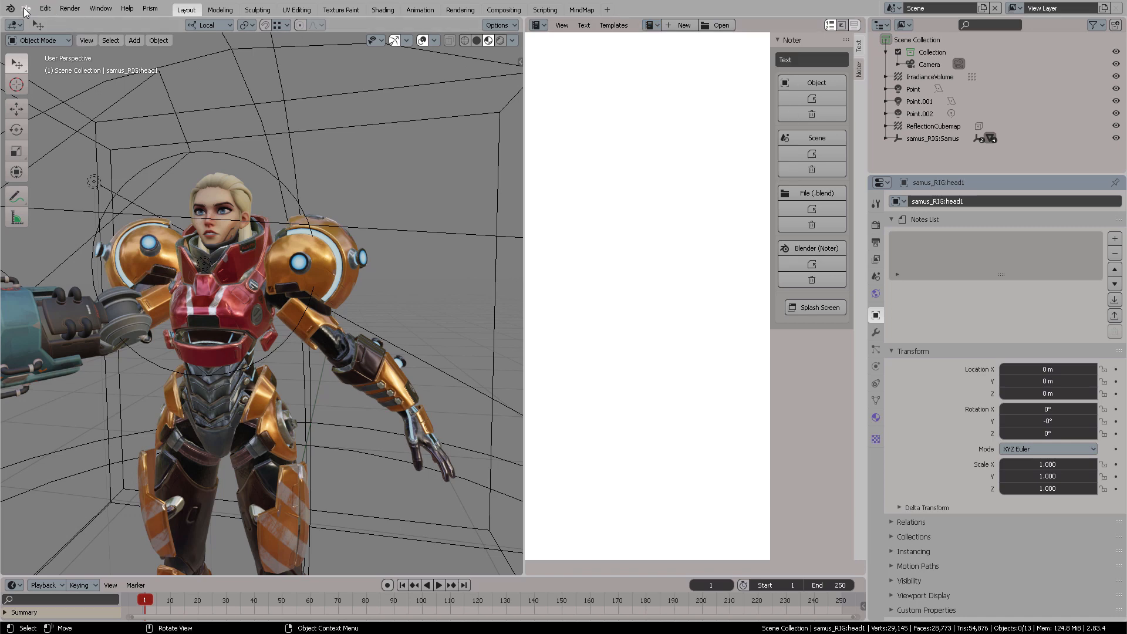
pyautogui.click(25, 7)
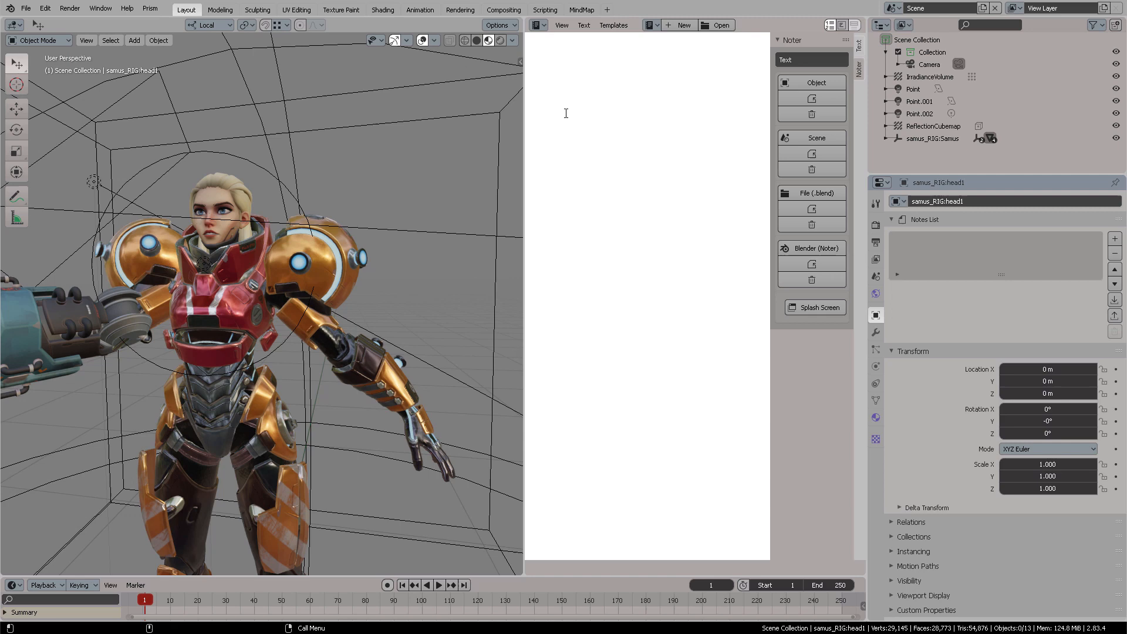
pyautogui.moveTo(655, 126)
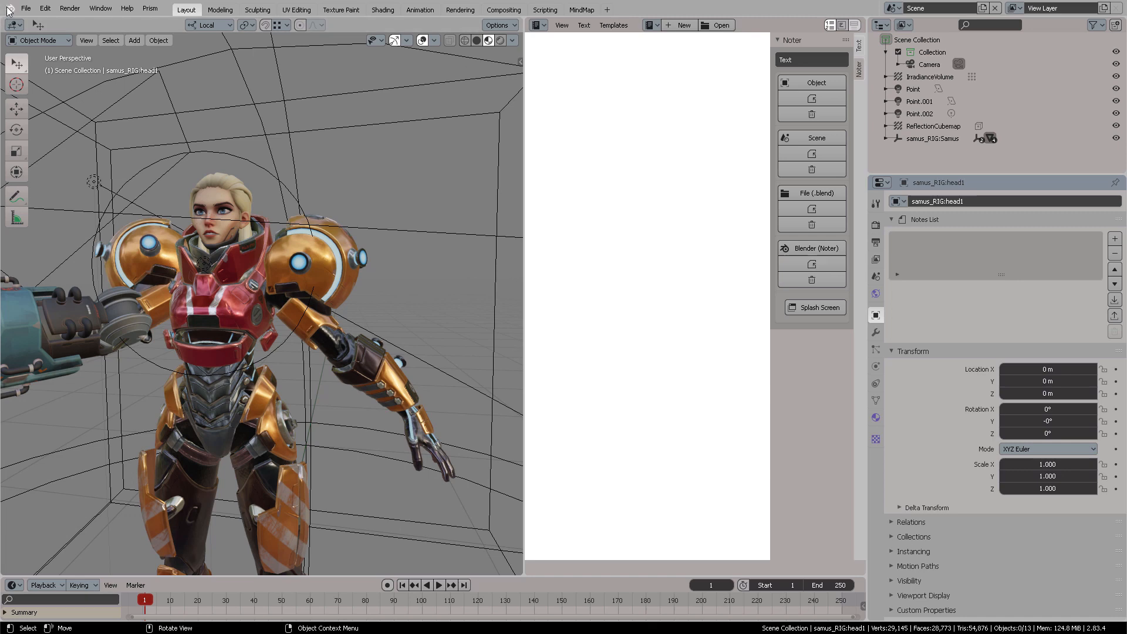
pyautogui.moveTo(731, 239)
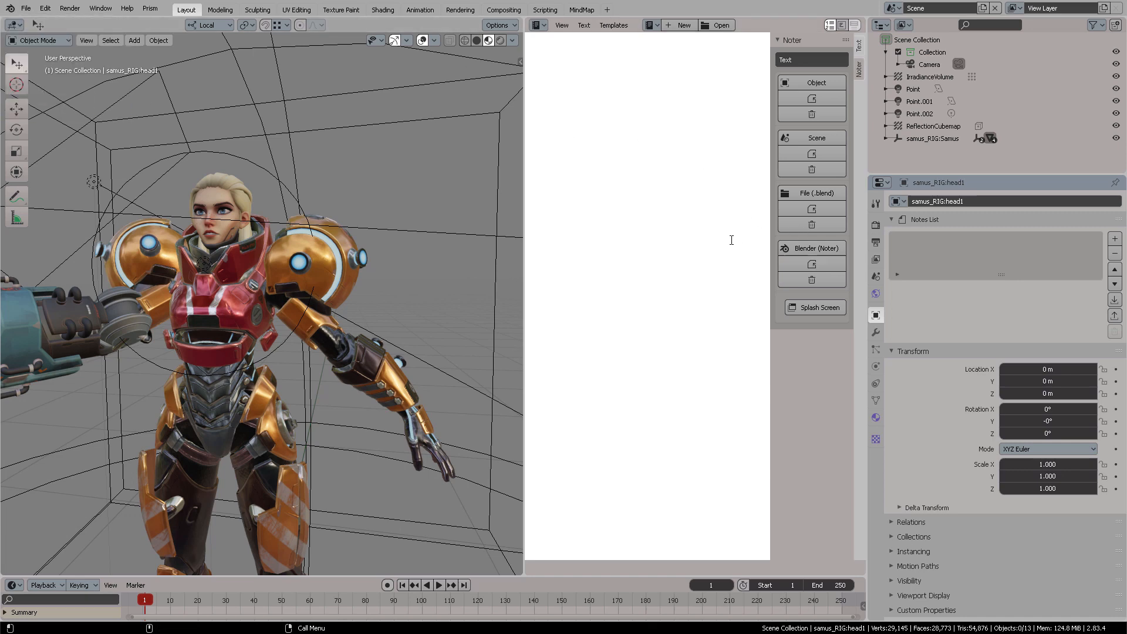
# Step: Create a new text block reading 'This is the most amazing recordatory system for NOTES in BLENDER!'
pyautogui.click(818, 260)
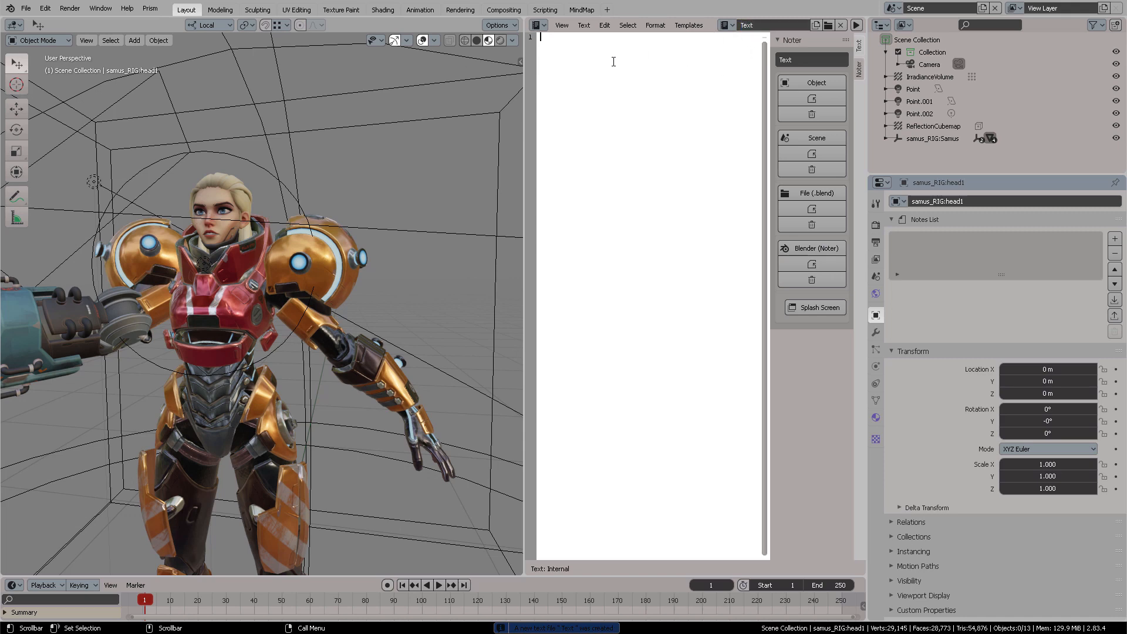
pyautogui.write('This is')
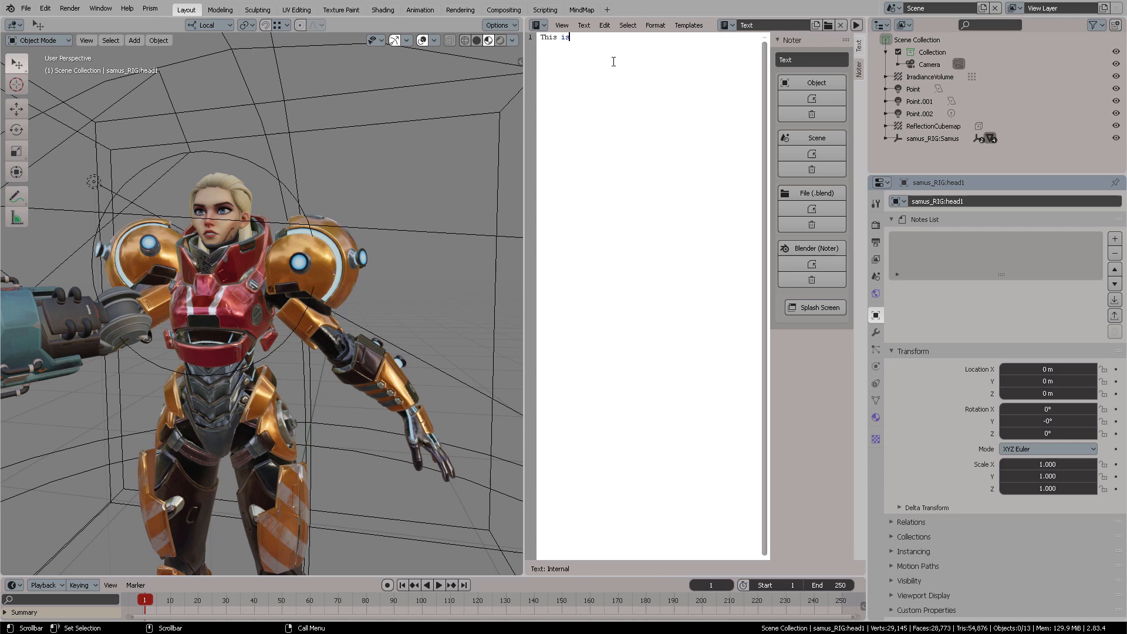
pyautogui.write('the most amazing')
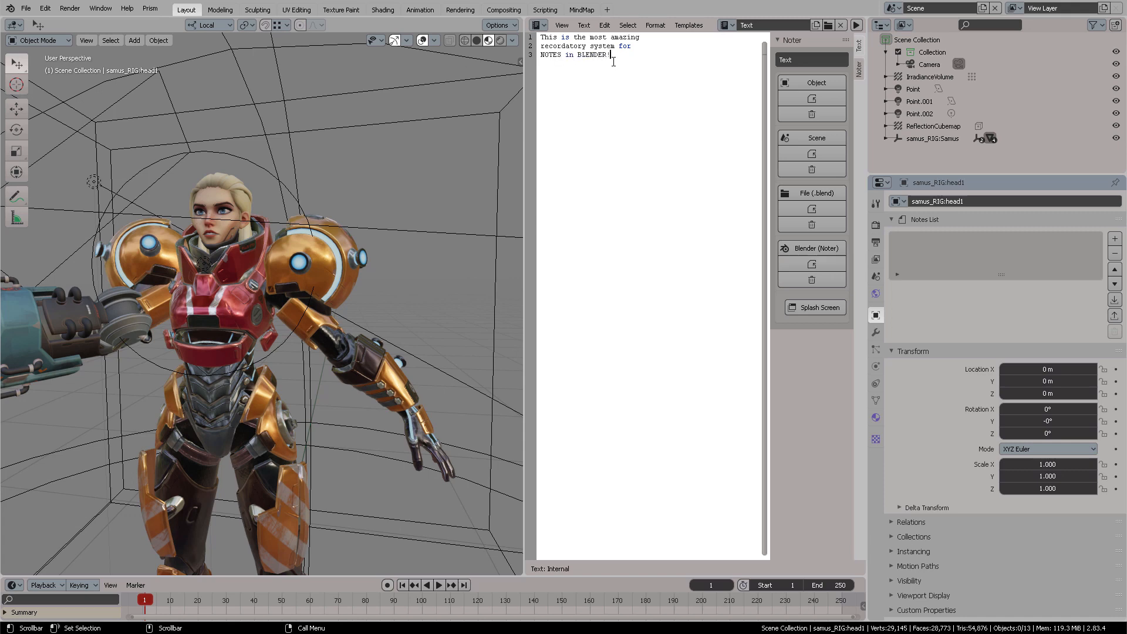
pyautogui.moveTo(811, 261)
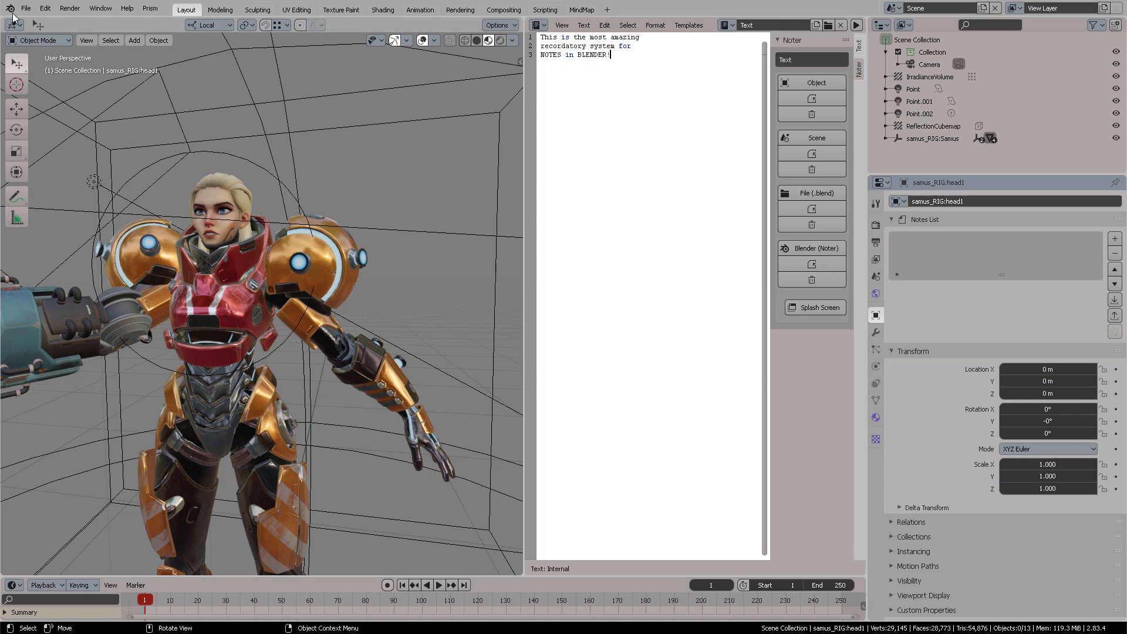
# Step: Show the typed message as a Noter pop-up twice, dismissing it with OK each time
pyautogui.click(9, 7)
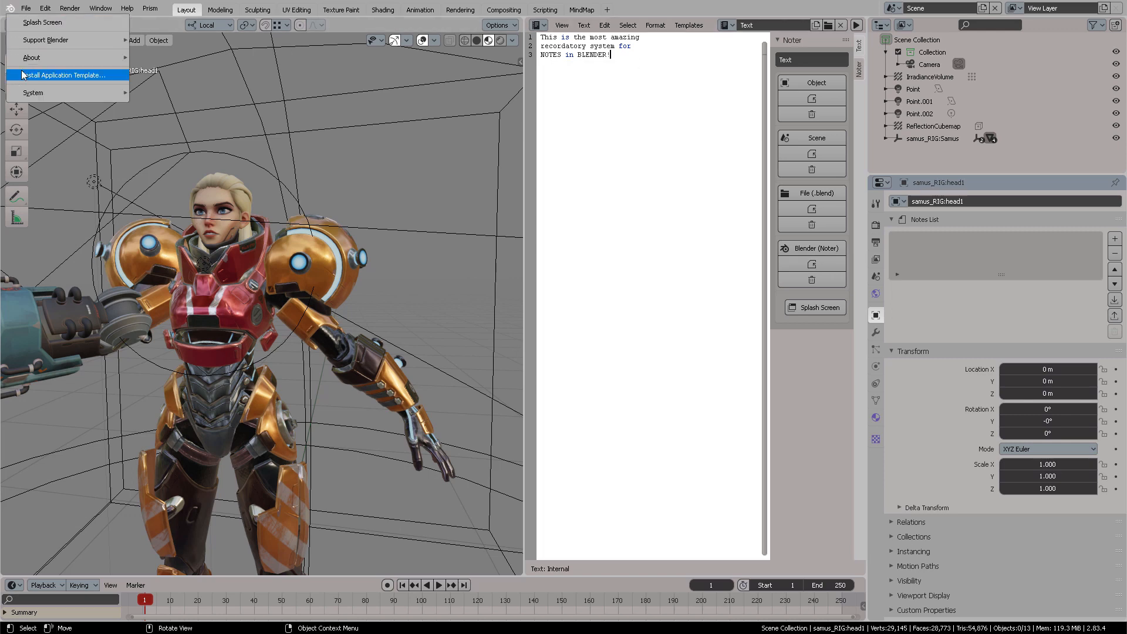
pyautogui.click(745, 231)
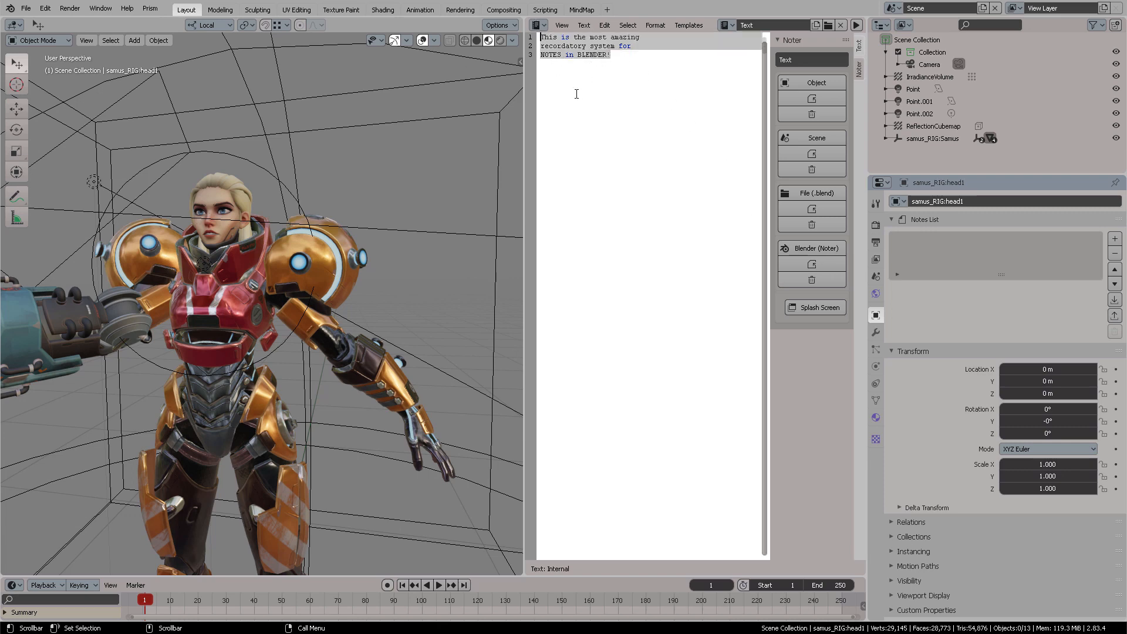
pyautogui.moveTo(815, 247)
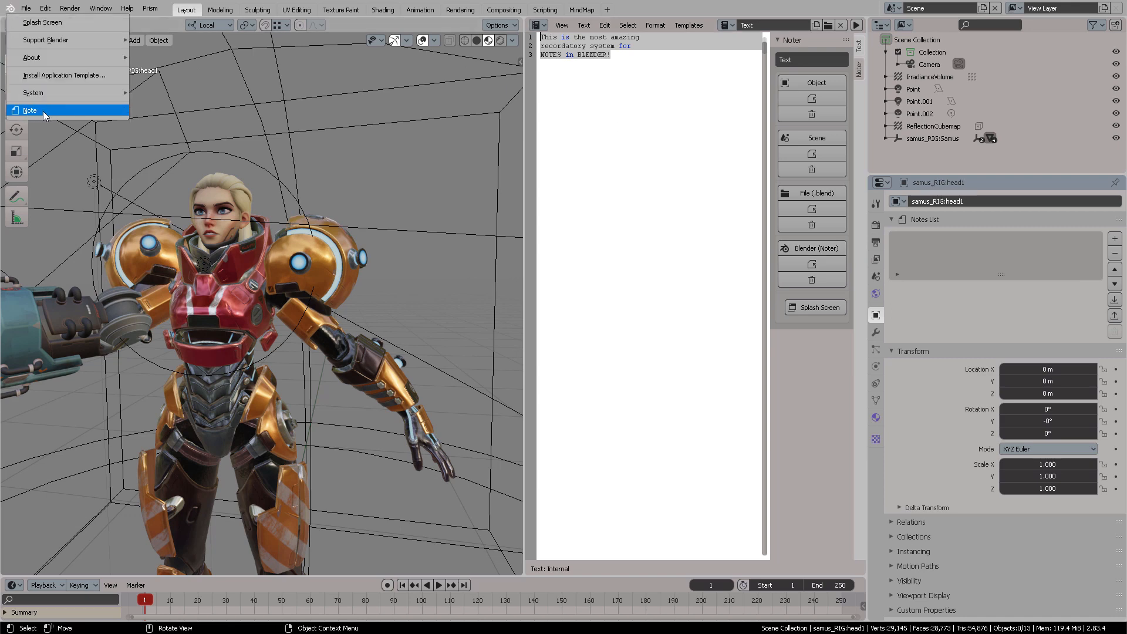
pyautogui.click(31, 110)
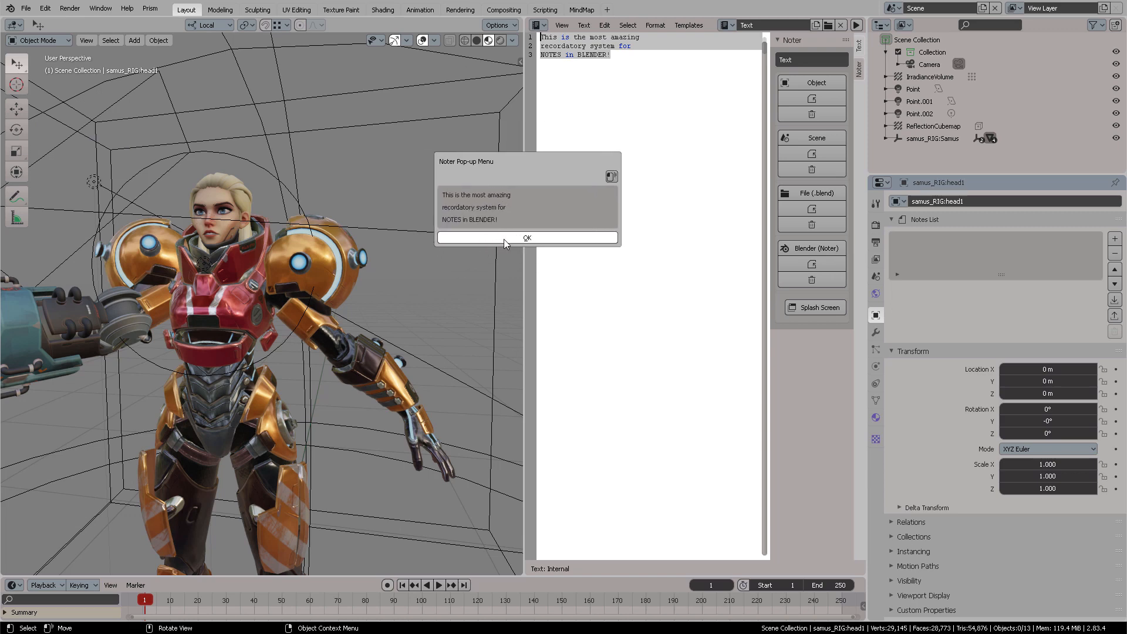
pyautogui.click(527, 237)
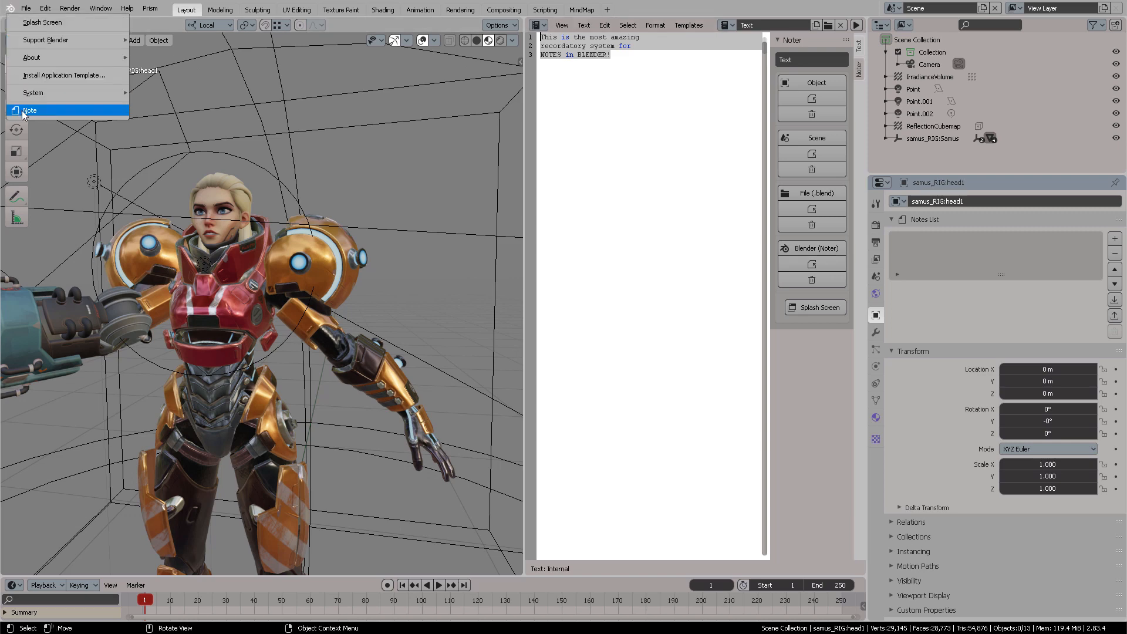
pyautogui.click(29, 110)
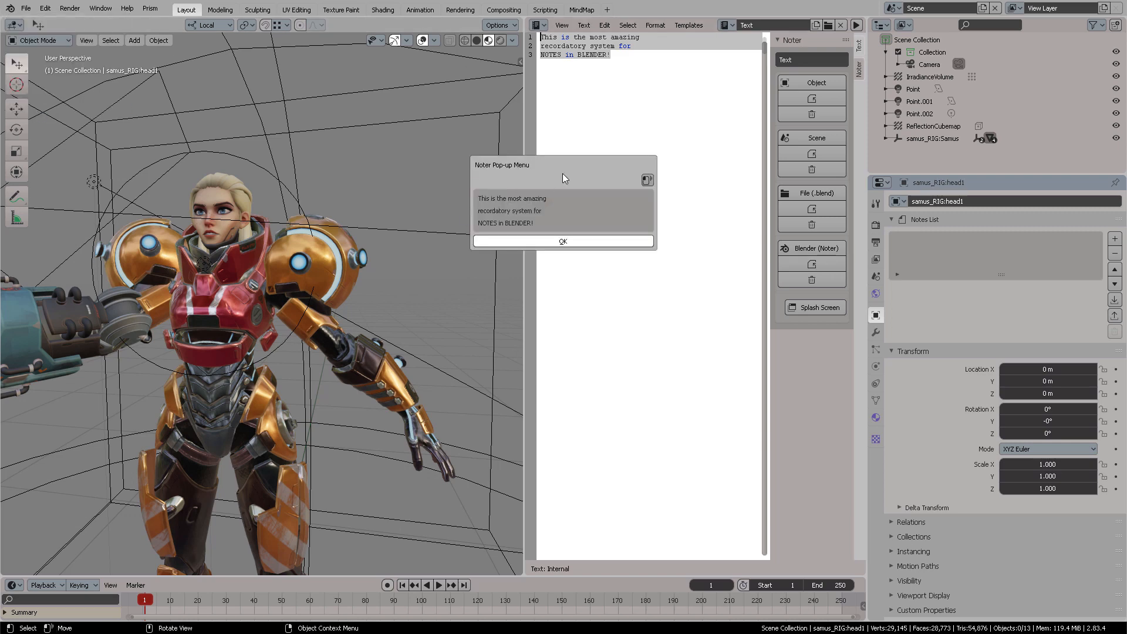
pyautogui.click(563, 241)
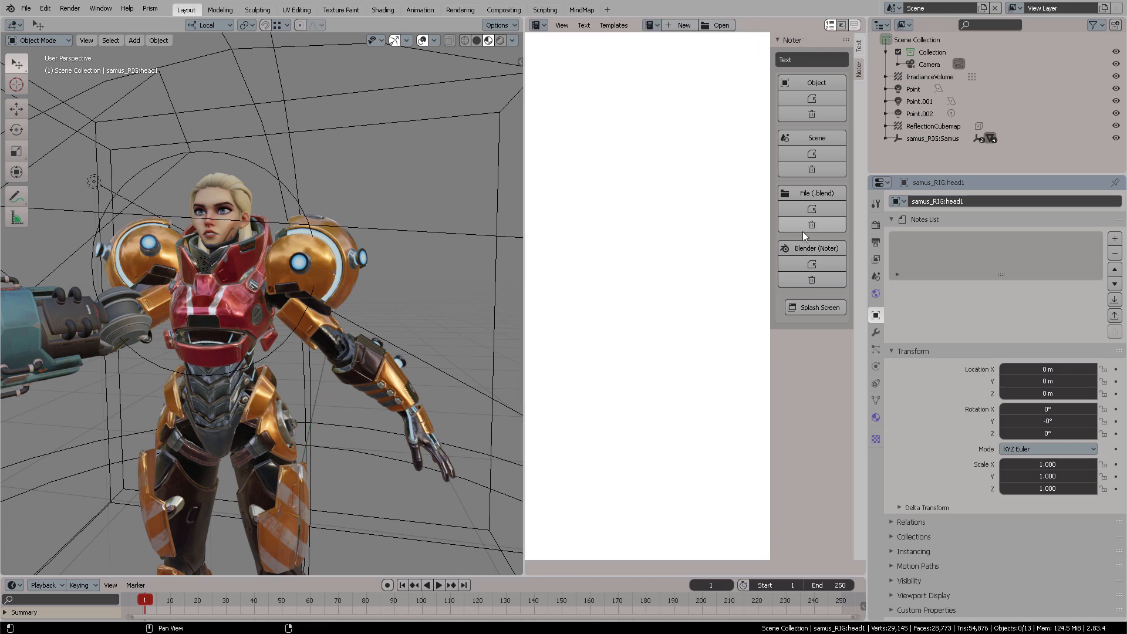
# Step: Add a blank text block and a Splash Screen note slot in the Noter sidebar
pyautogui.click(680, 25)
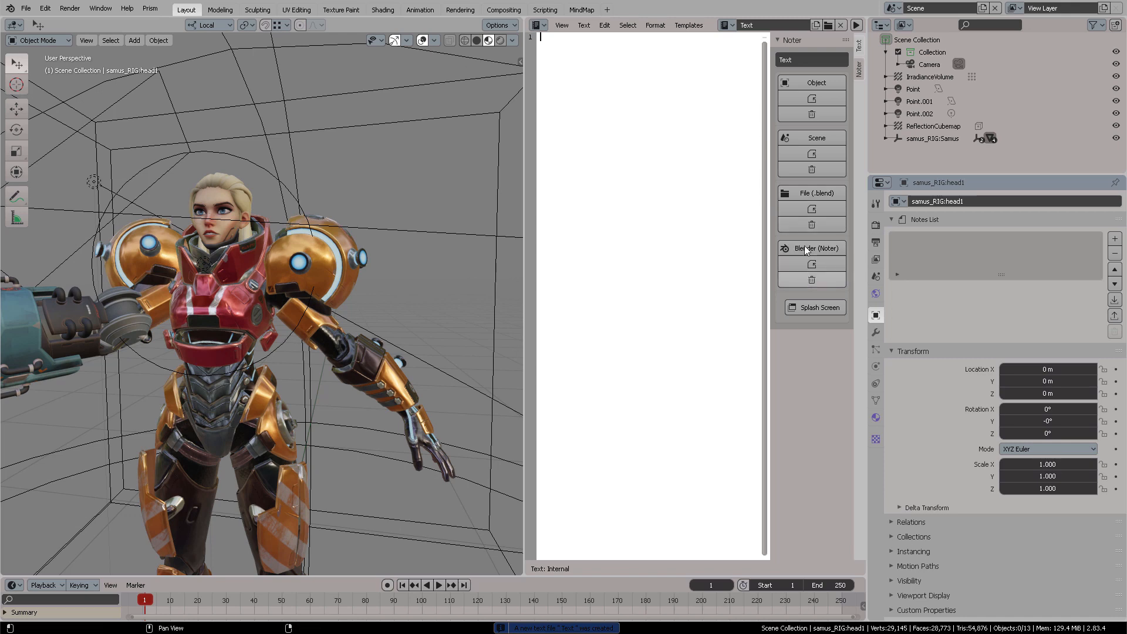
pyautogui.click(812, 280)
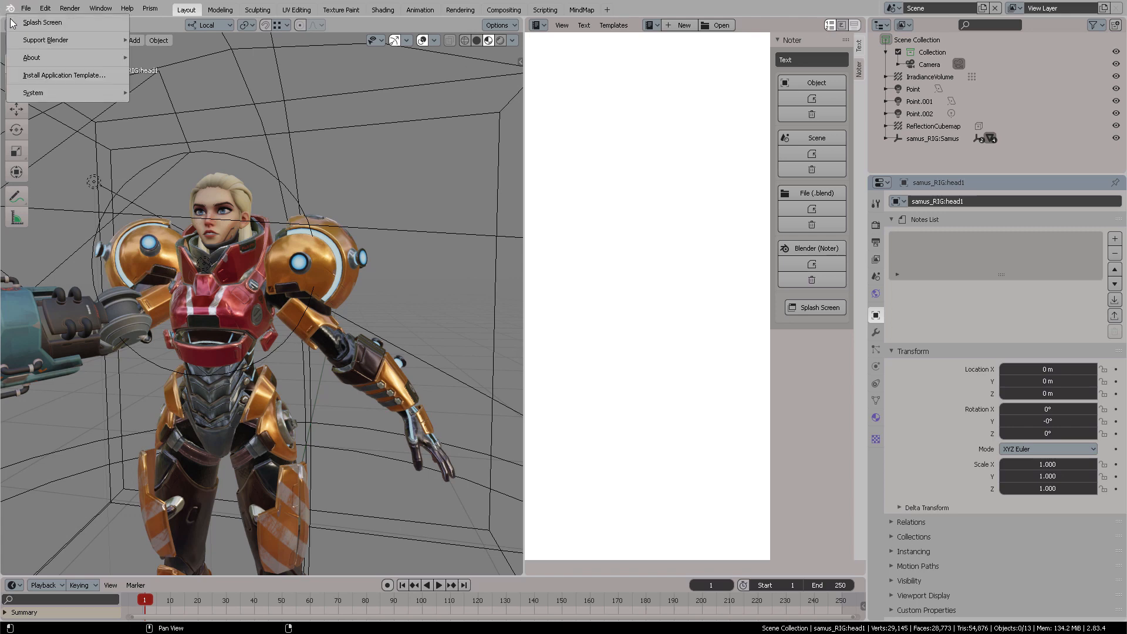
pyautogui.moveTo(45, 39)
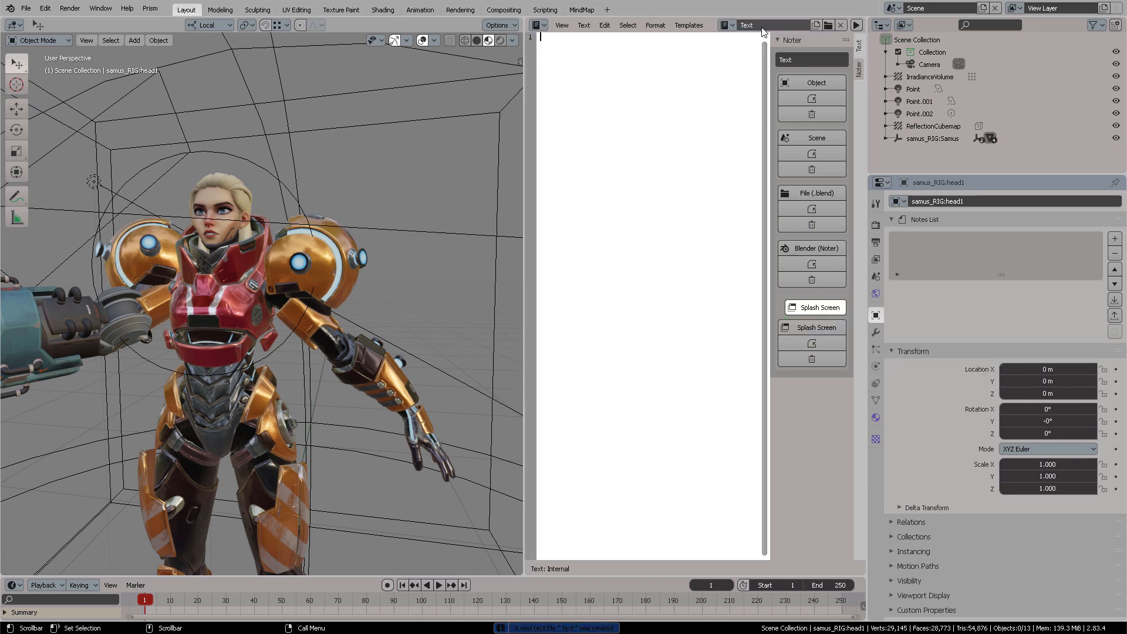
# Step: Type the 'HELLO BLENDER USERS!' message and preview it as the Noter splash screen
pyautogui.write('HELLO BLENDER USERS!')
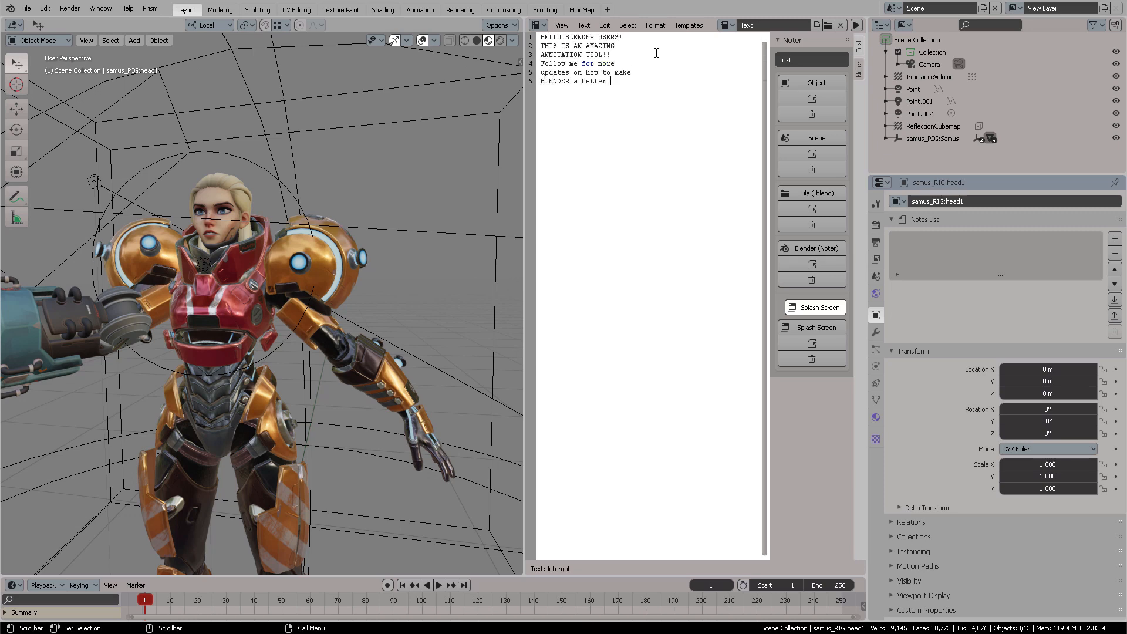
pyautogui.write('modded application.')
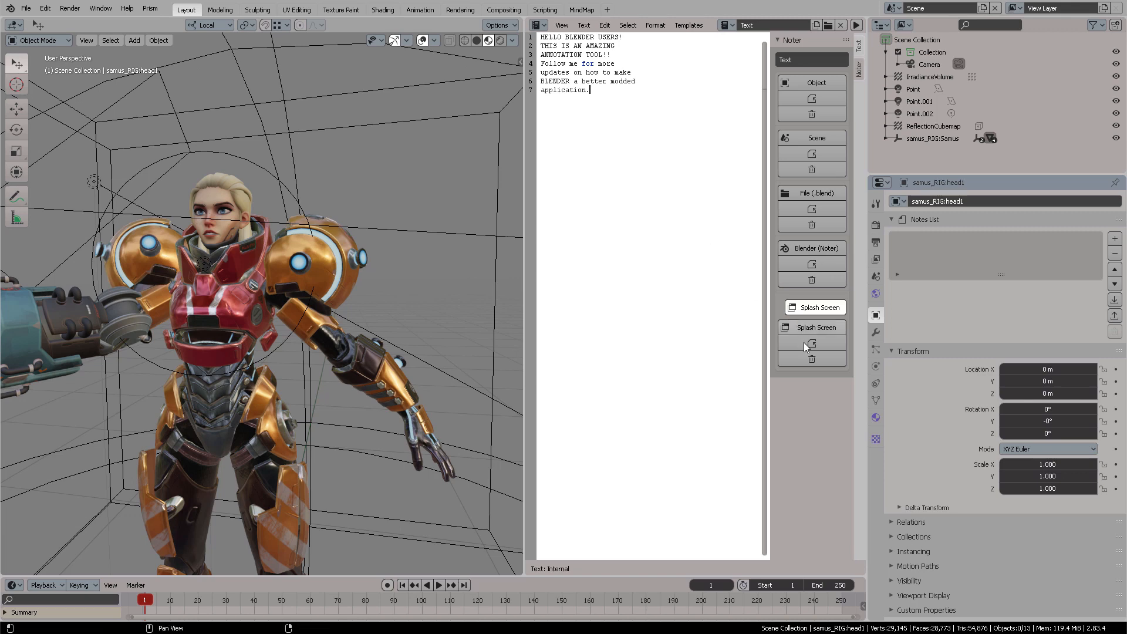
pyautogui.moveTo(811, 343)
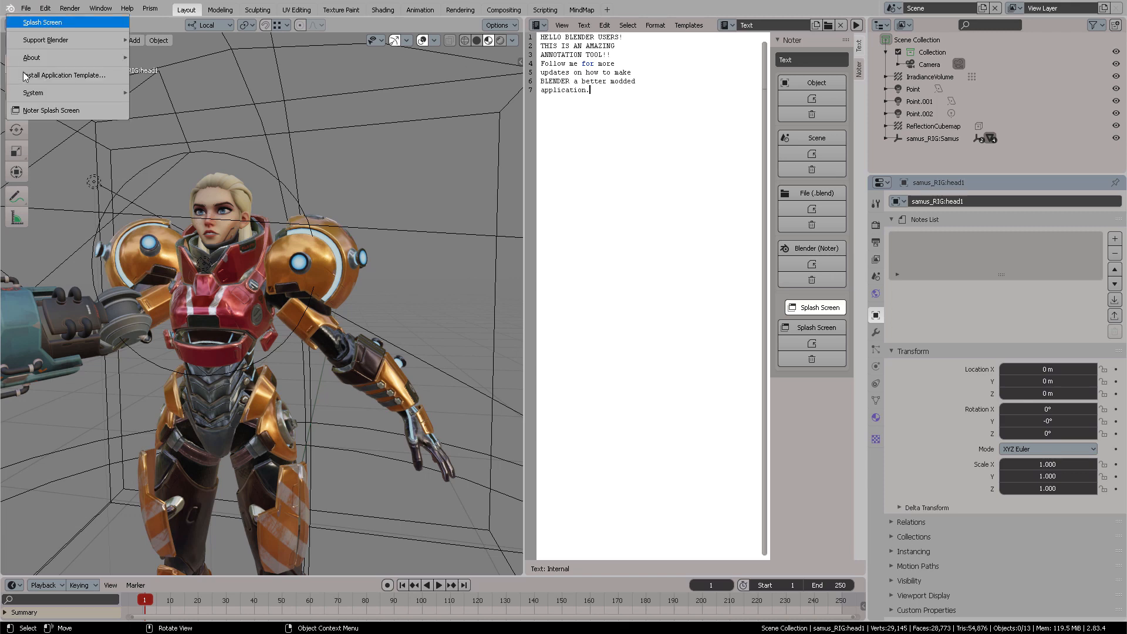
pyautogui.moveTo(51, 110)
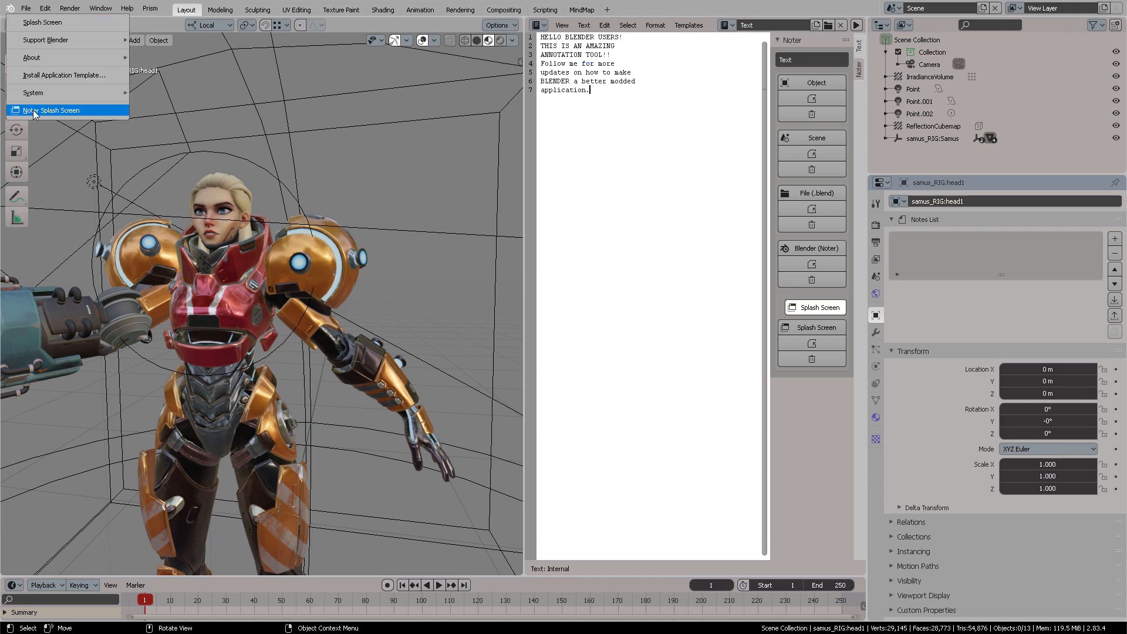
pyautogui.click(50, 110)
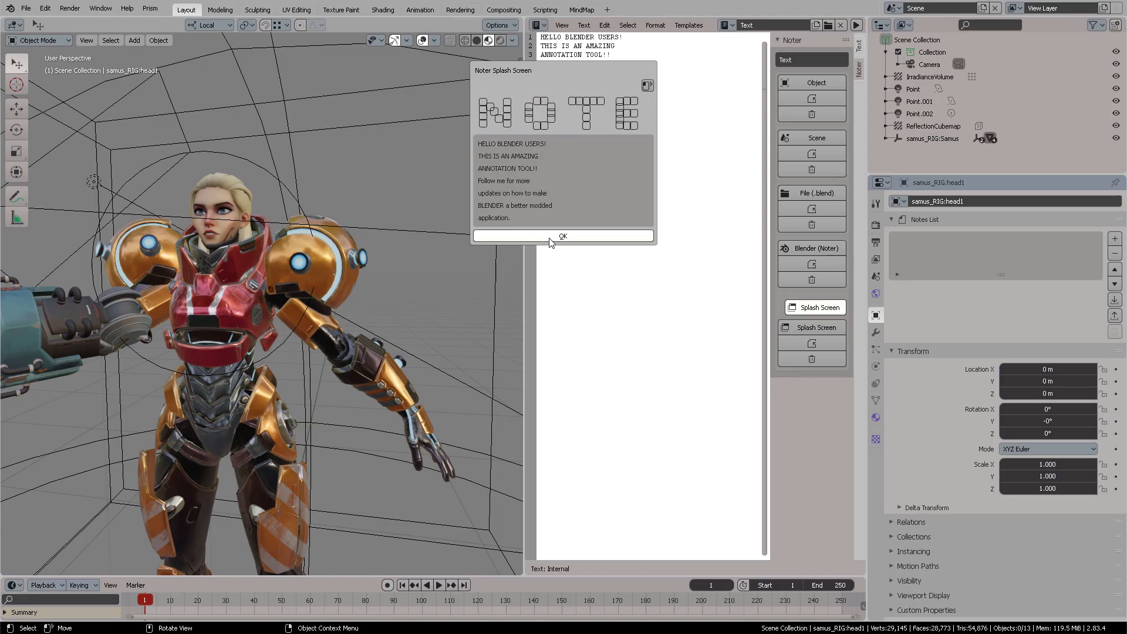
pyautogui.click(563, 236)
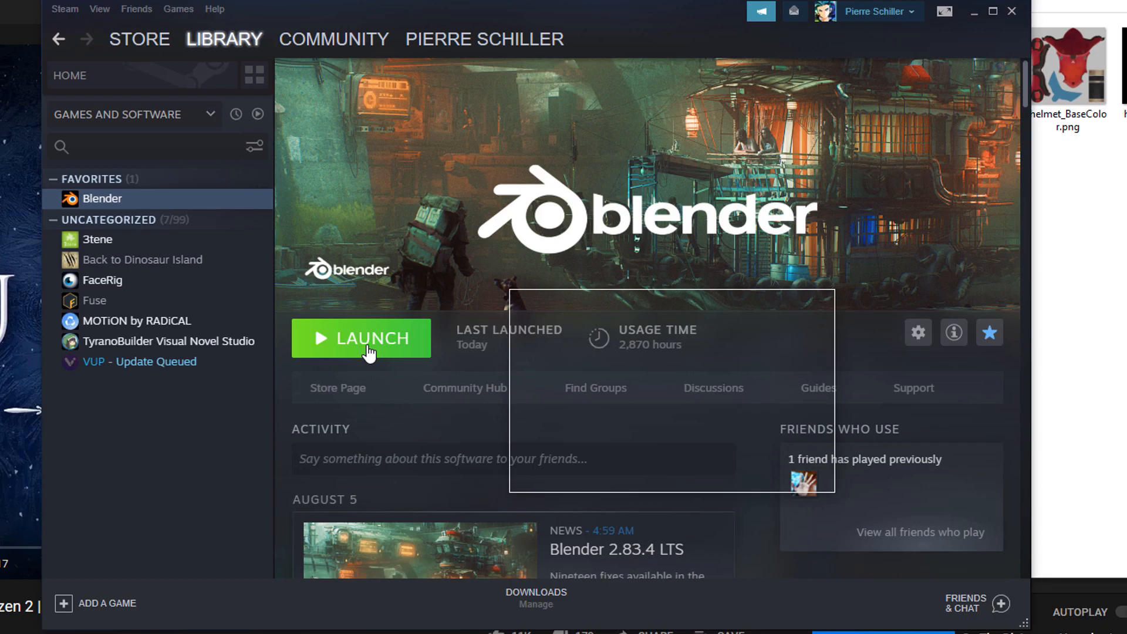
# Step: Launch Blender from its Steam library page and dismiss the startup welcome splash
pyautogui.click(361, 338)
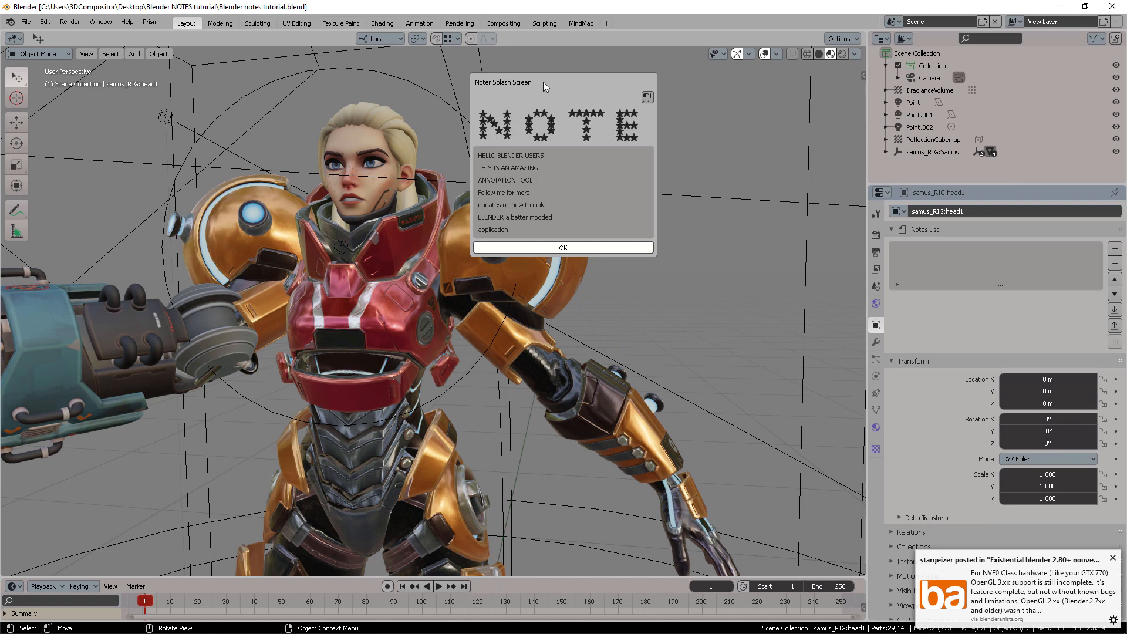
pyautogui.moveTo(545, 87); pyautogui.dragTo(502, 105)
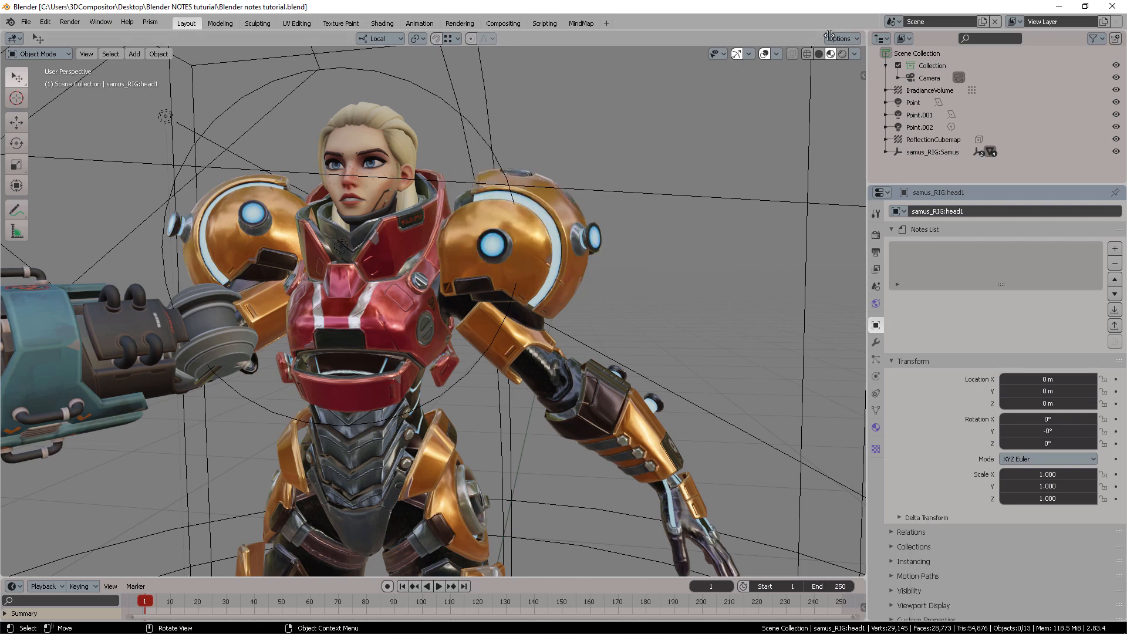
pyautogui.click(513, 38)
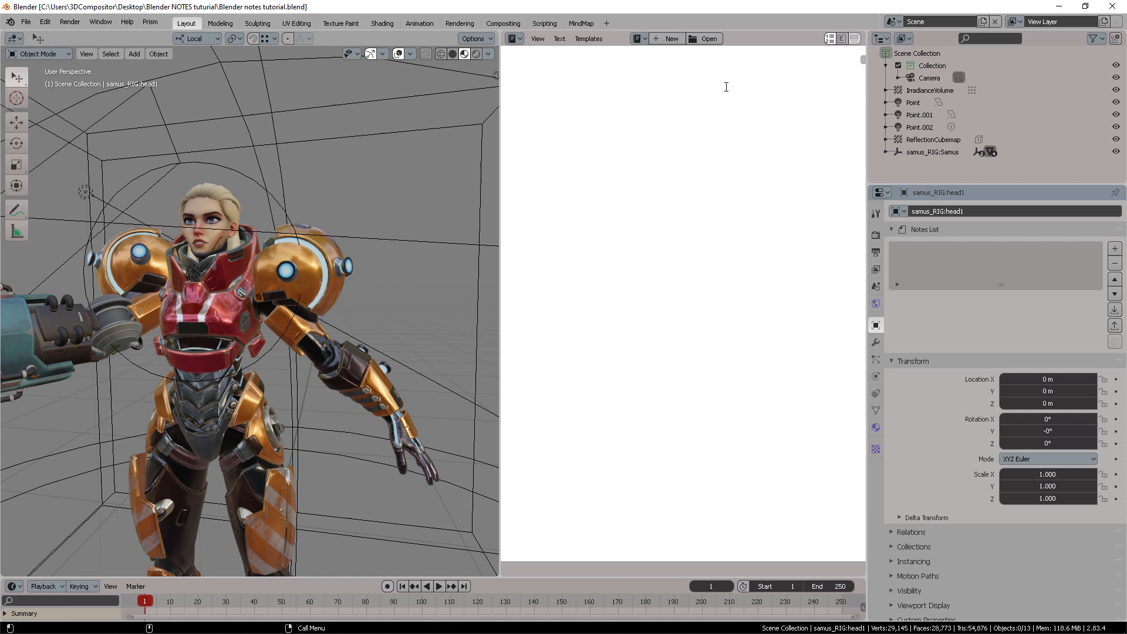
# Step: Preview the welcome splash screen once more, then unlink the splash text block
pyautogui.click(635, 38)
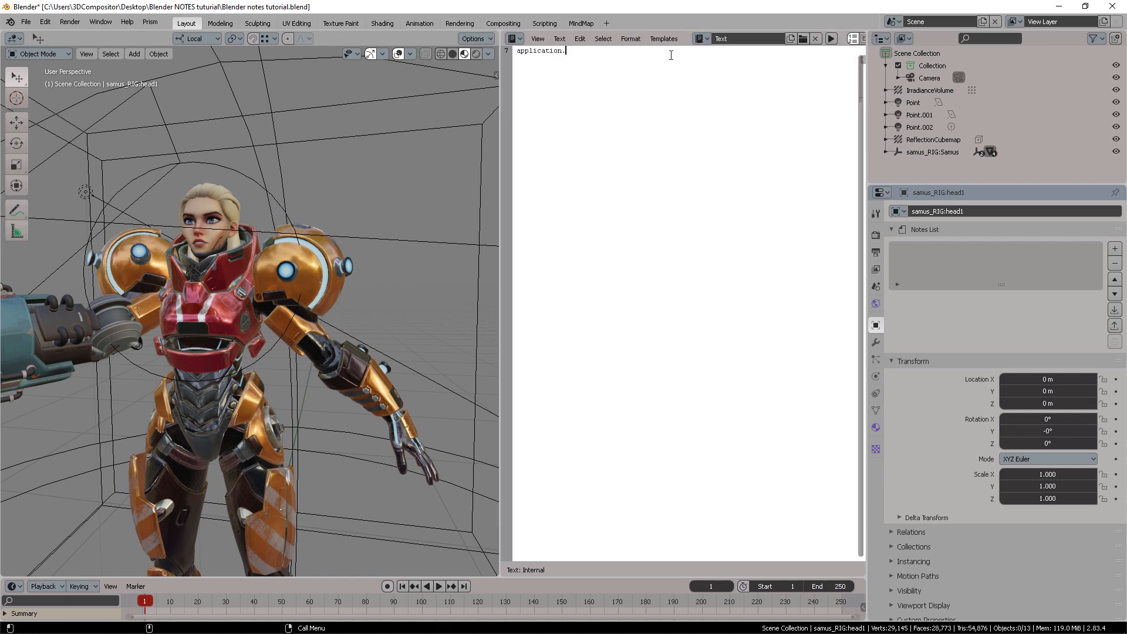
pyautogui.write('r')
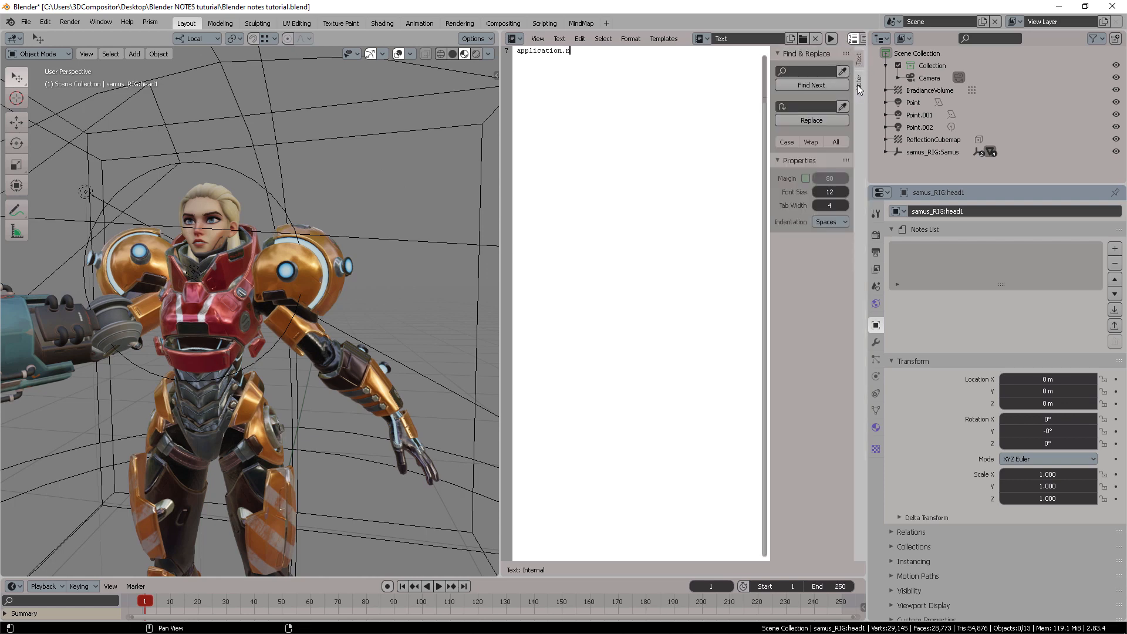
pyautogui.click(857, 65)
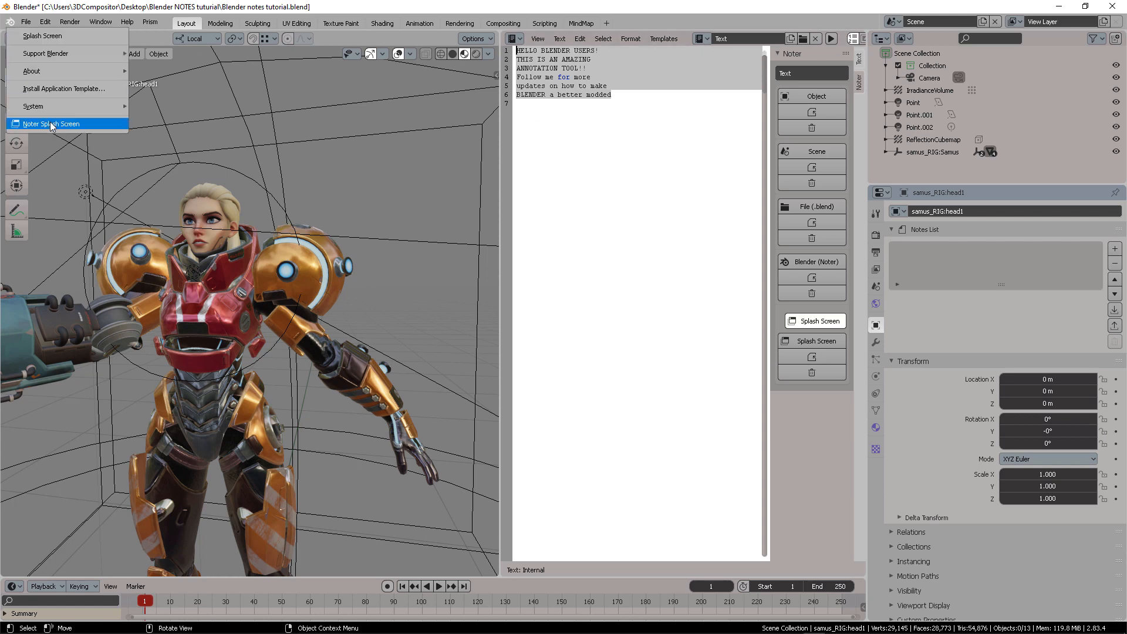
pyautogui.click(52, 124)
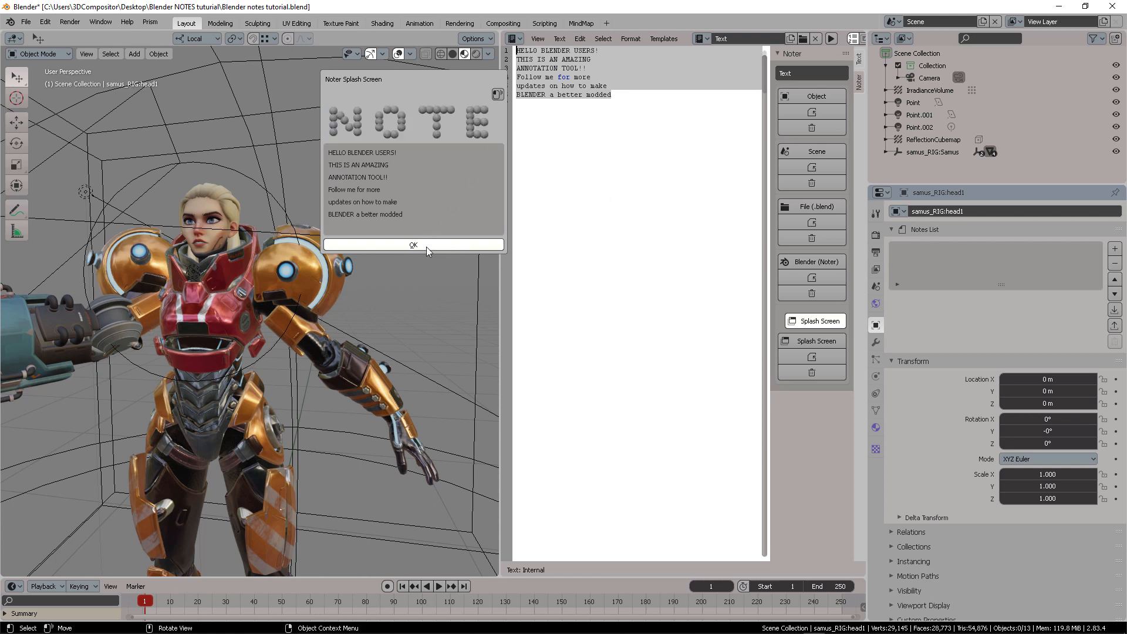
pyautogui.click(413, 244)
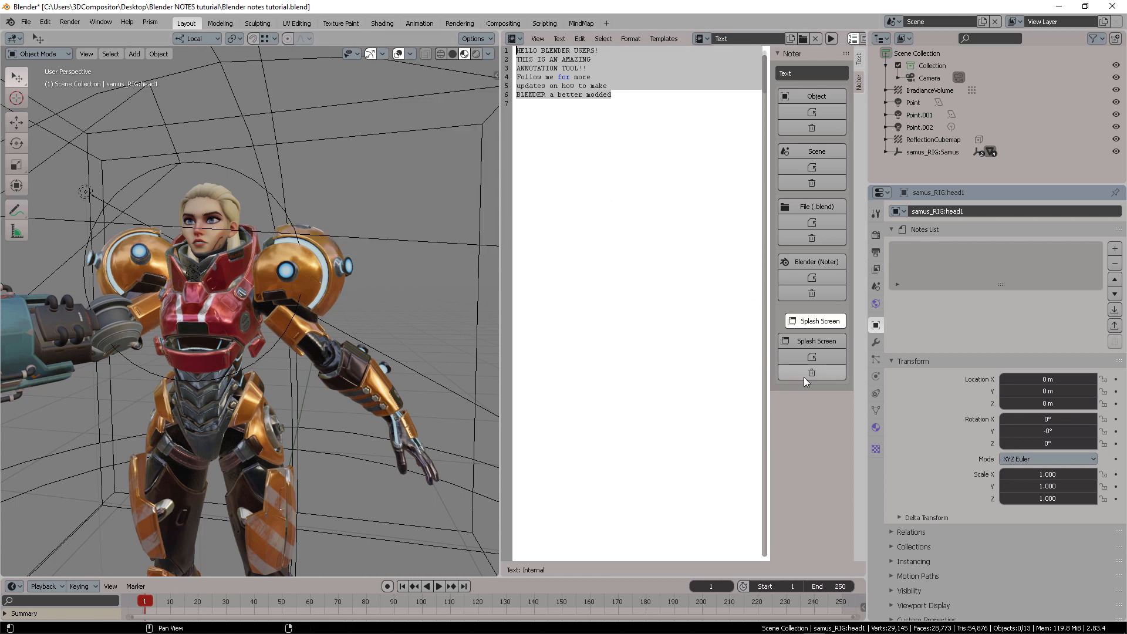
pyautogui.moveTo(811, 372)
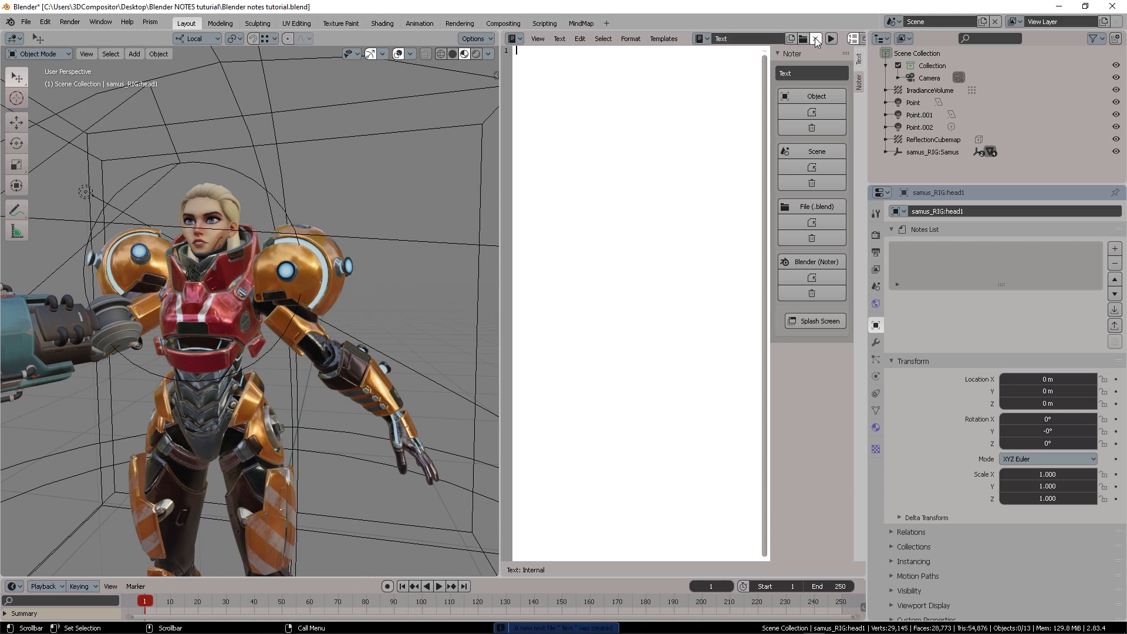
pyautogui.click(816, 39)
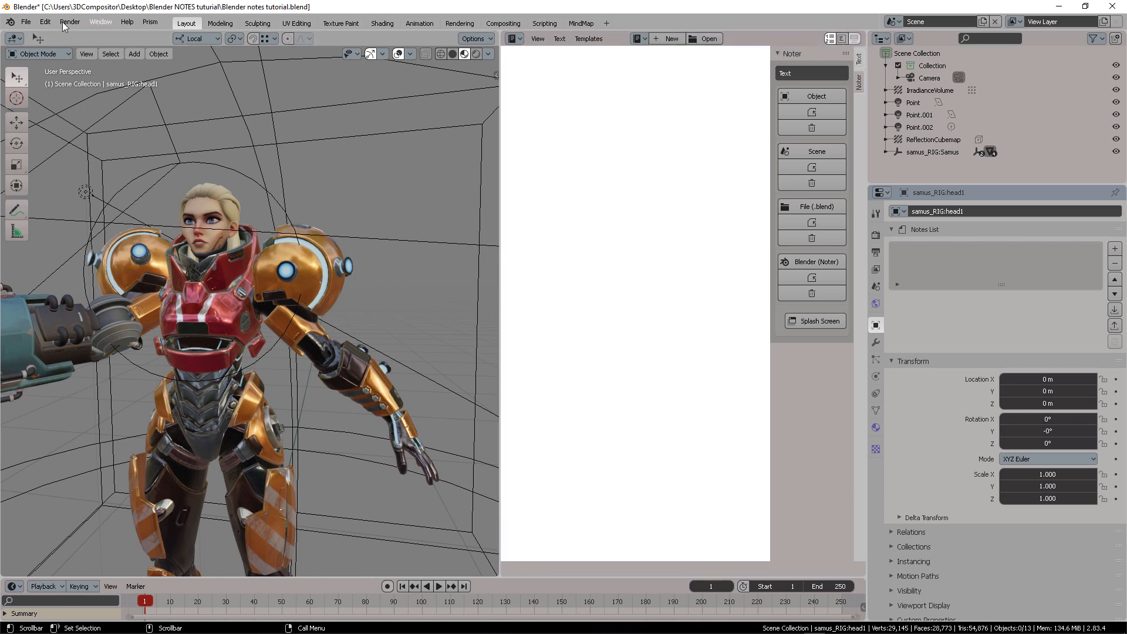
# Step: Close the text editor, switch to MindMap, and expand the 3D Generated GIF +Mesh note
pyautogui.click(127, 23)
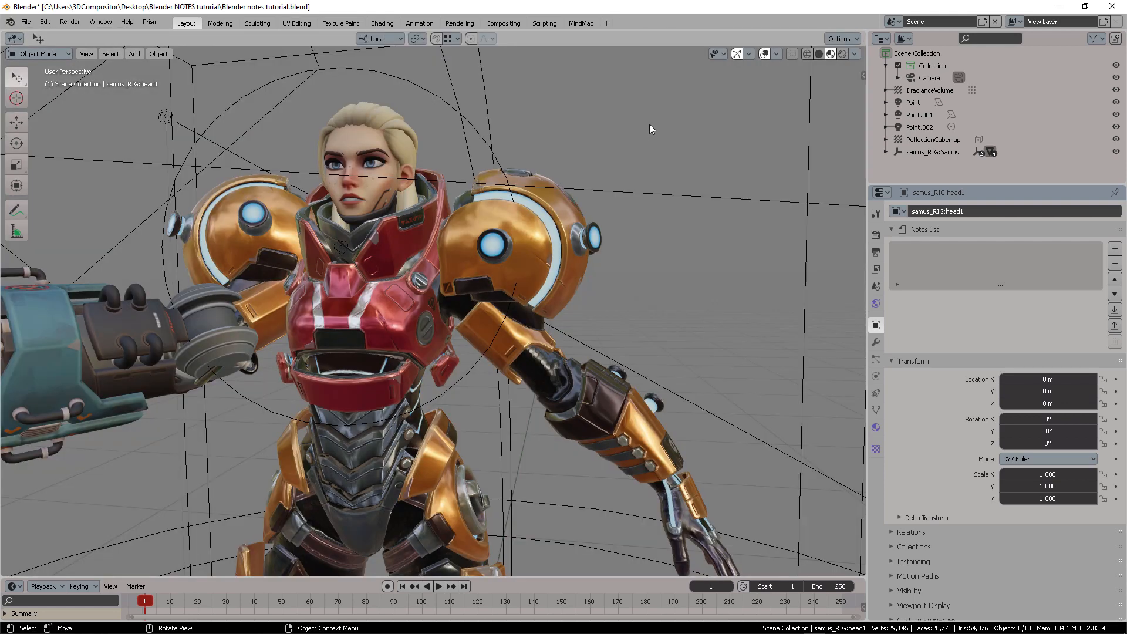
pyautogui.click(580, 22)
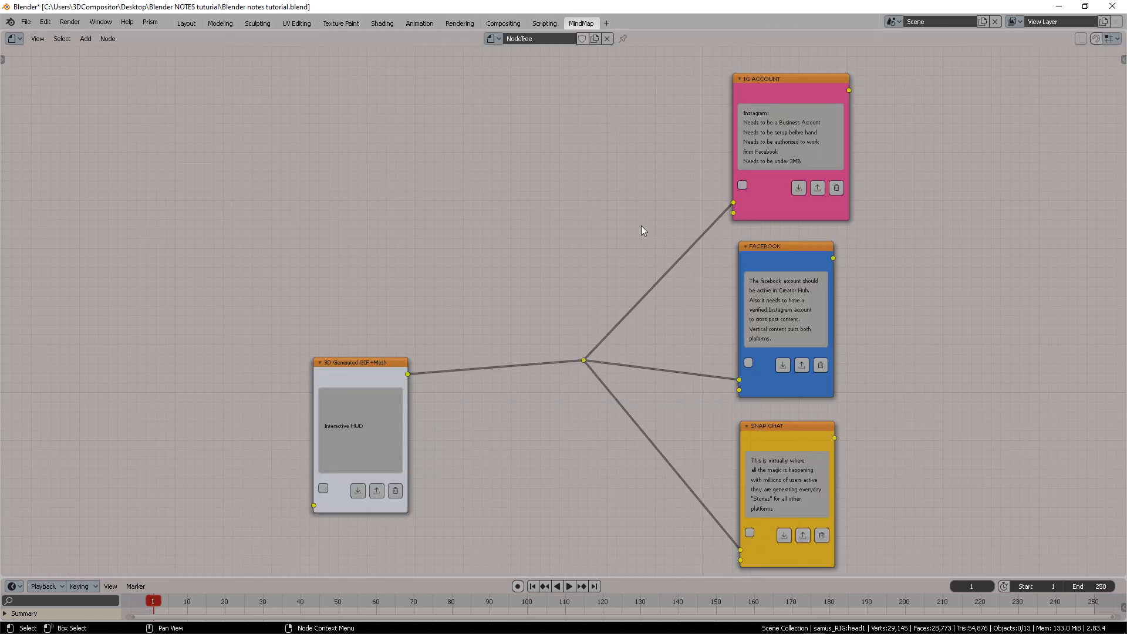
pyautogui.moveTo(560, 52)
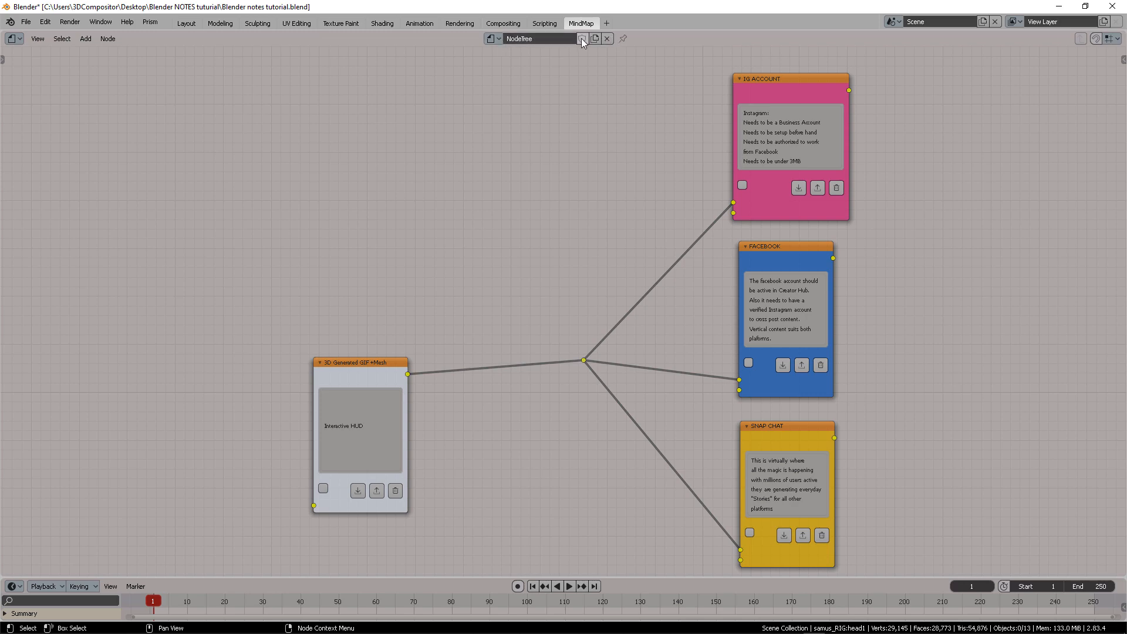
pyautogui.click(581, 38)
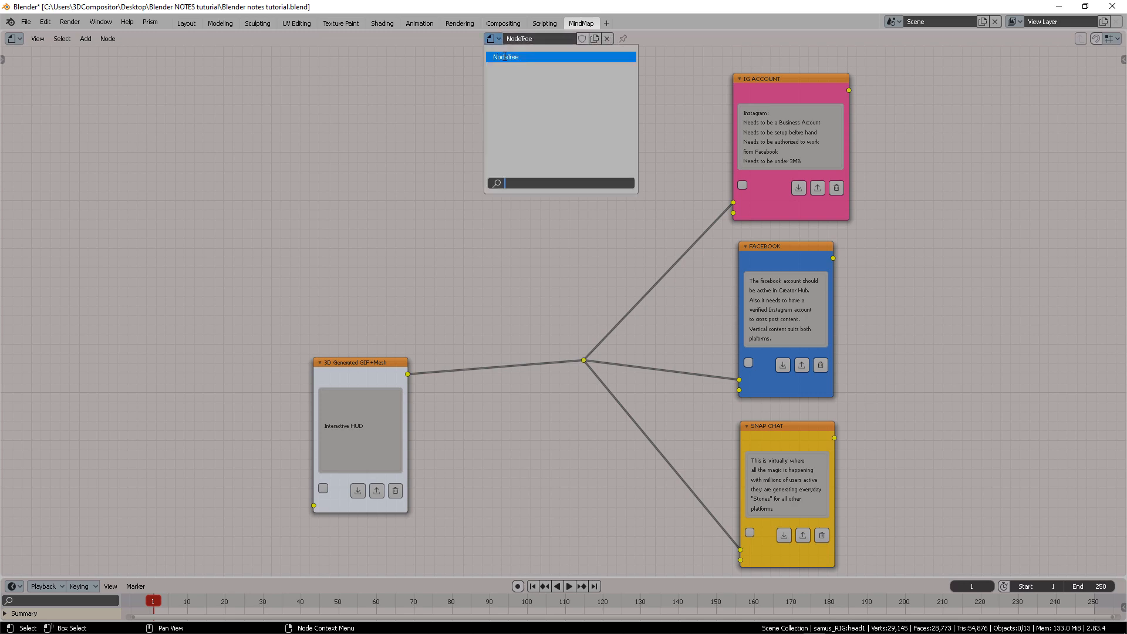
pyautogui.click(12, 38)
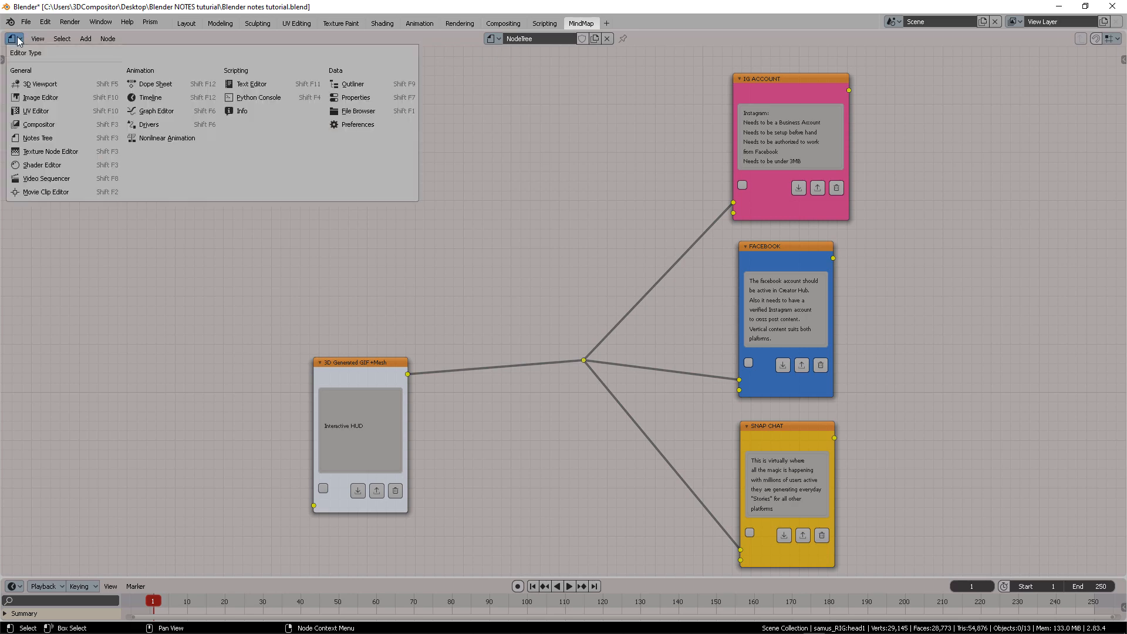
pyautogui.moveTo(38, 138)
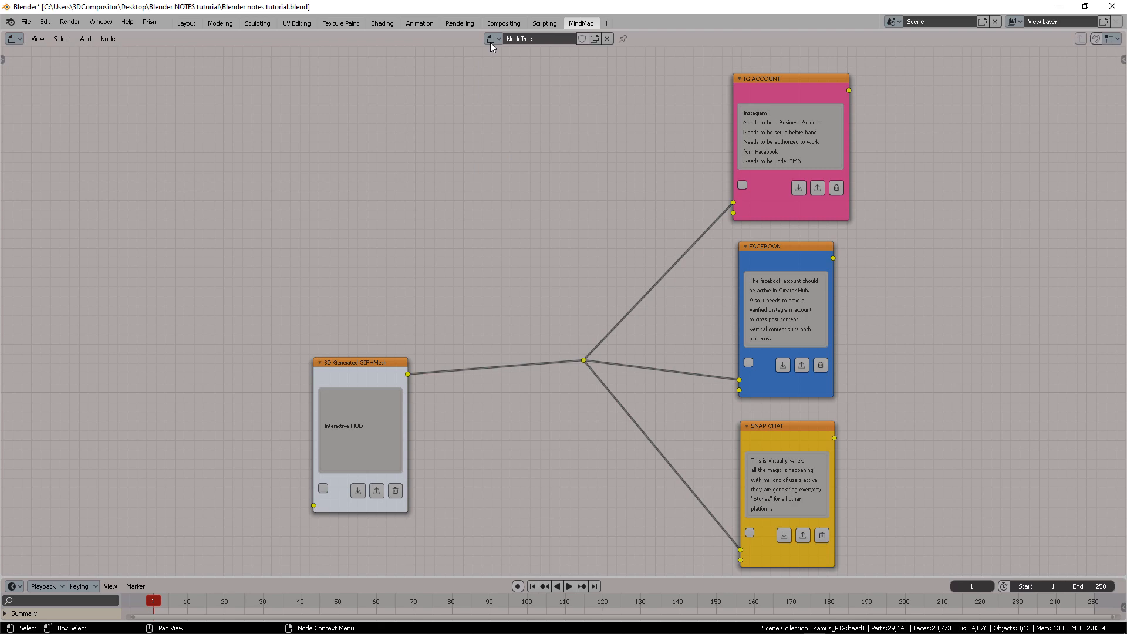
pyautogui.moveTo(832, 80)
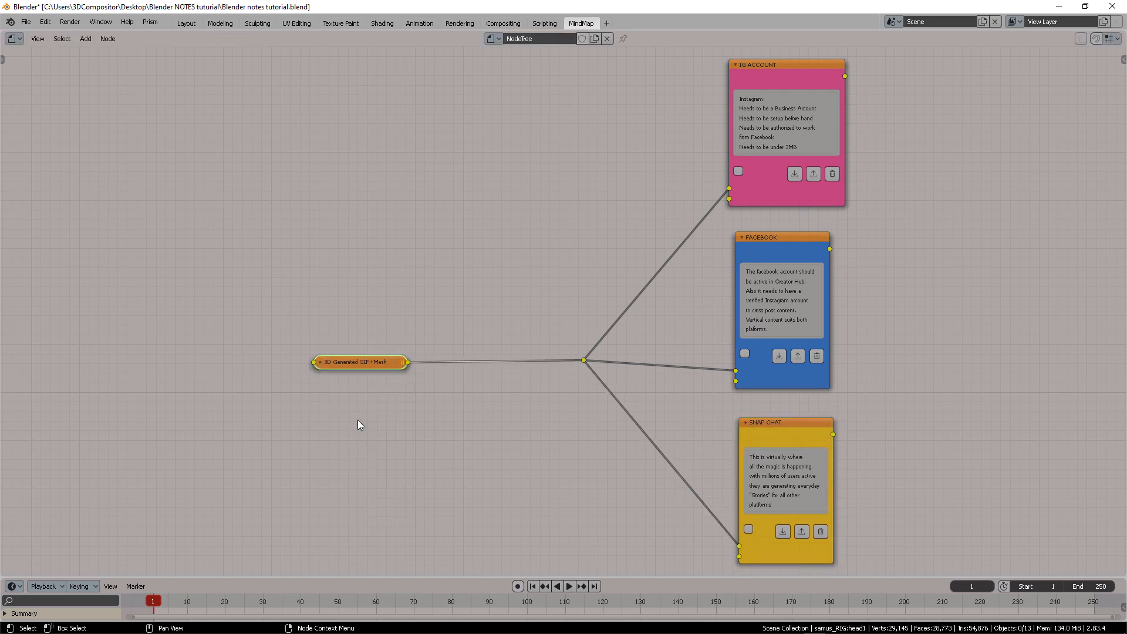
pyautogui.click(315, 361)
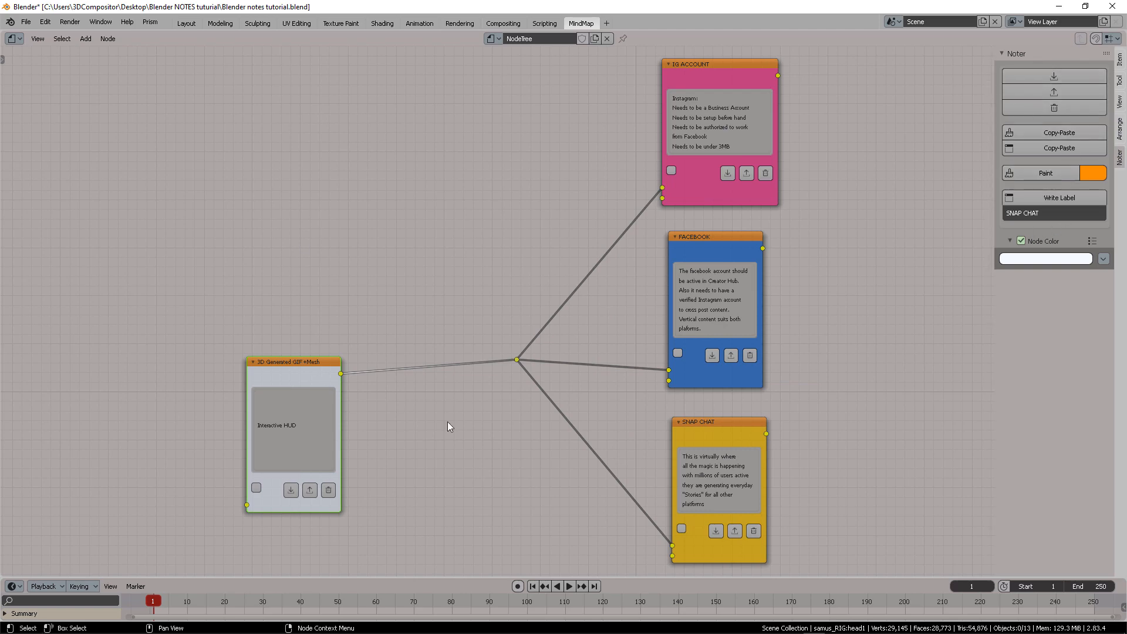
# Step: Paint the SNAP CHAT note red using Noter's colour swatch
pyautogui.click(715, 236)
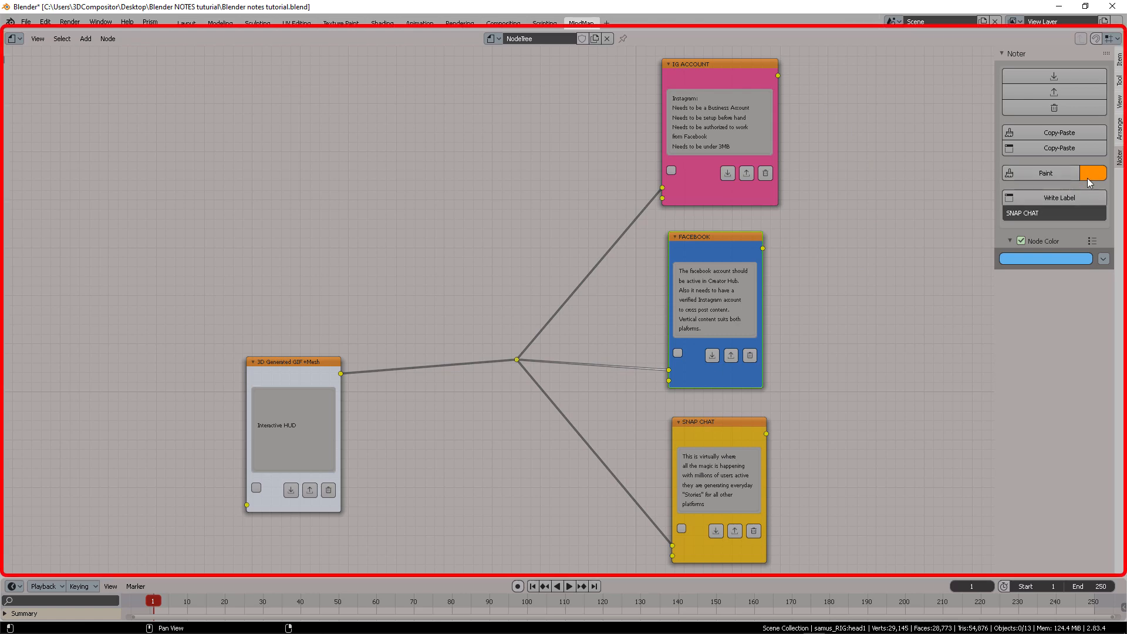
pyautogui.click(1045, 259)
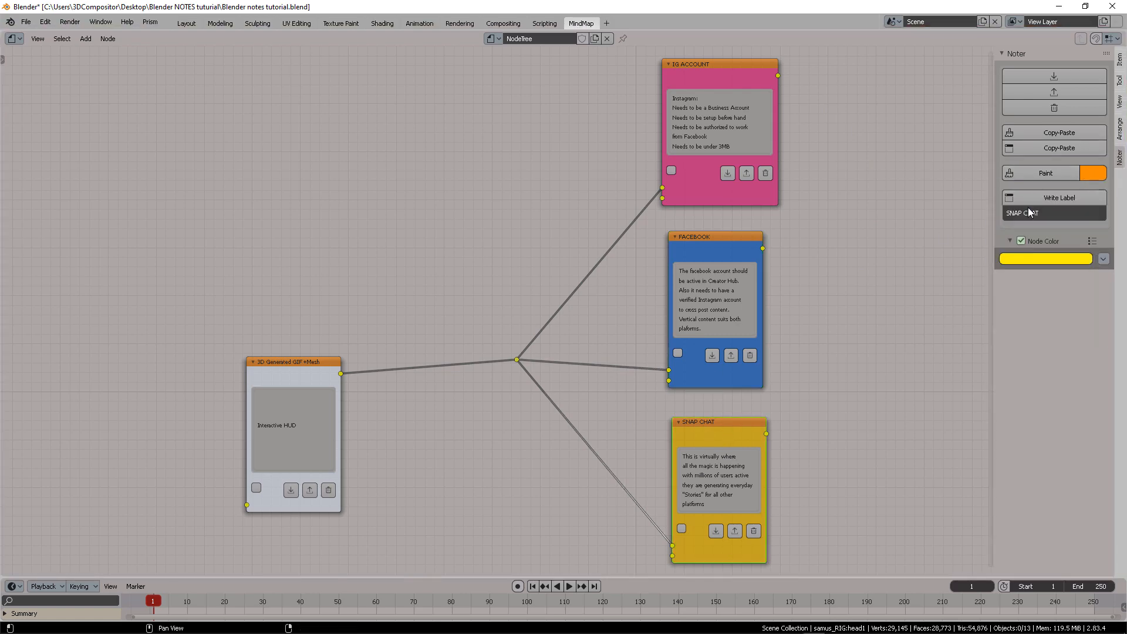
pyautogui.click(1093, 172)
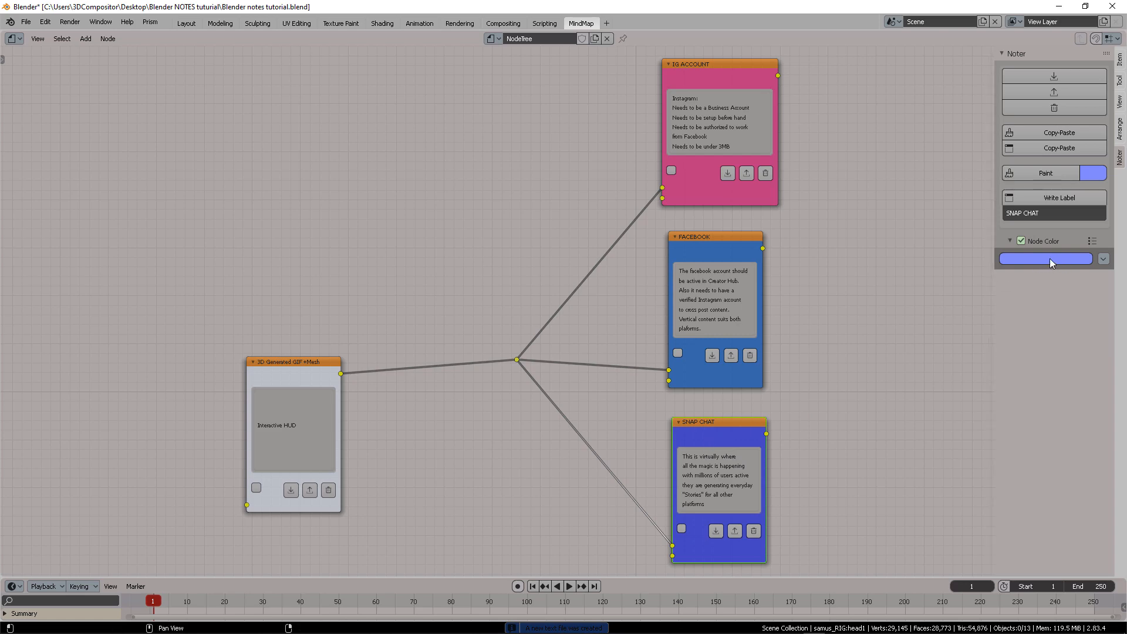
pyautogui.click(1045, 258)
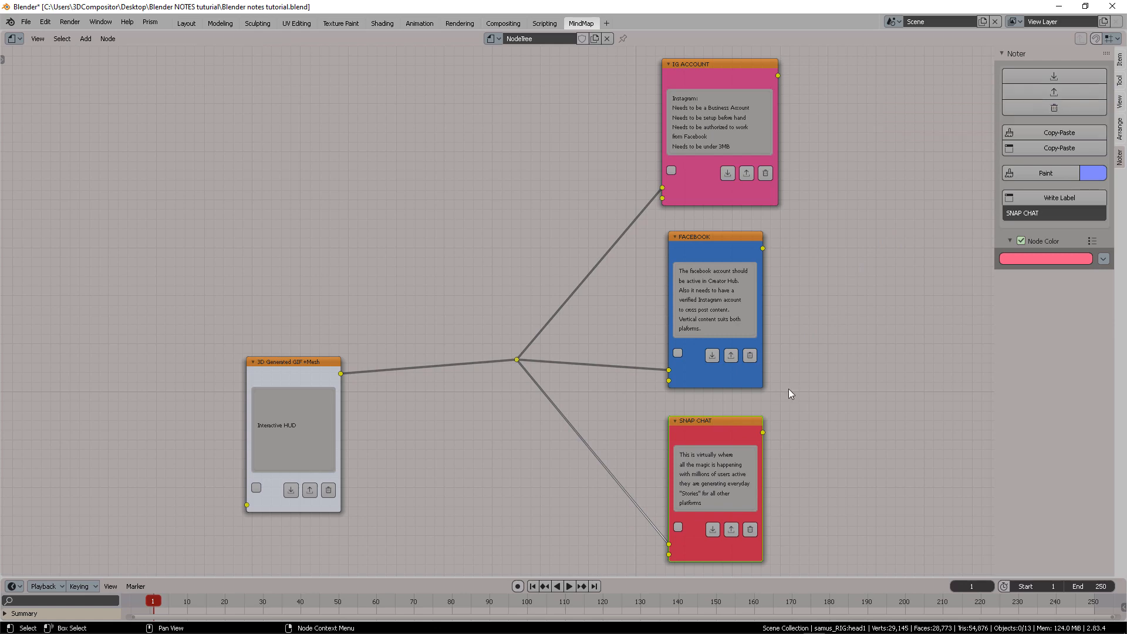
pyautogui.moveTo(1054, 108)
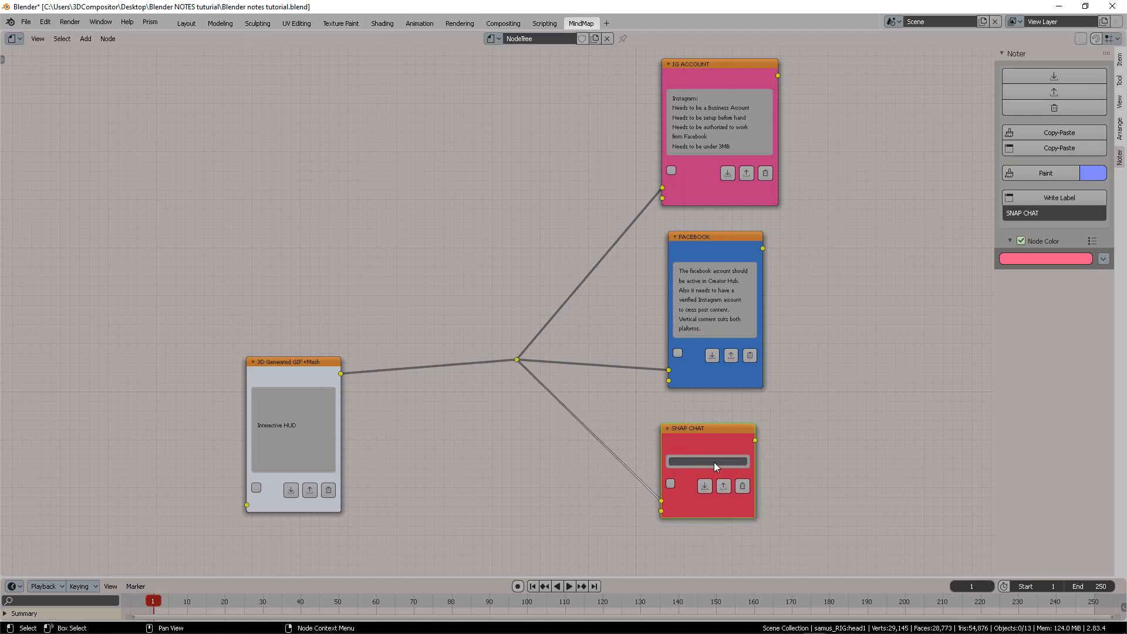
pyautogui.moveTo(743, 486)
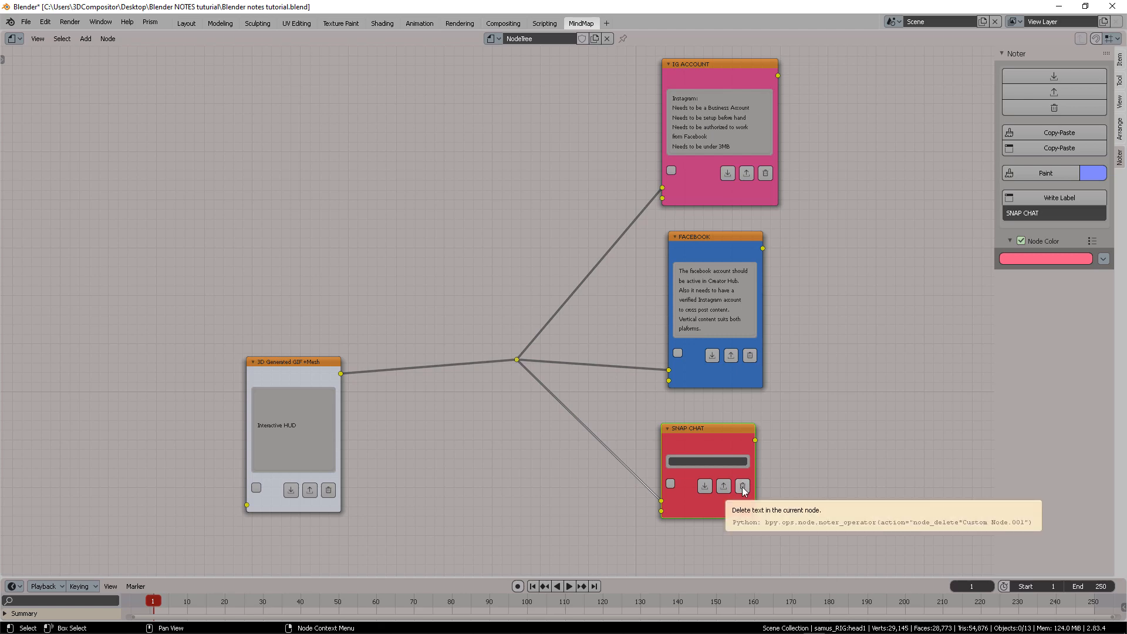
pyautogui.moveTo(743, 487)
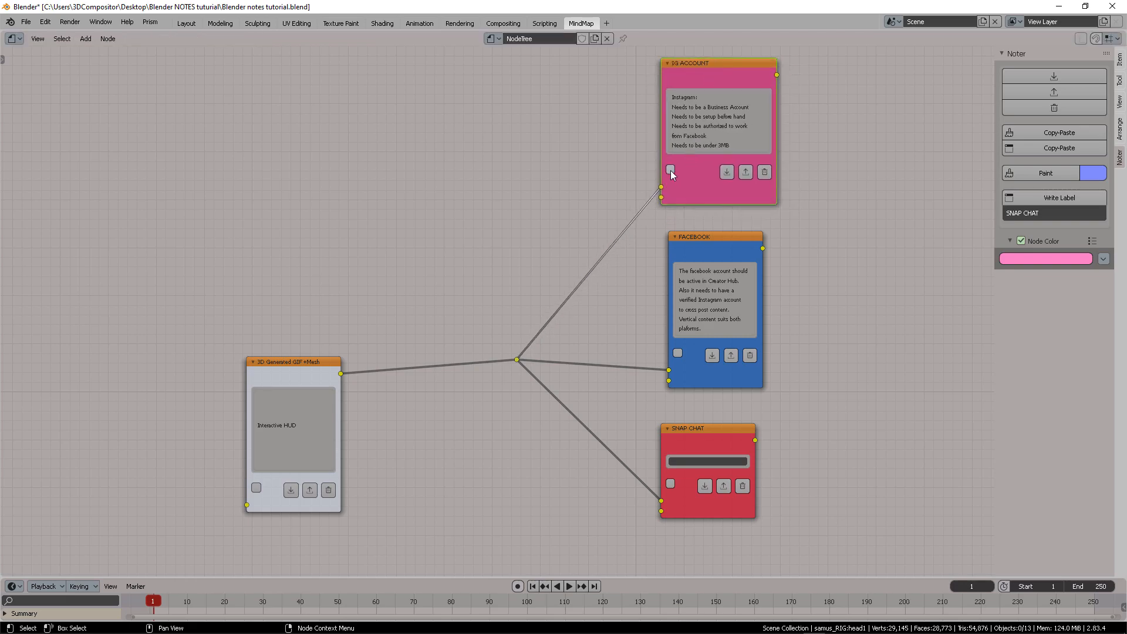
# Step: Relabel the IG ACCOUNT note '1024x1024 format' and check it off as done
pyautogui.click(185, 23)
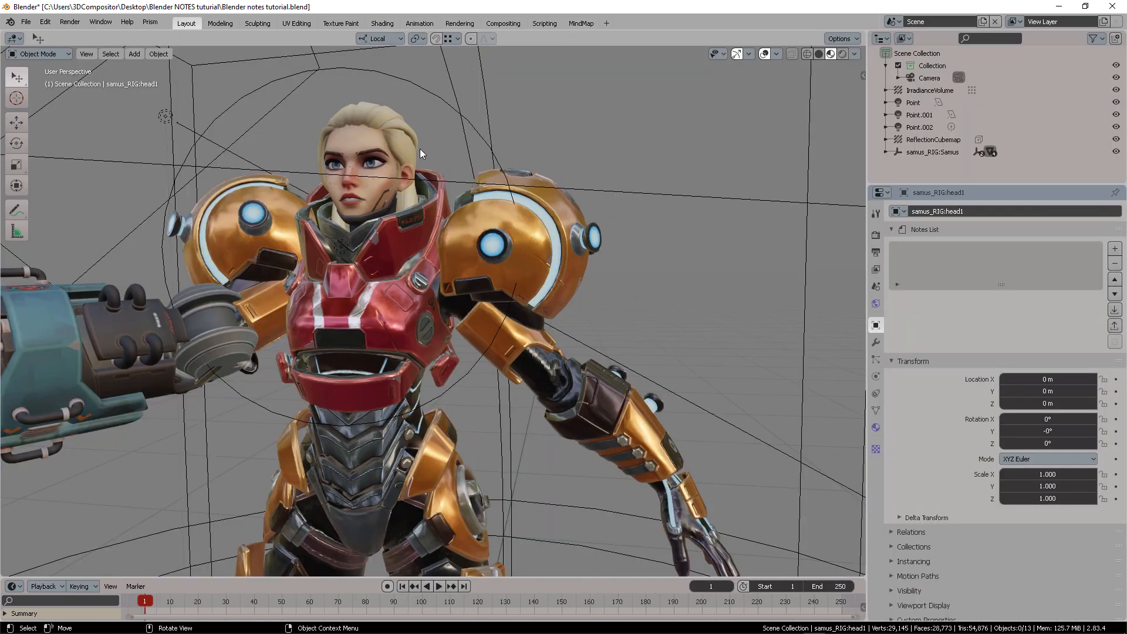
pyautogui.click(580, 23)
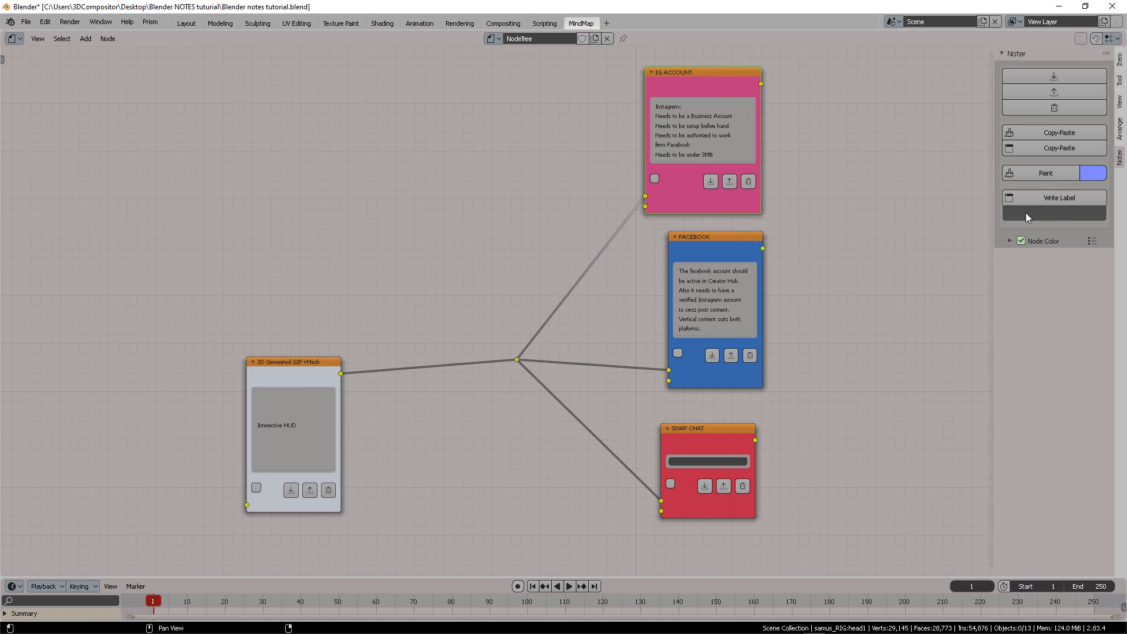
pyautogui.write('1024x1024')
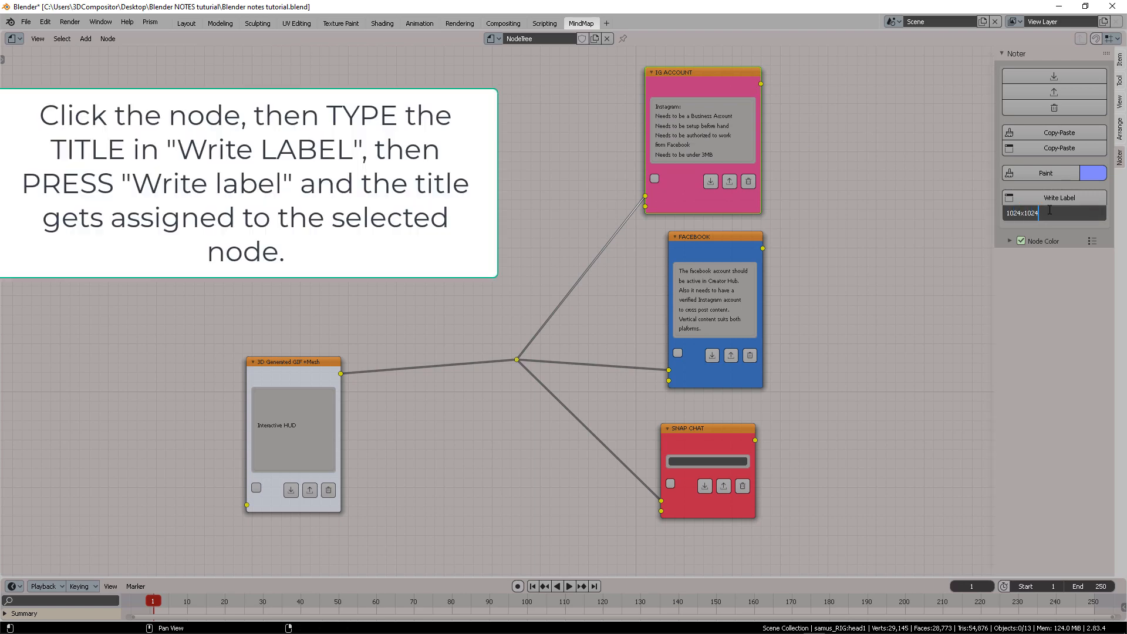
pyautogui.write('format')
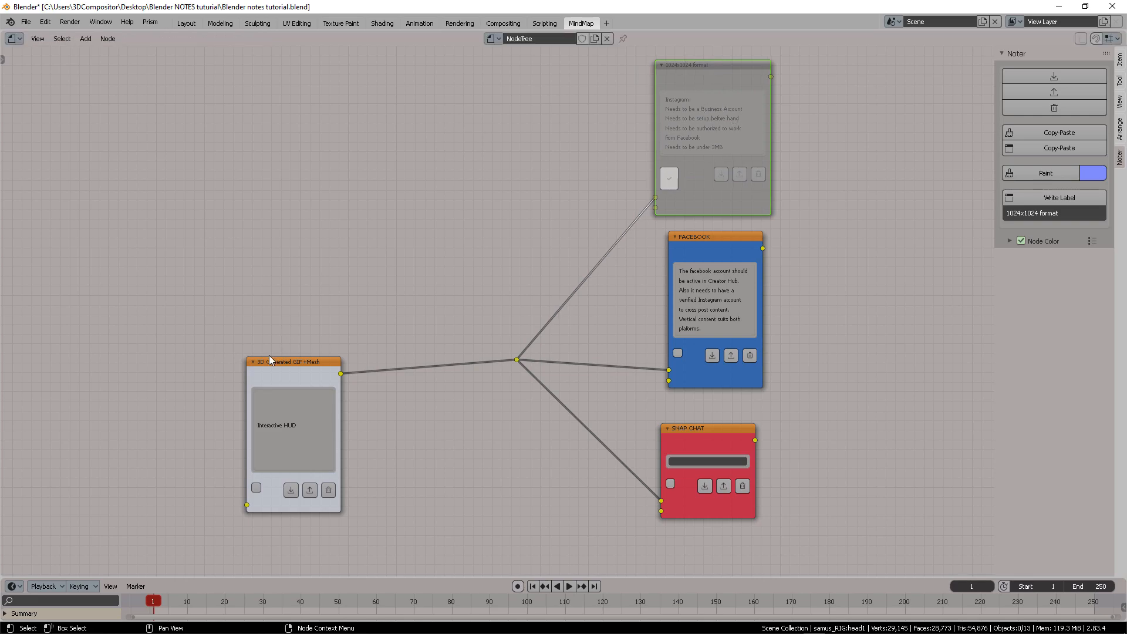
pyautogui.click(186, 22)
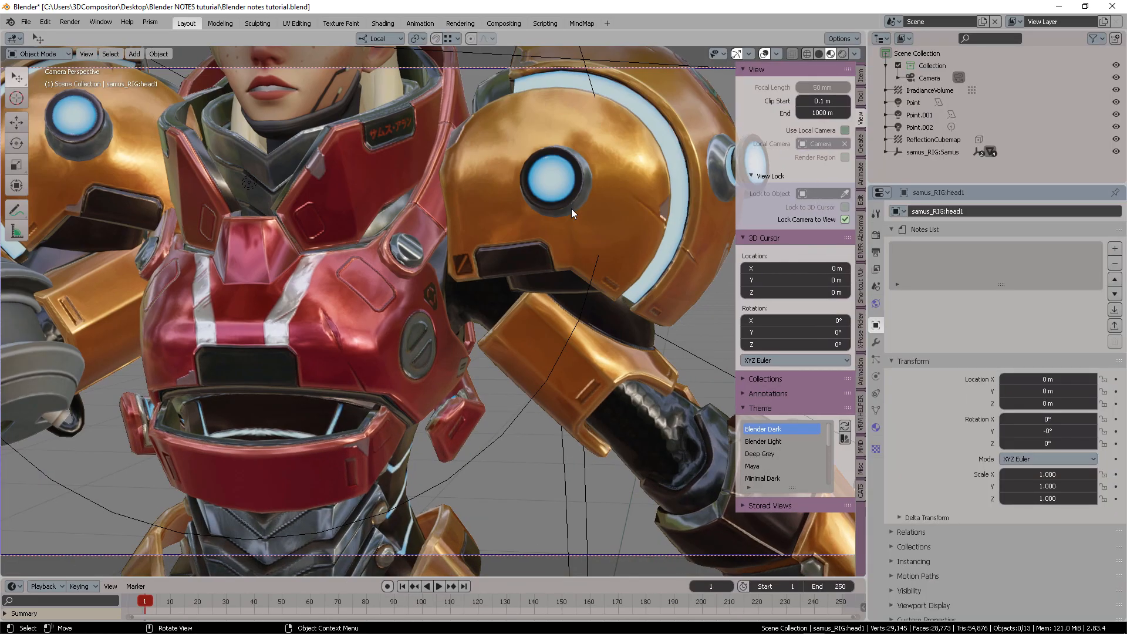
# Step: Return to the MindMap tree, remove the render result area, and select the GIF note
pyautogui.click(581, 23)
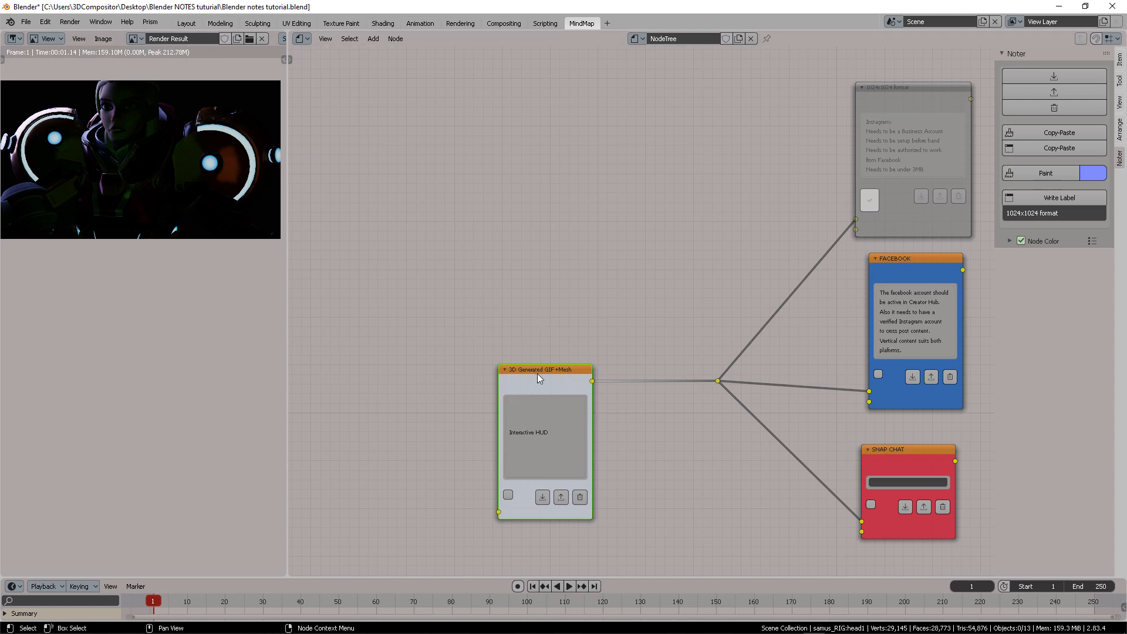
pyautogui.moveTo(544, 370); pyautogui.dragTo(539, 361)
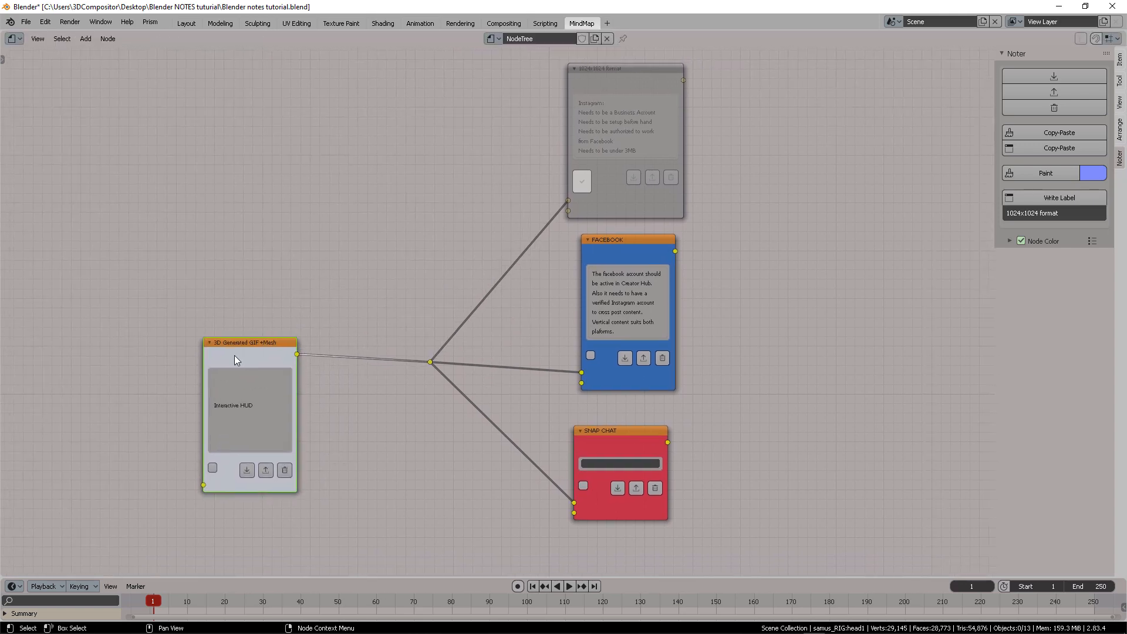
pyautogui.doubleClick(1054, 213)
pyautogui.write('My rendered image')
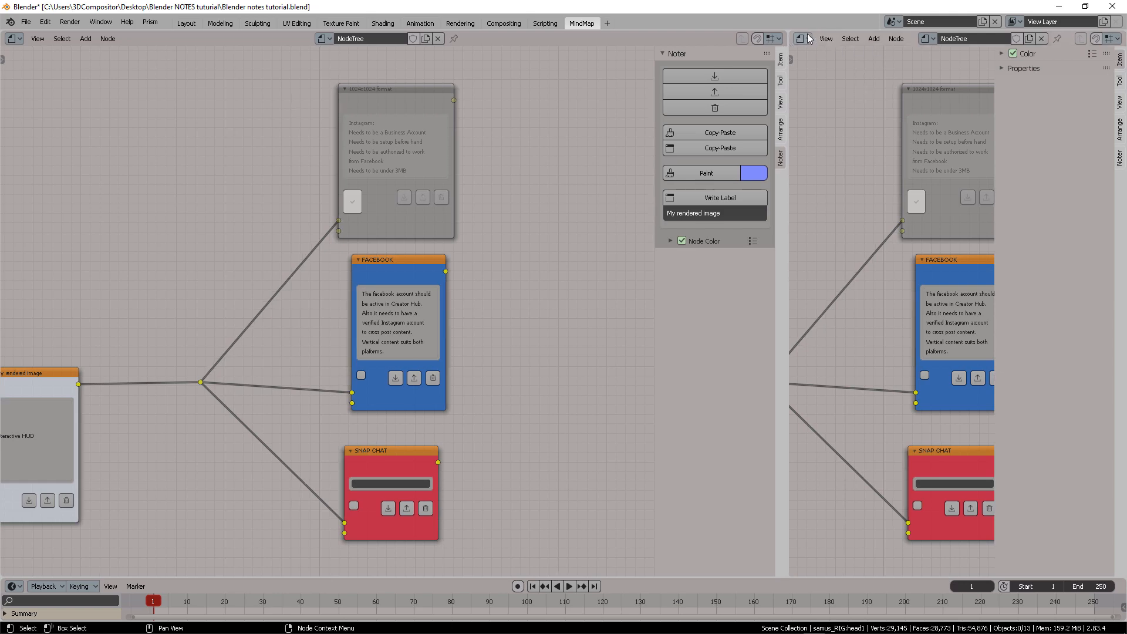
# Step: Change the right-hand area into a Text Editor beside the mind map
pyautogui.click(800, 38)
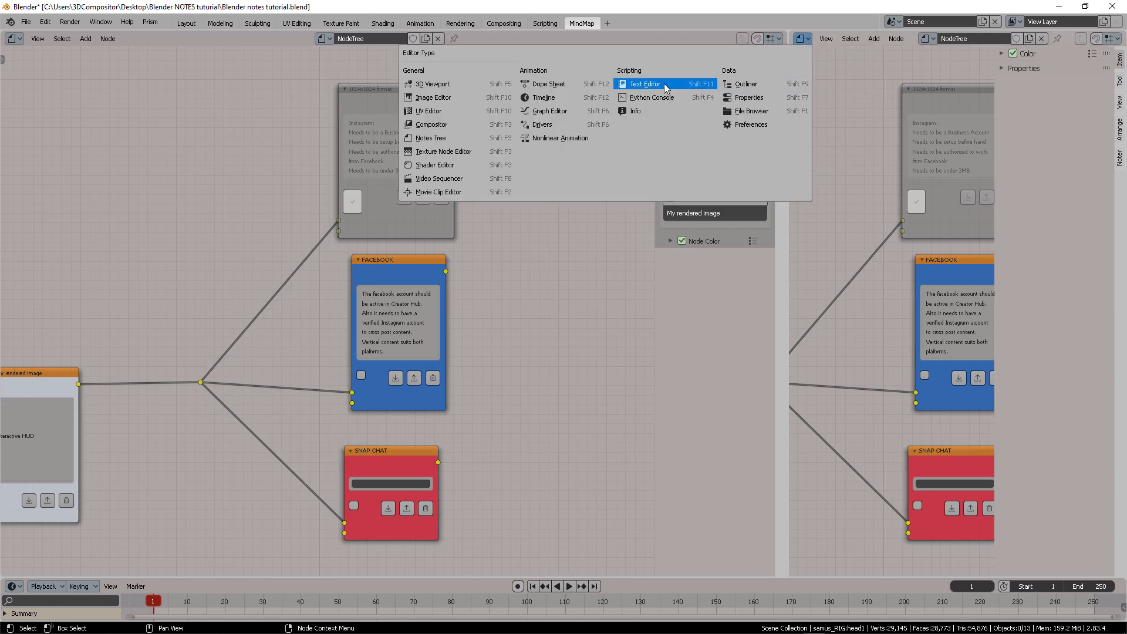
pyautogui.click(645, 83)
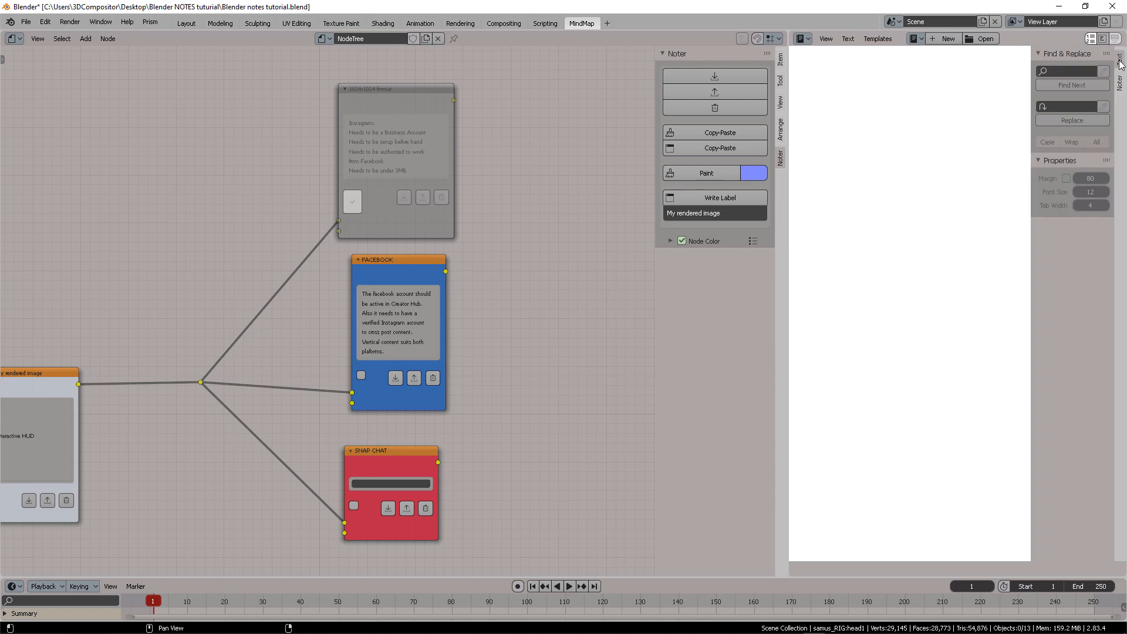
pyautogui.moveTo(1119, 63)
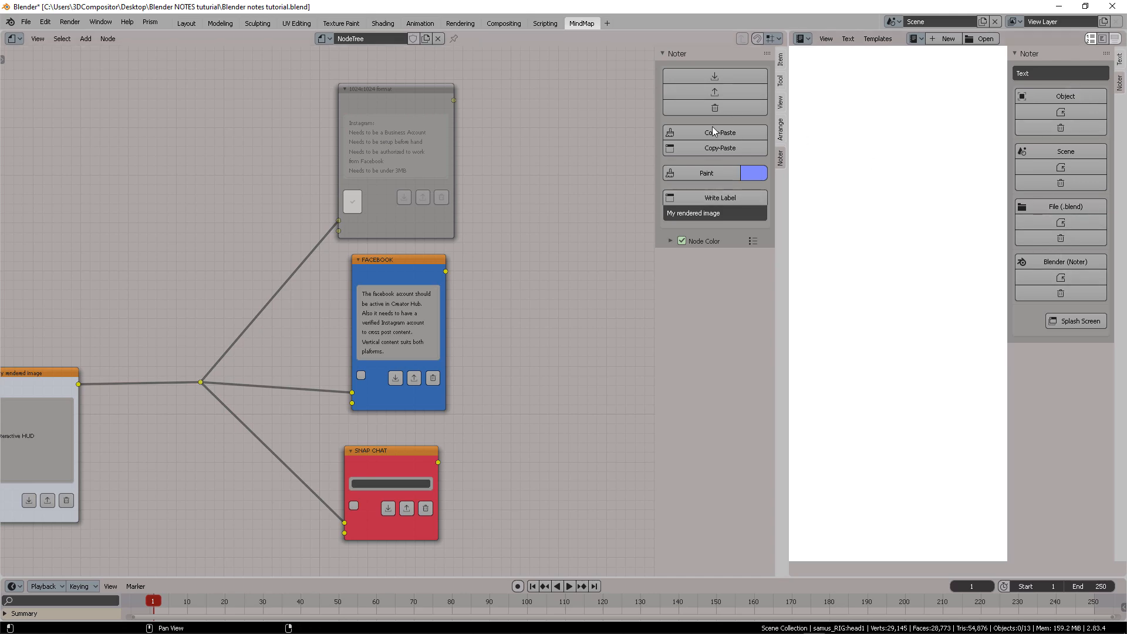
pyautogui.moveTo(717, 175)
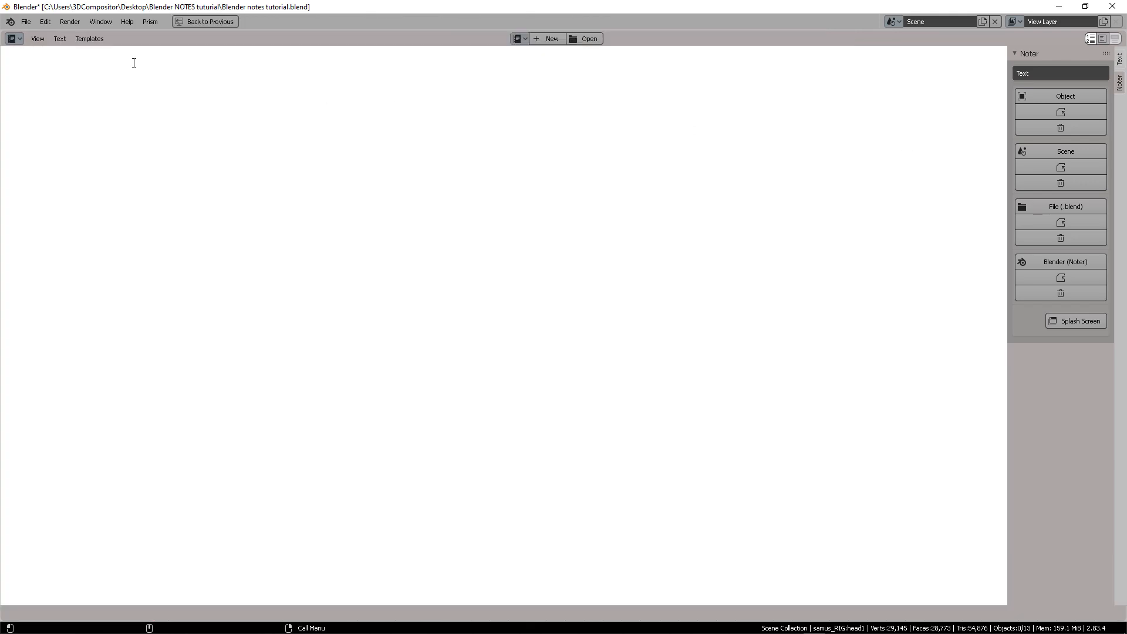
pyautogui.moveTo(345, 217)
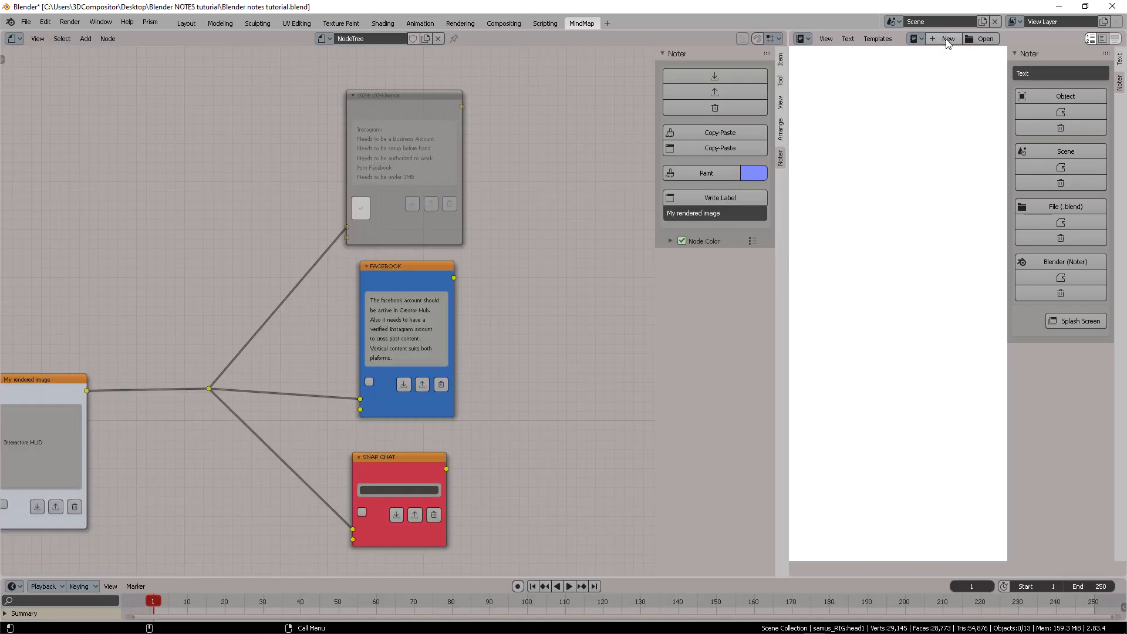
# Step: Create a text block, unlink it, then create a fresh empty 'Text' block
pyautogui.click(945, 38)
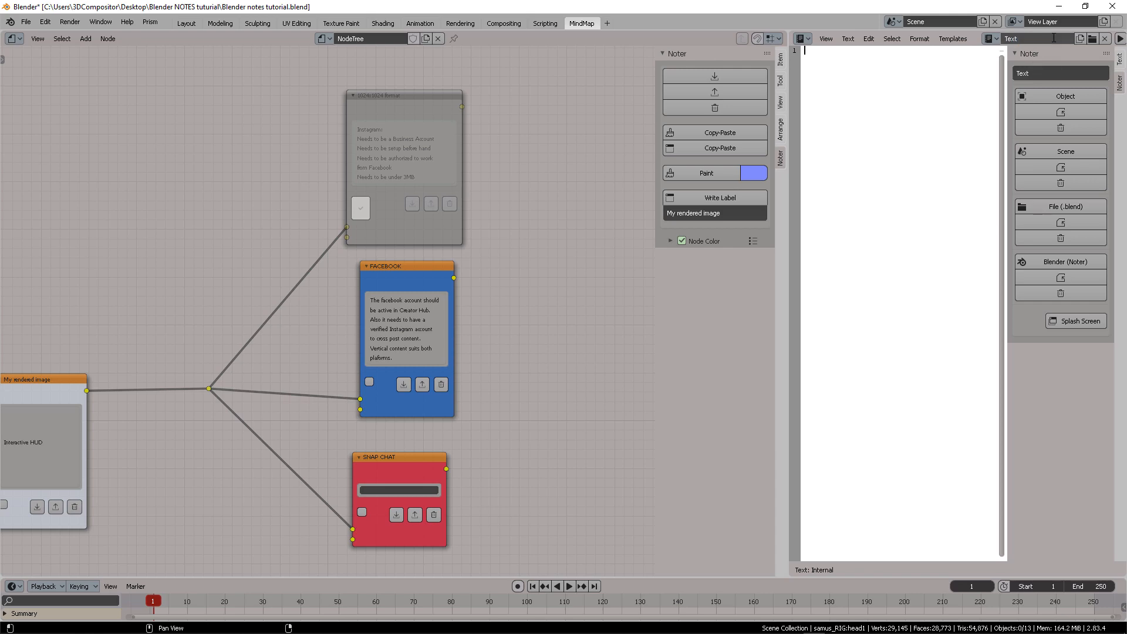
pyautogui.click(989, 38)
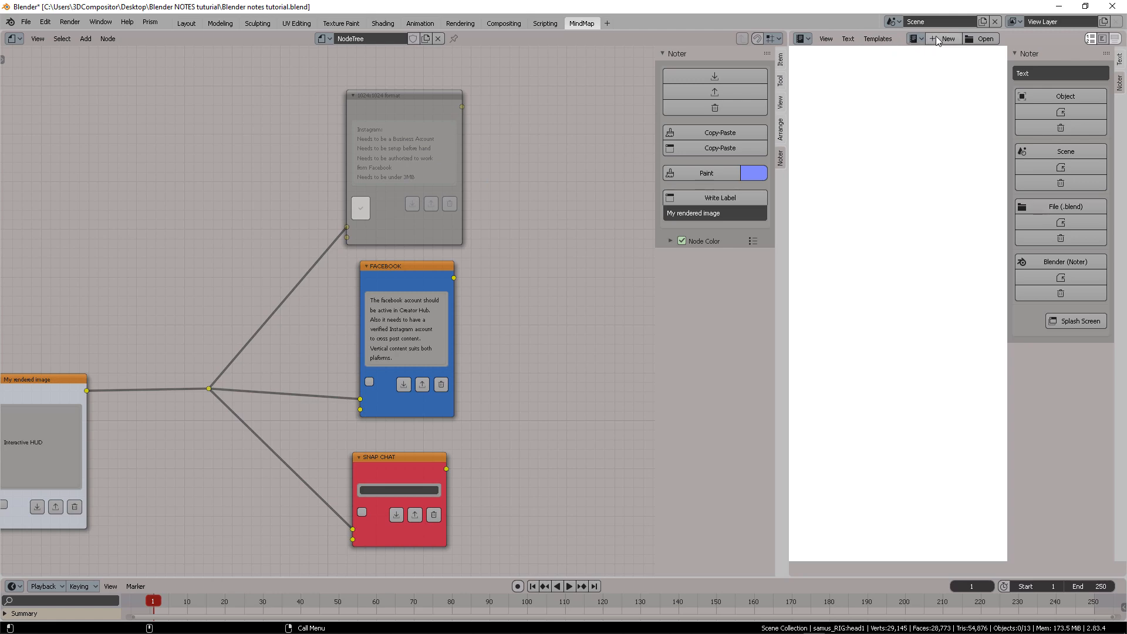
pyautogui.moveTo(944, 38)
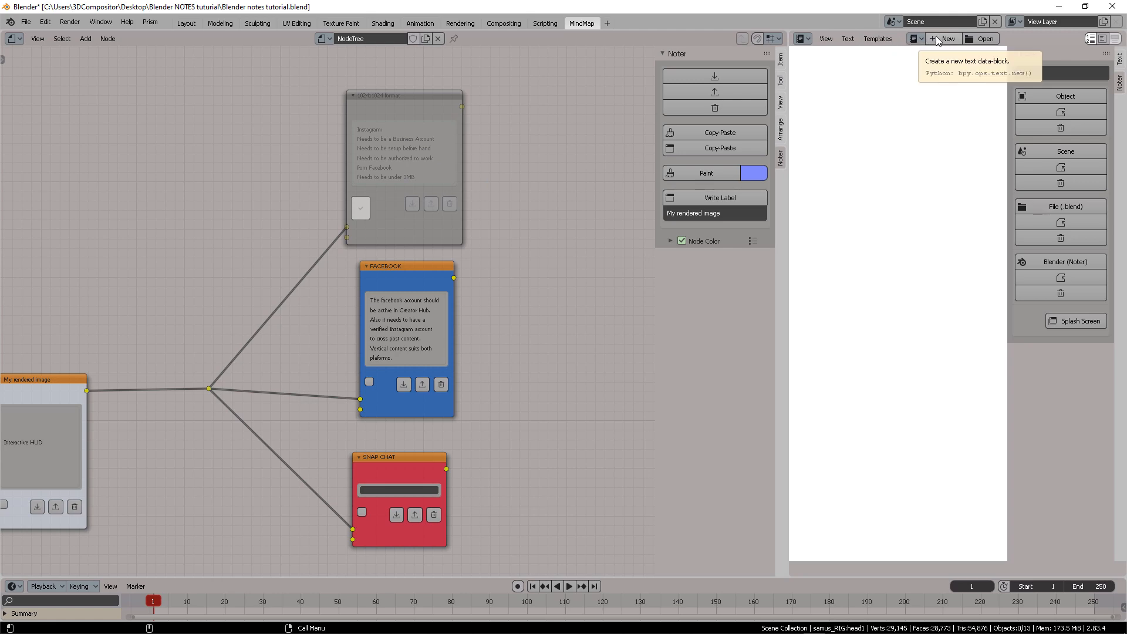
pyautogui.click(944, 39)
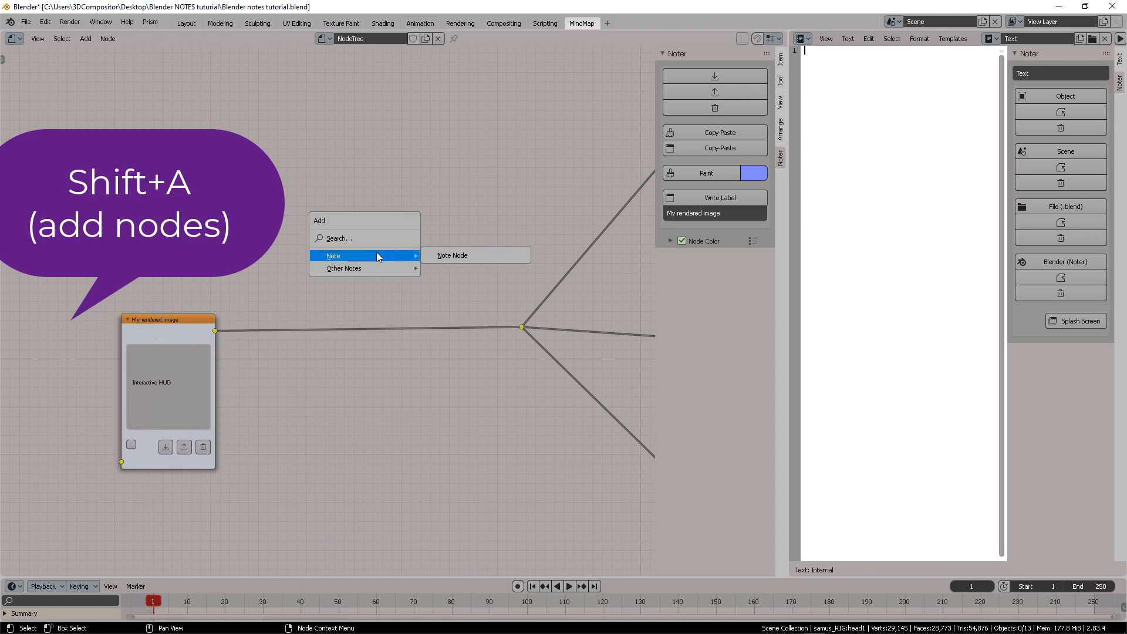
pyautogui.moveTo(344, 268)
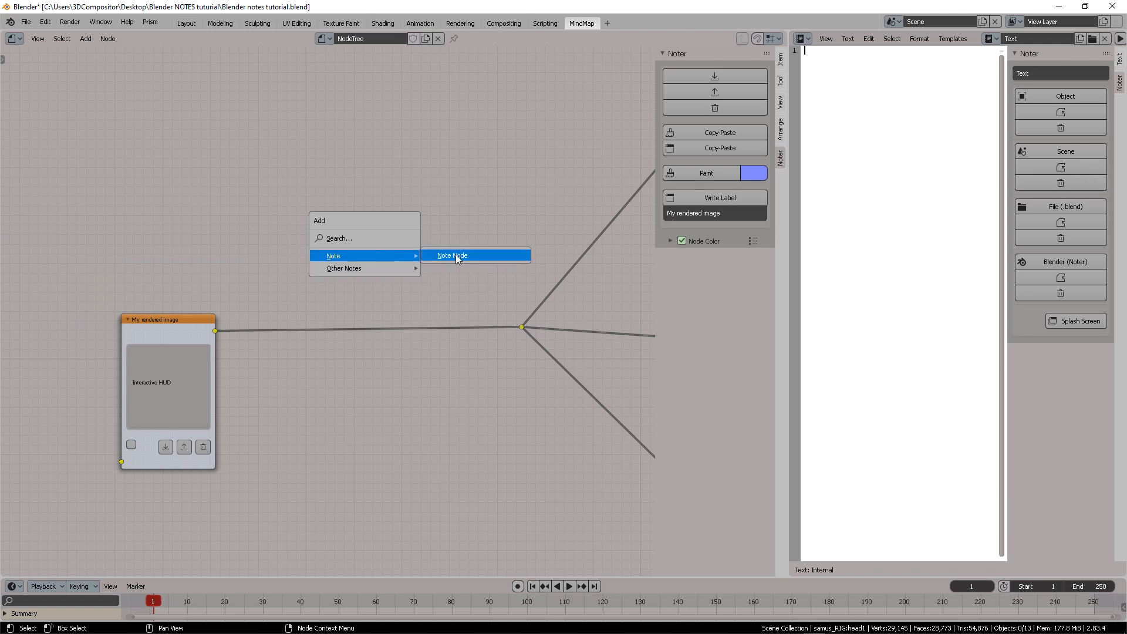
# Step: Add a buttonless note node and move it onto the link after My rendered image
pyautogui.click(452, 255)
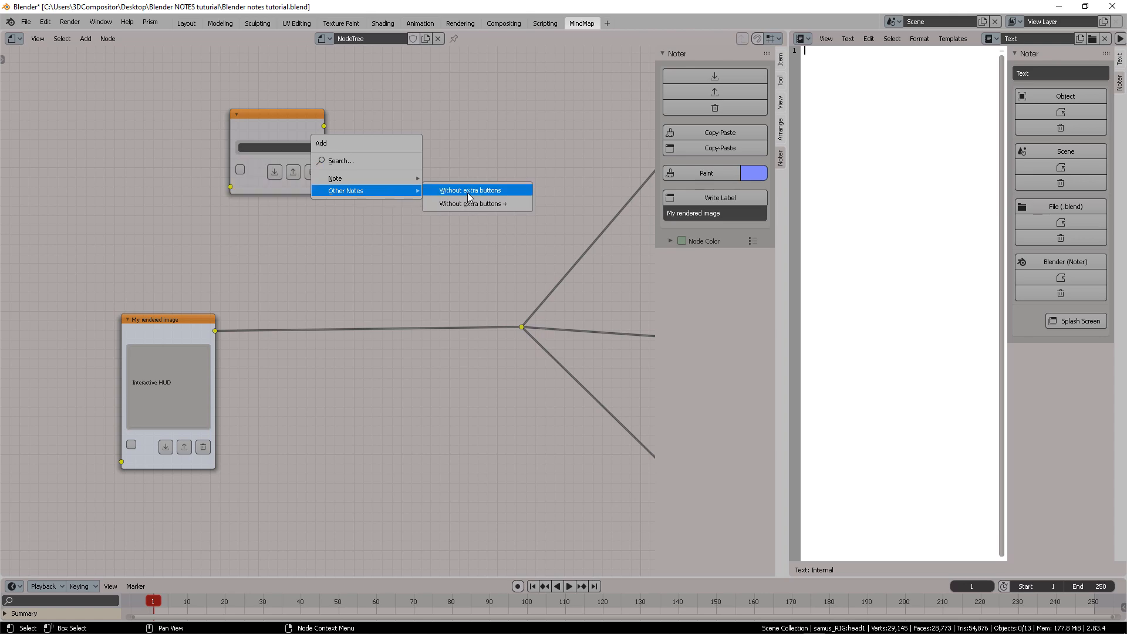
pyautogui.click(469, 190)
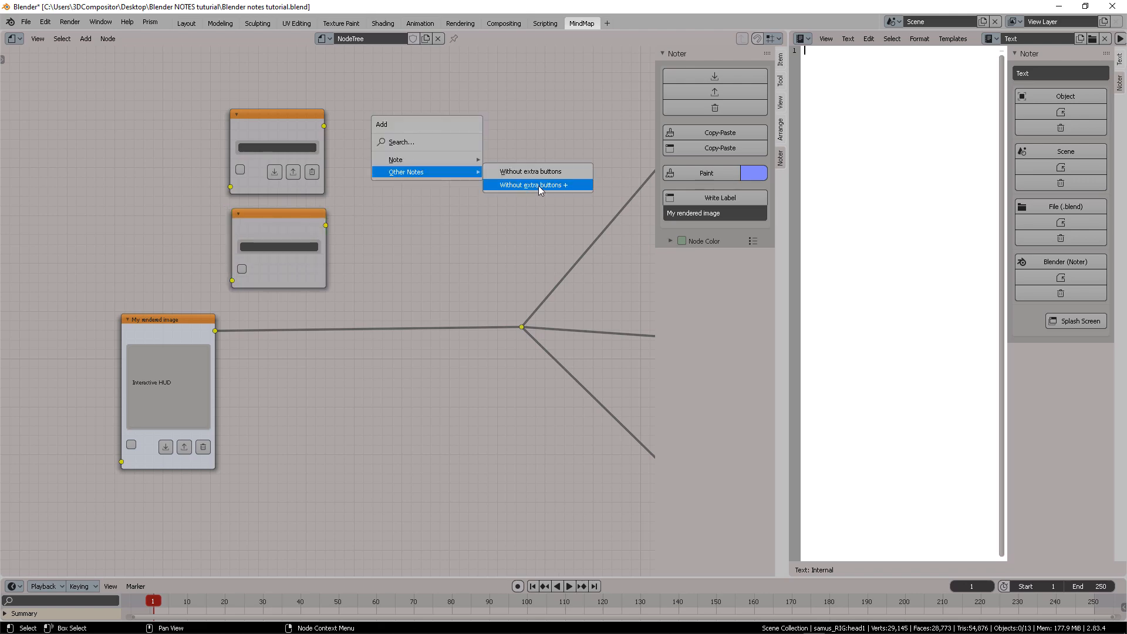
pyautogui.click(533, 185)
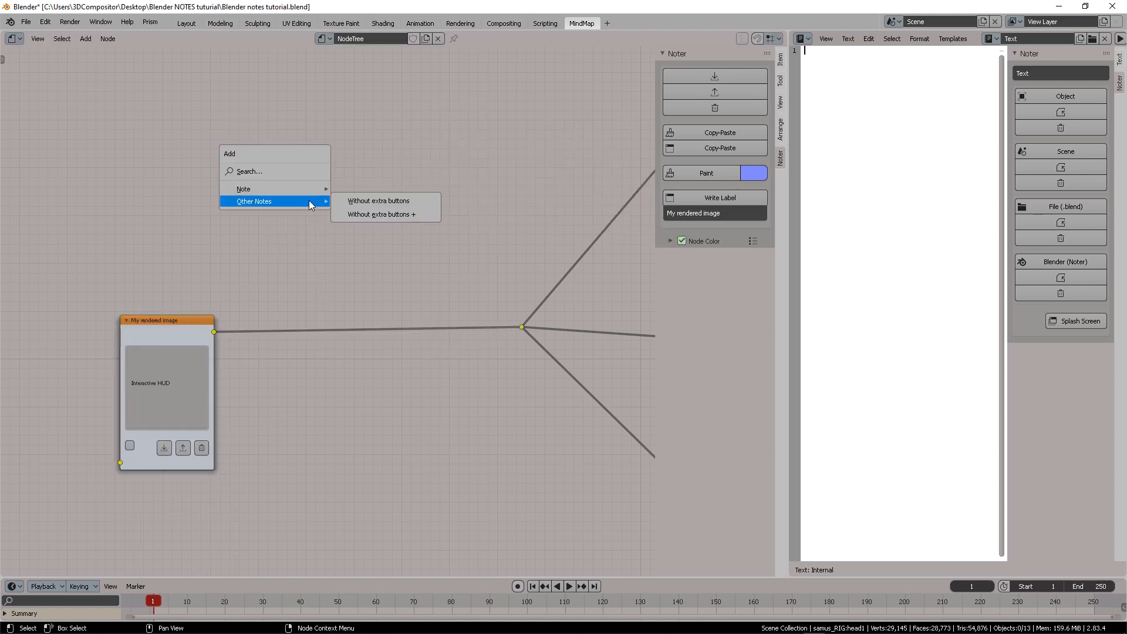
pyautogui.click(378, 214)
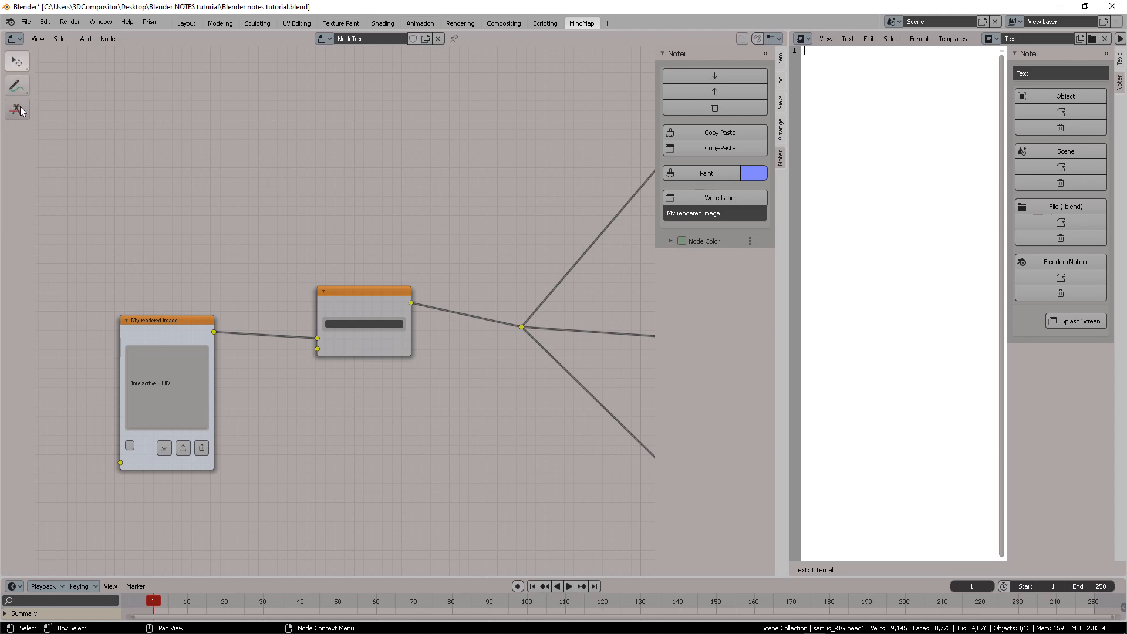
pyautogui.moveTo(20, 110)
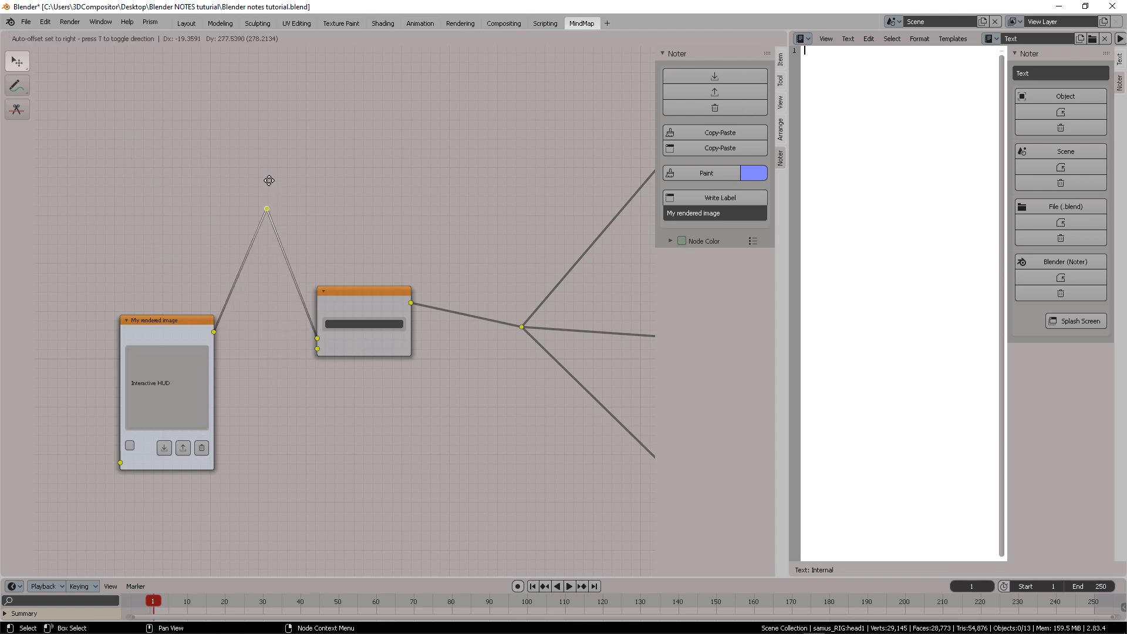
pyautogui.moveTo(363, 322); pyautogui.dragTo(359, 170)
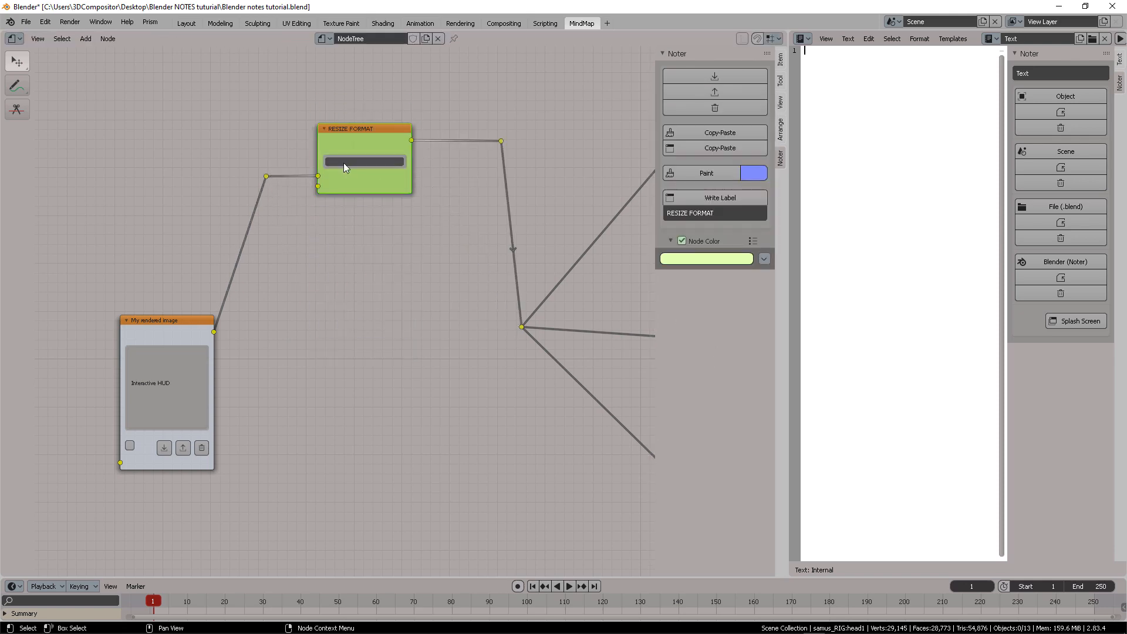
# Step: Type '2048x4096 Vertical' into the new note's text field
pyautogui.write('I can type directly here')
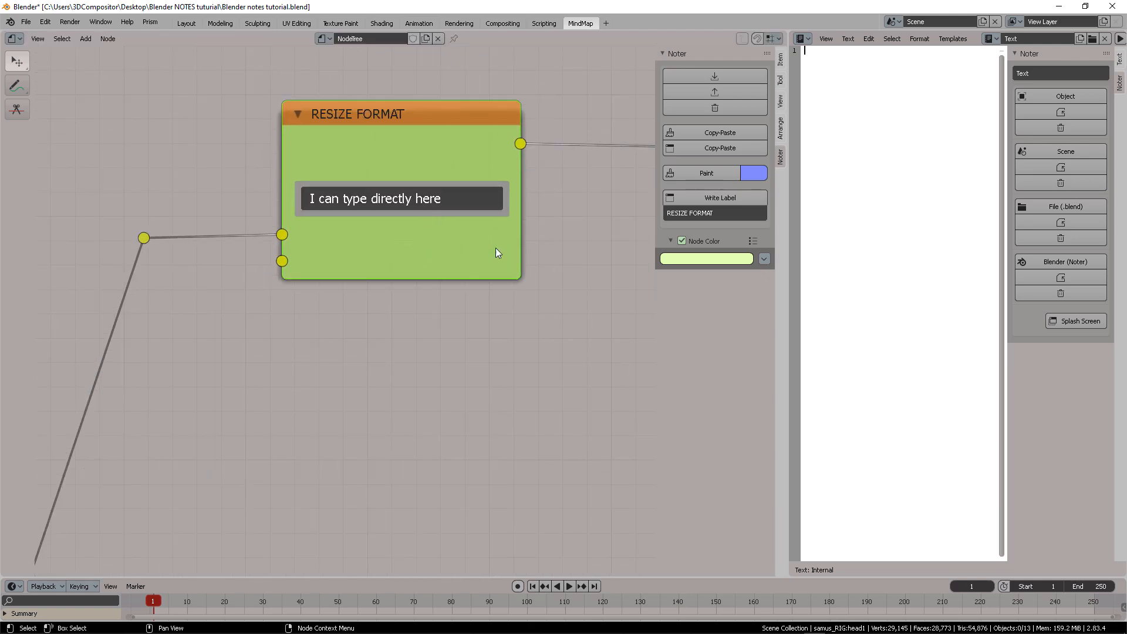
pyautogui.write('2048x4096')
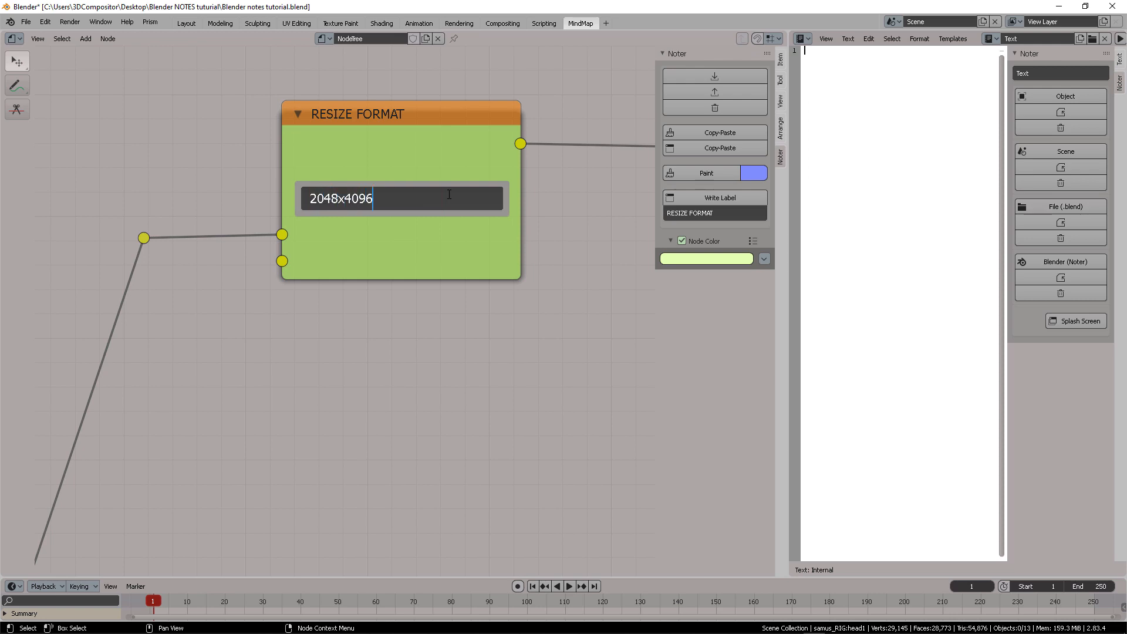
pyautogui.write('Vertical')
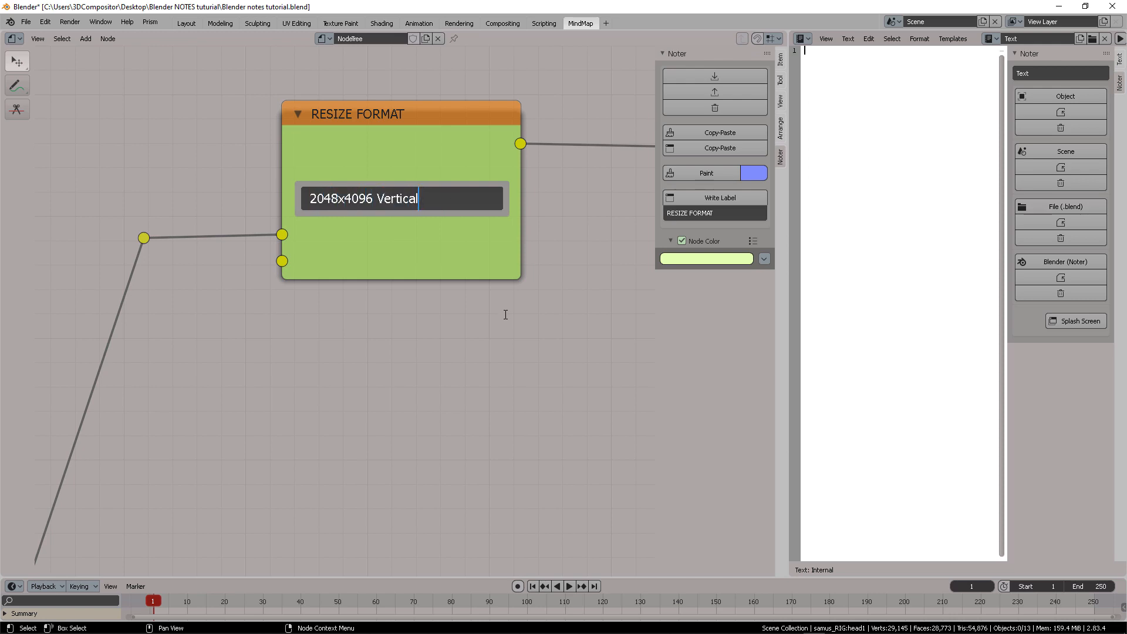
pyautogui.scroll(-3)
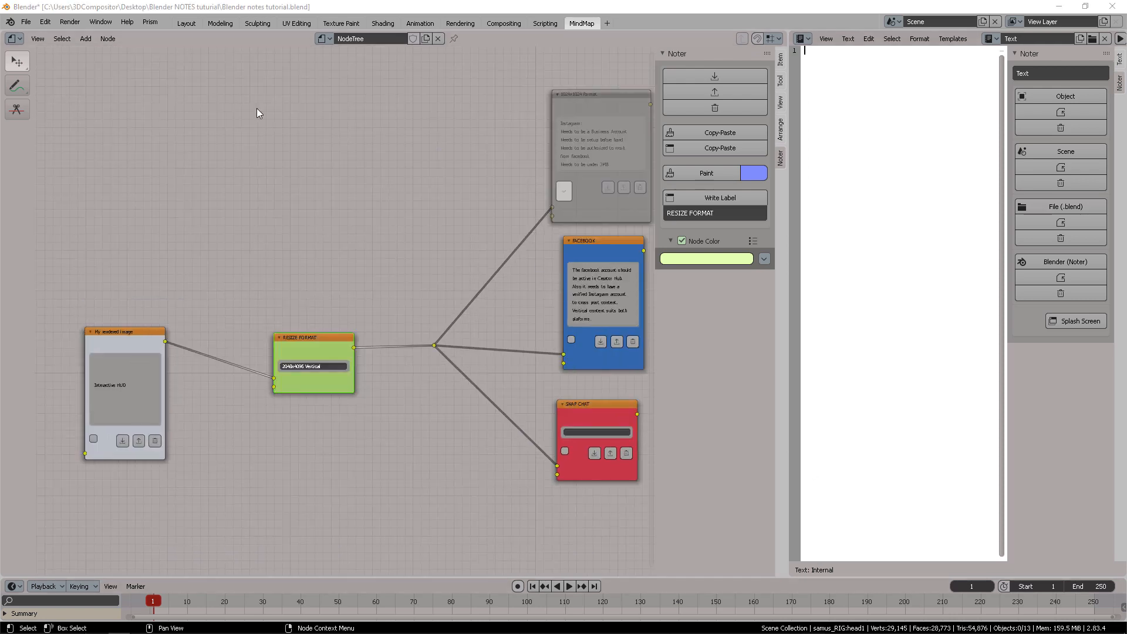
pyautogui.click(25, 22)
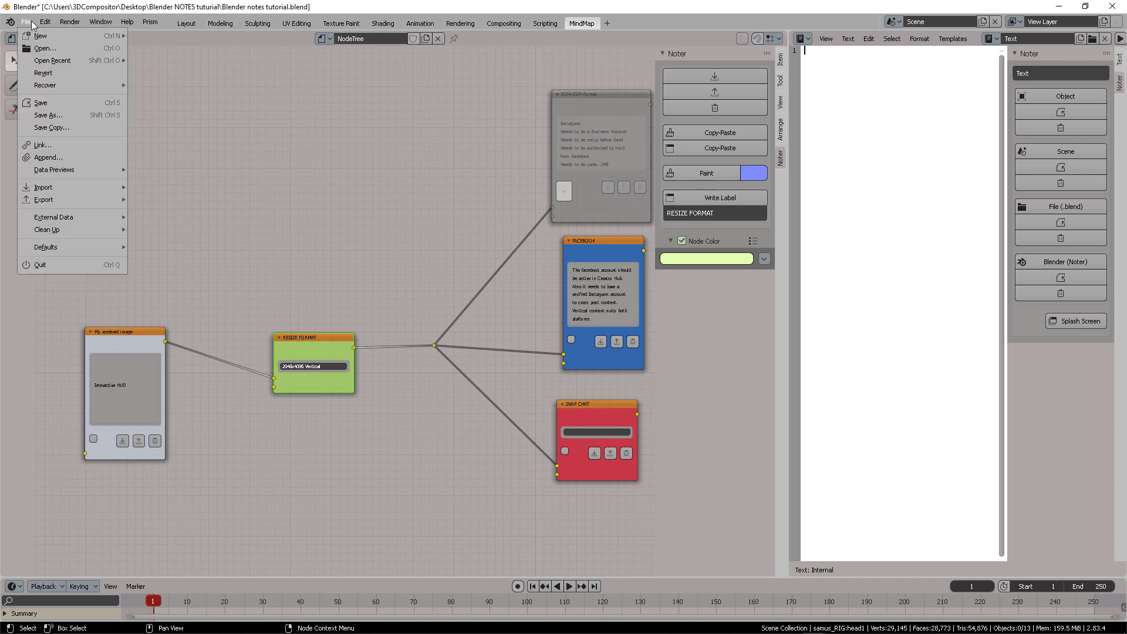
pyautogui.click(45, 22)
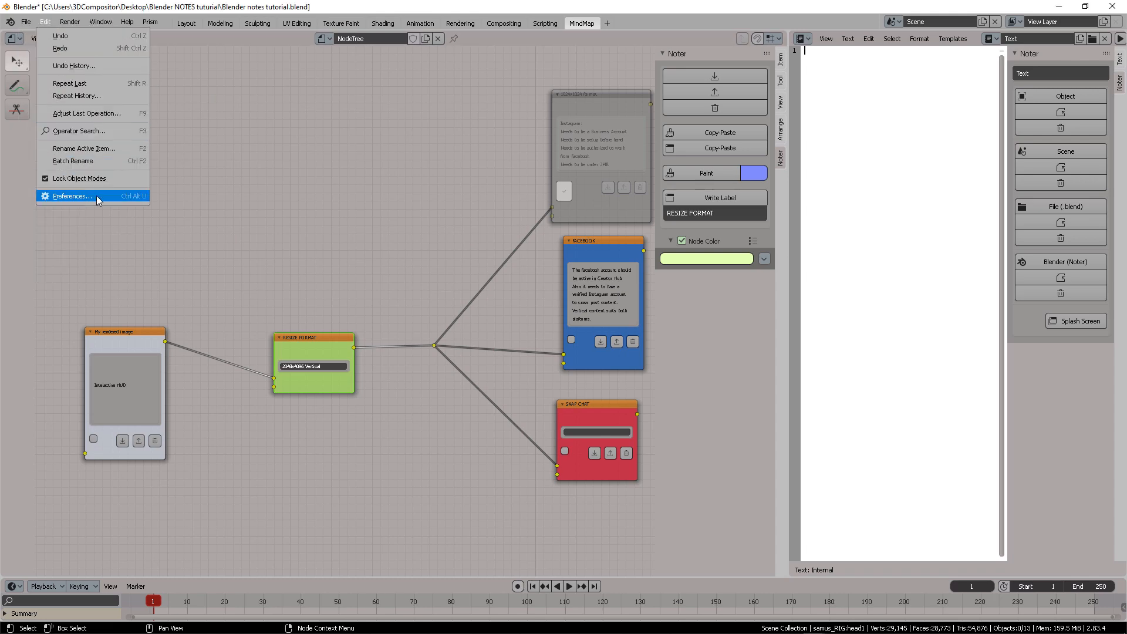
pyautogui.click(70, 197)
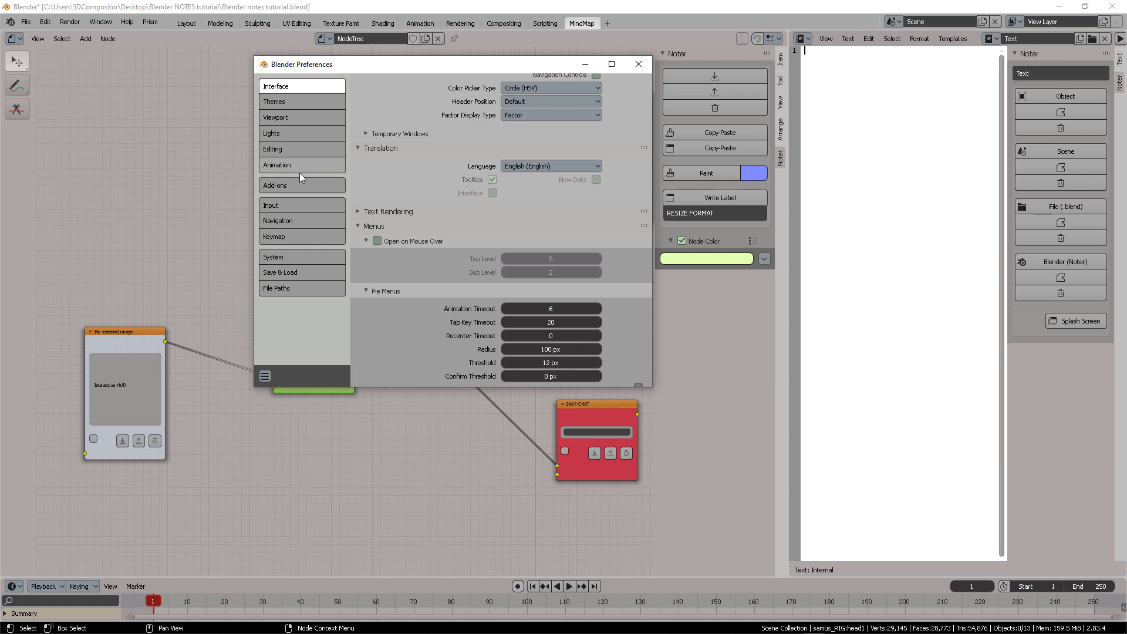
pyautogui.click(273, 102)
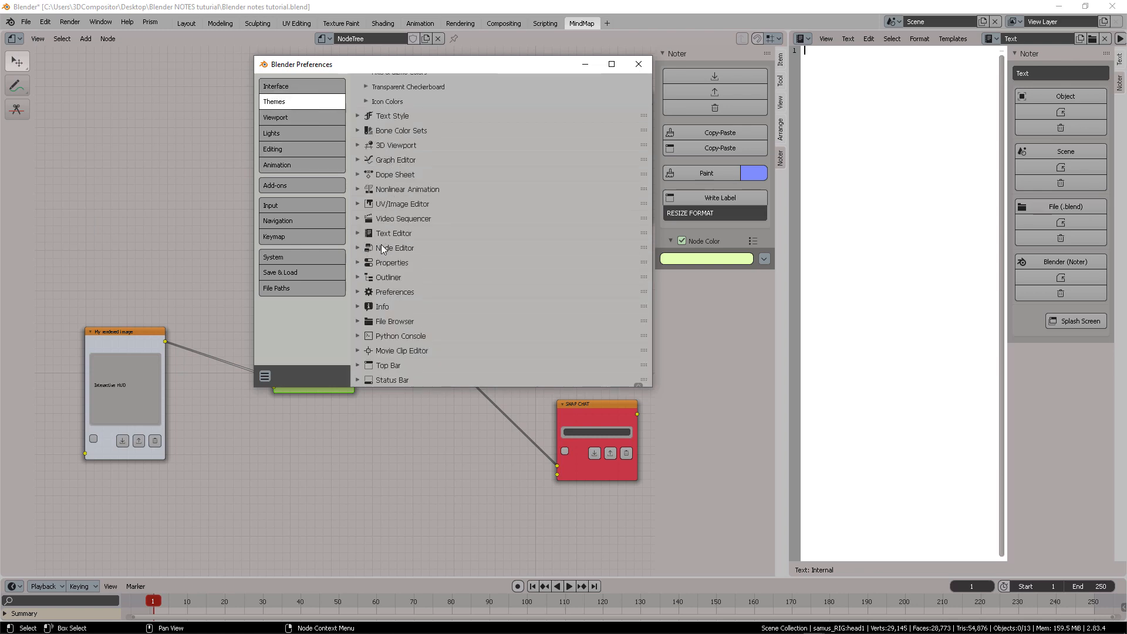
pyautogui.click(395, 247)
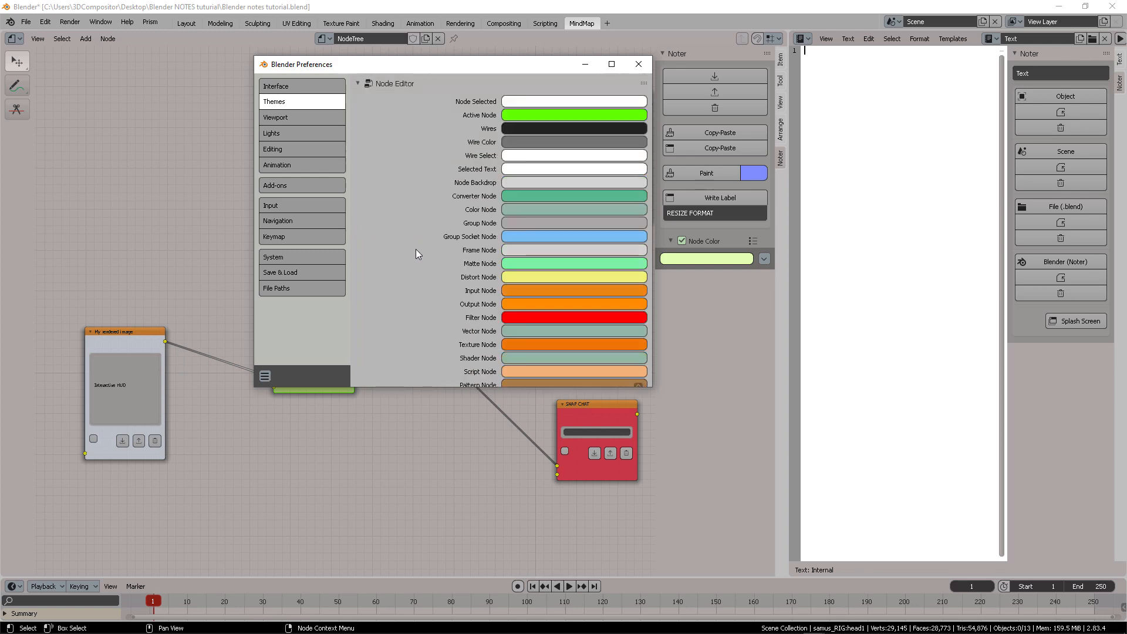
pyautogui.scroll(-3)
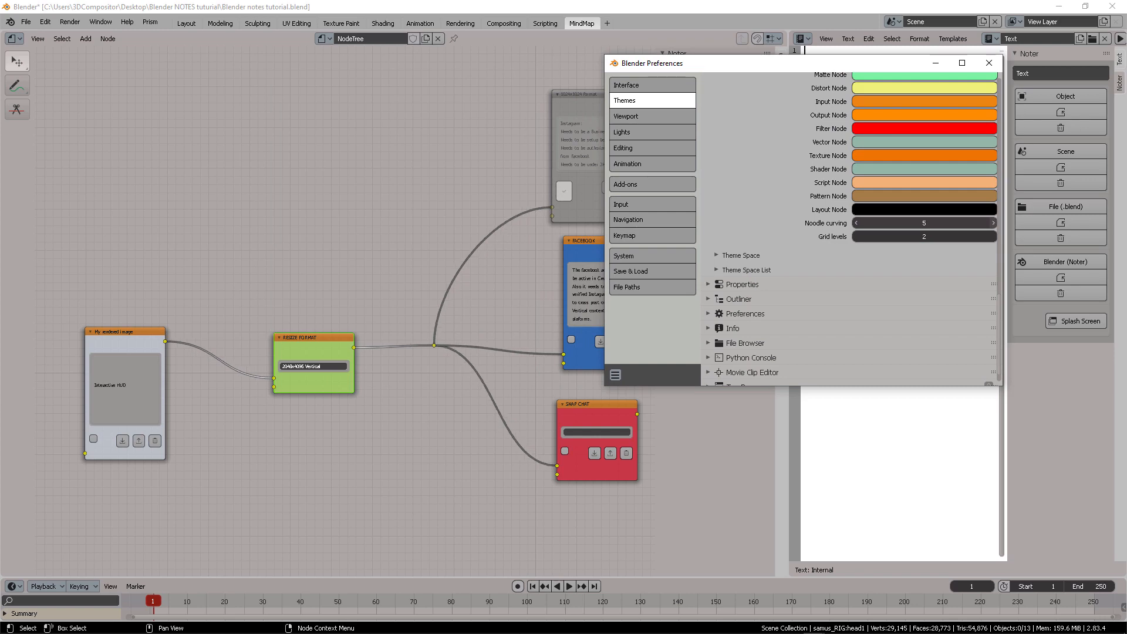
pyautogui.click(993, 223)
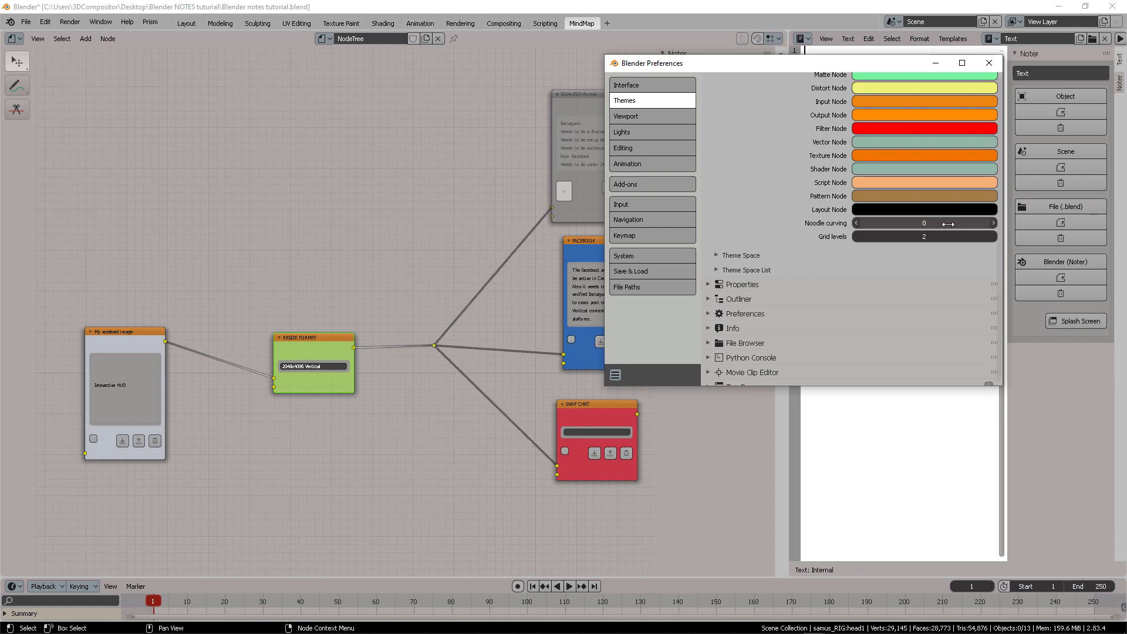
pyautogui.click(989, 64)
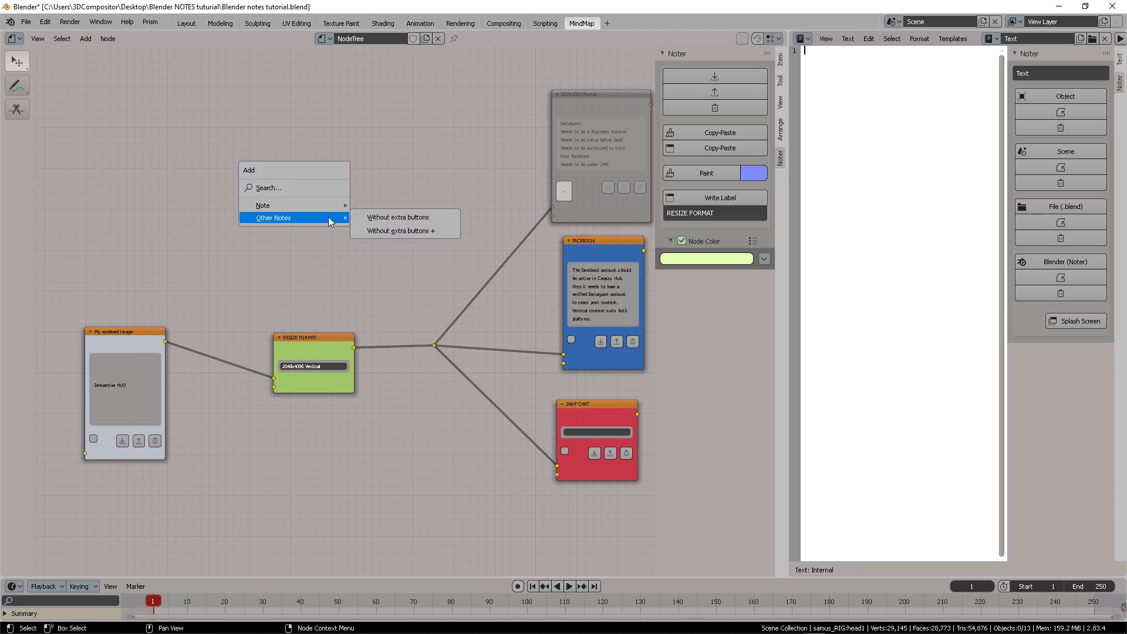
pyautogui.moveTo(398, 217)
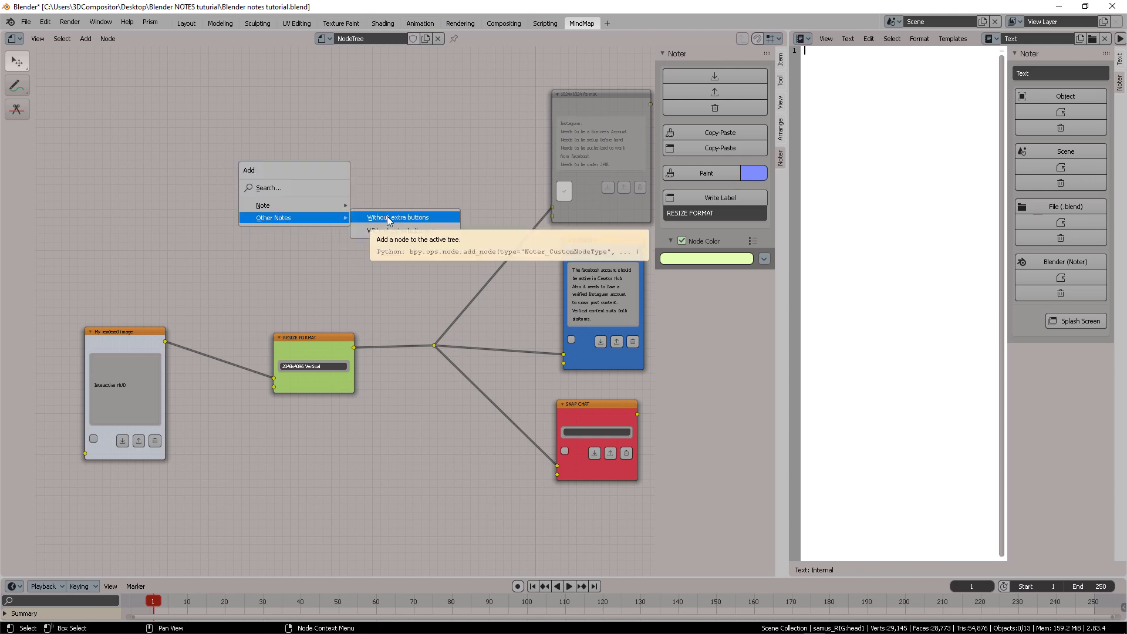
pyautogui.moveTo(263, 205)
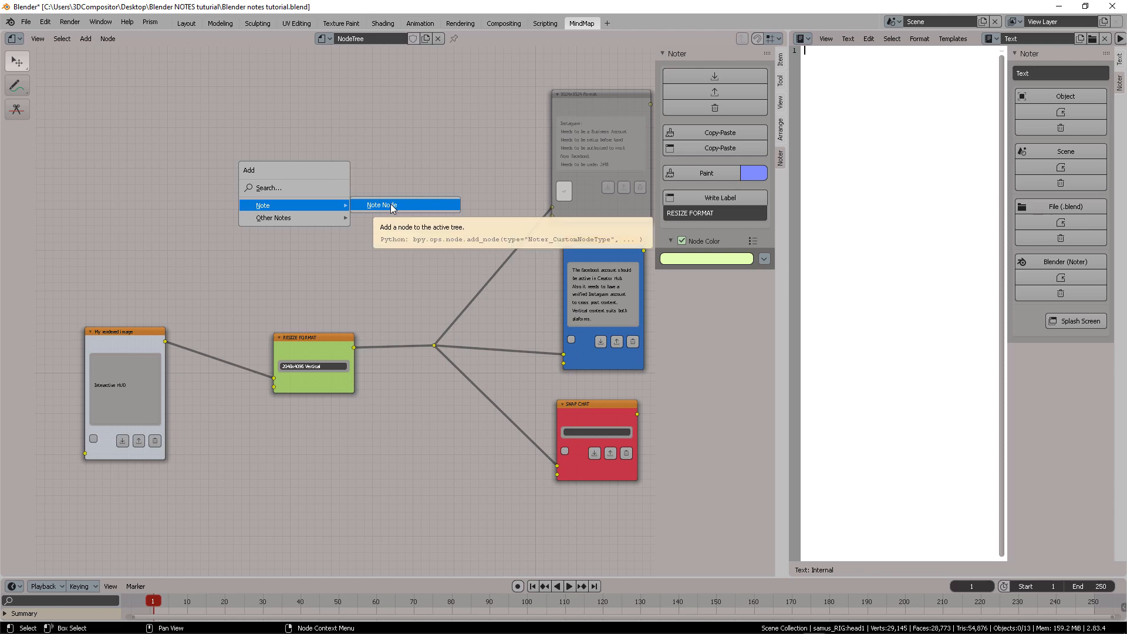
# Step: Place a Note Node and link it into the My rendered image note
pyautogui.click(381, 205)
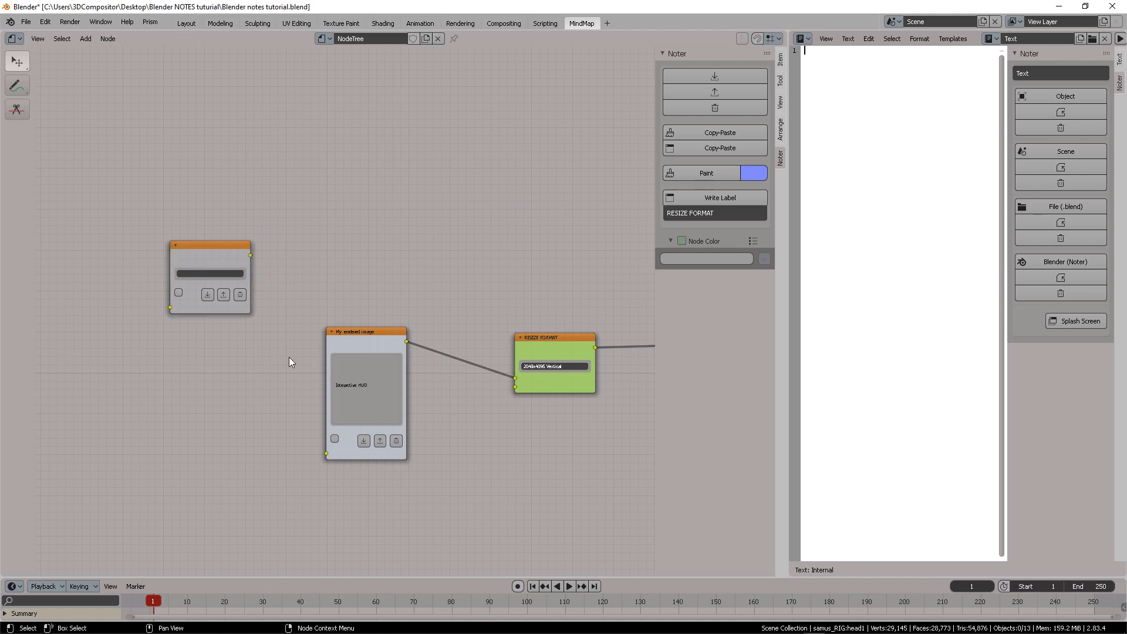
pyautogui.moveTo(257, 261)
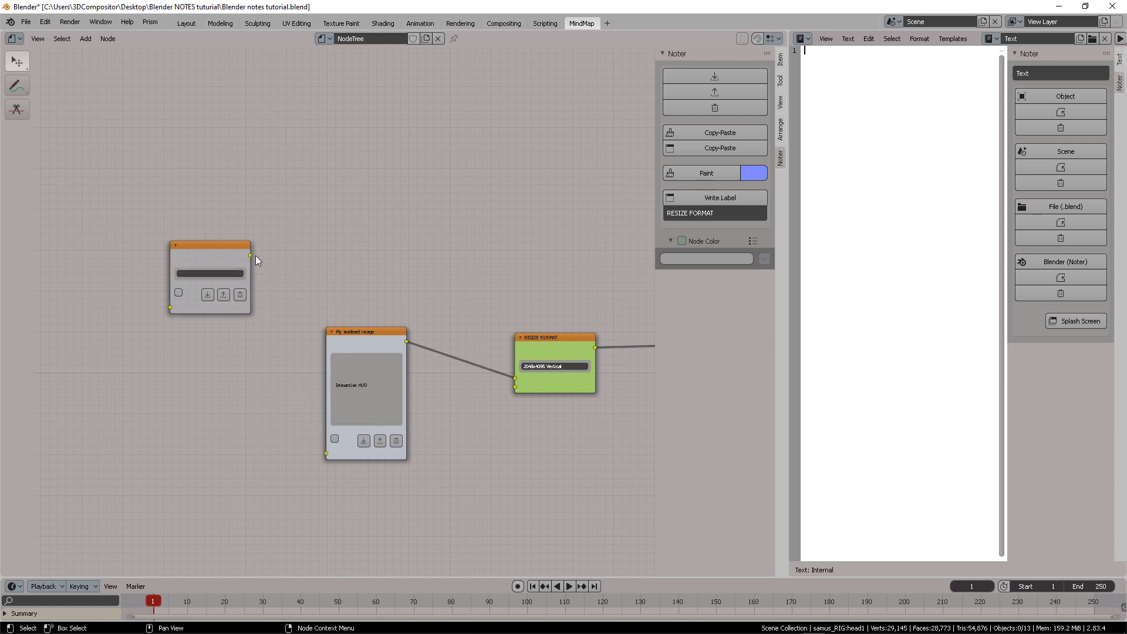
pyautogui.moveTo(250, 256); pyautogui.dragTo(326, 464)
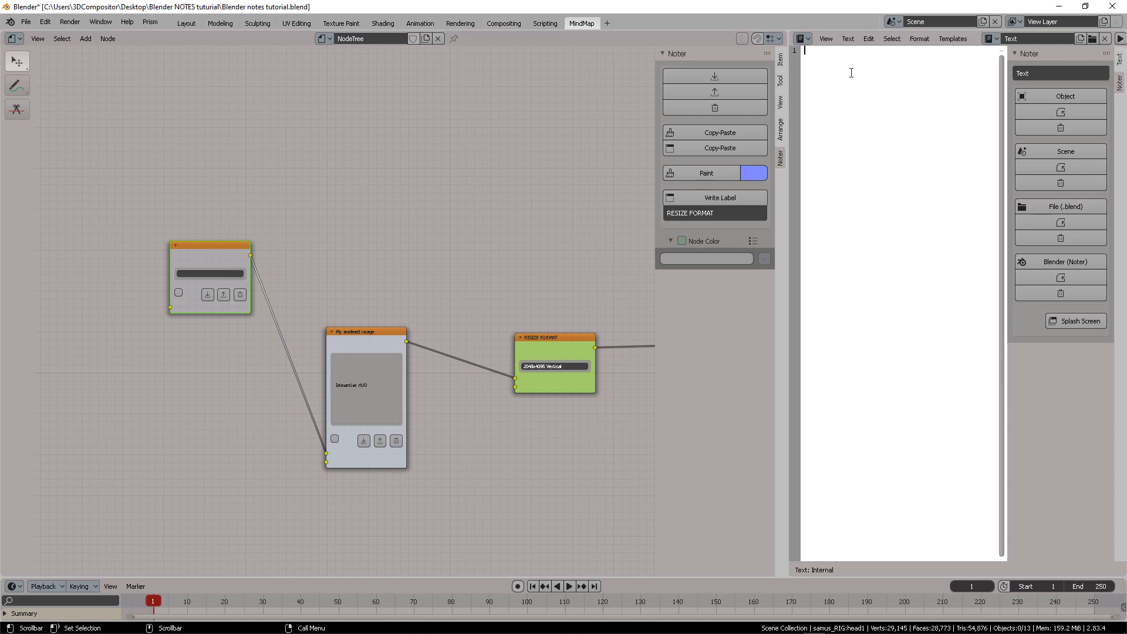
# Step: Type the list: Rig the character, Correct WEIGHTS, facial Blend shapes, ANIMATE, APPROVE VFX
pyautogui.write('FIRST: Rig the character')
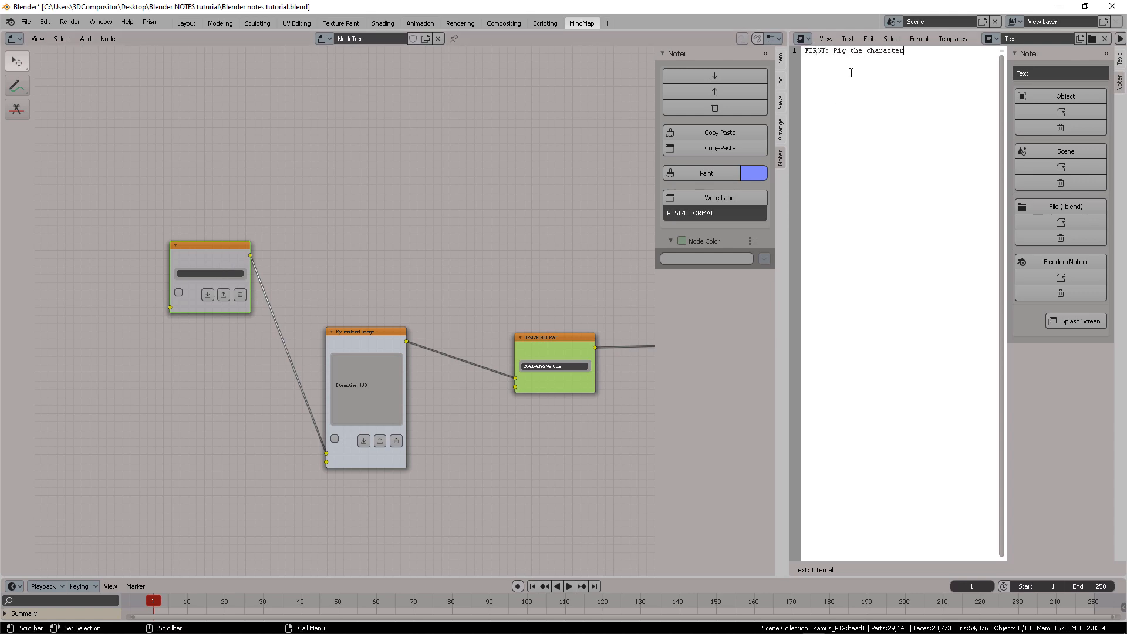
pyautogui.write('SECOND: Correct WEIGHTS')
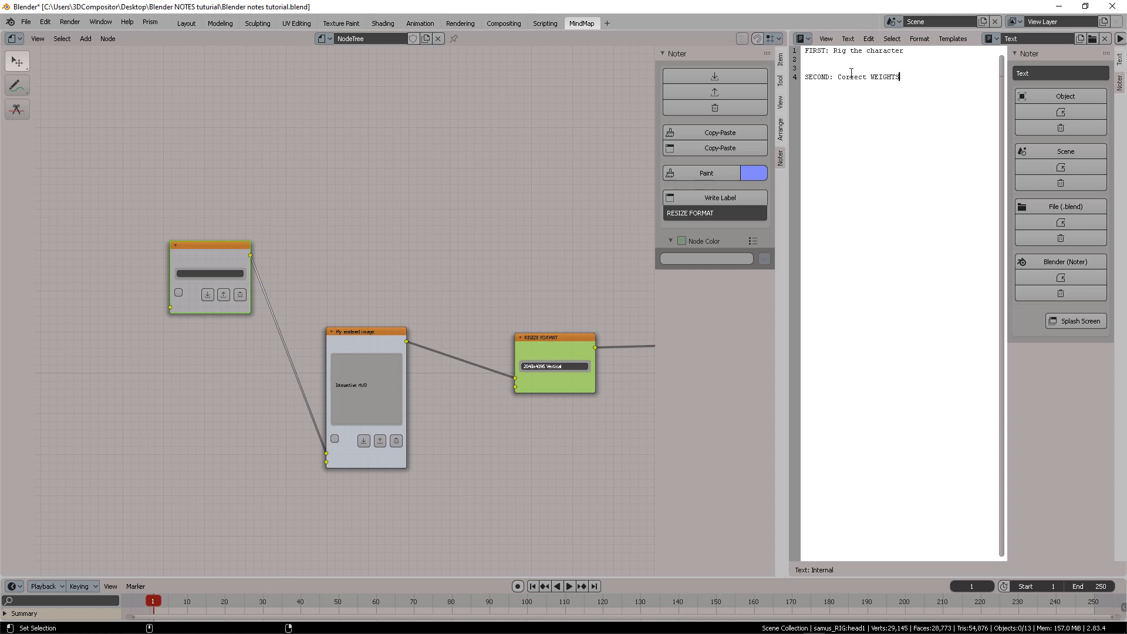
pyautogui.write('THIRD: Do facial Blend s')
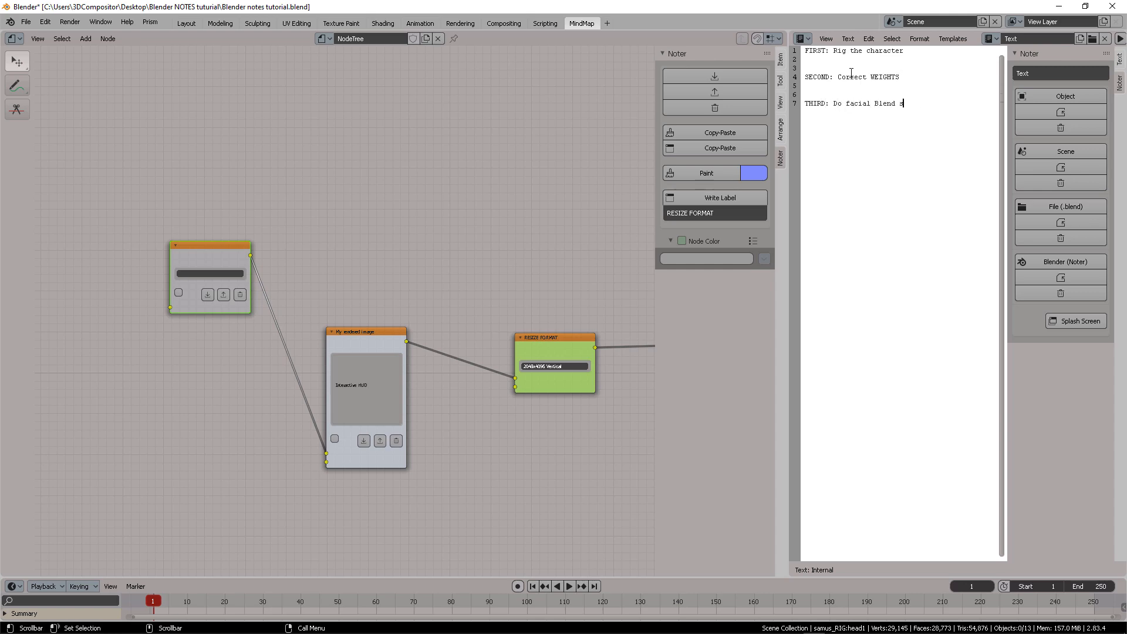
pyautogui.write('shapes')
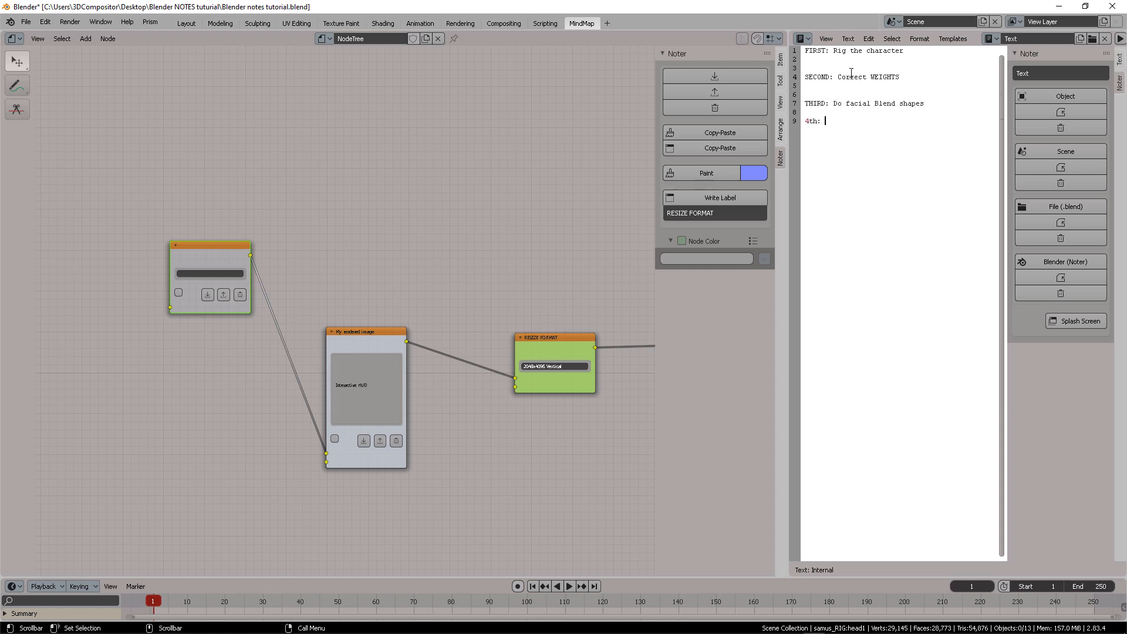
pyautogui.write('ANIMATE')
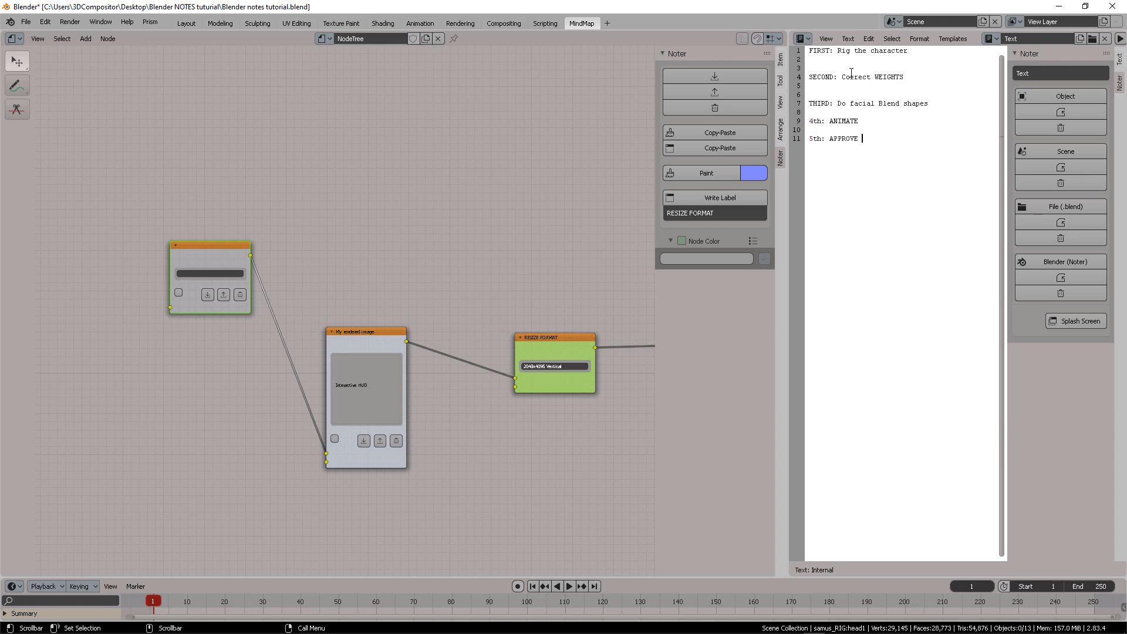
pyautogui.write('VFX')
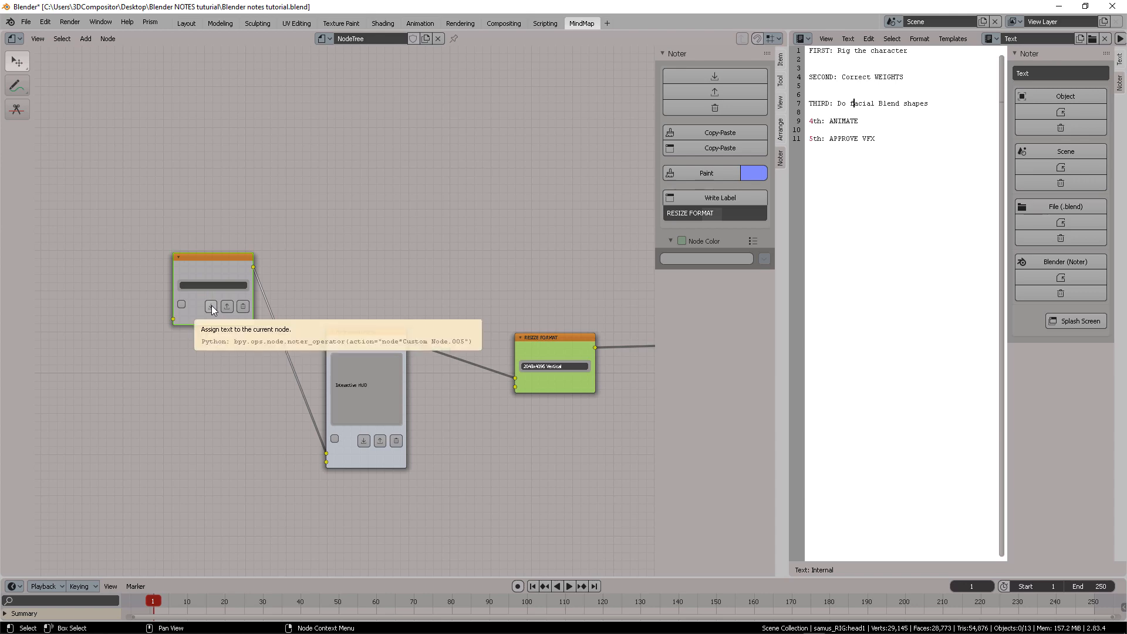
# Step: Assign the task list to the green note, nudge it left, and edit its label
pyautogui.click(210, 305)
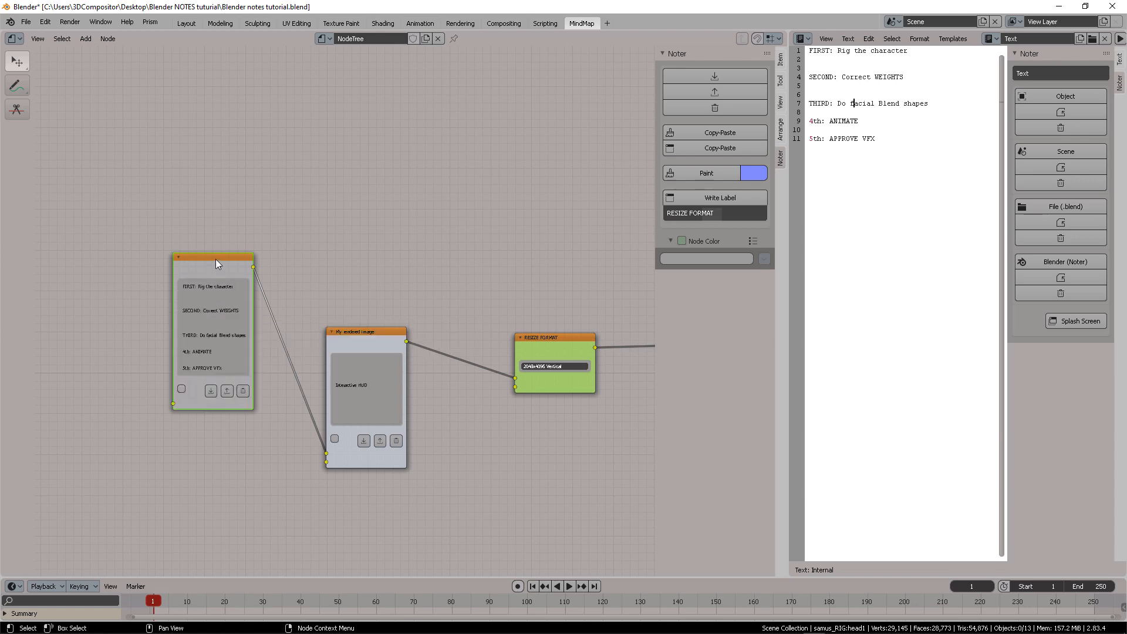
pyautogui.moveTo(216, 263); pyautogui.dragTo(215, 260)
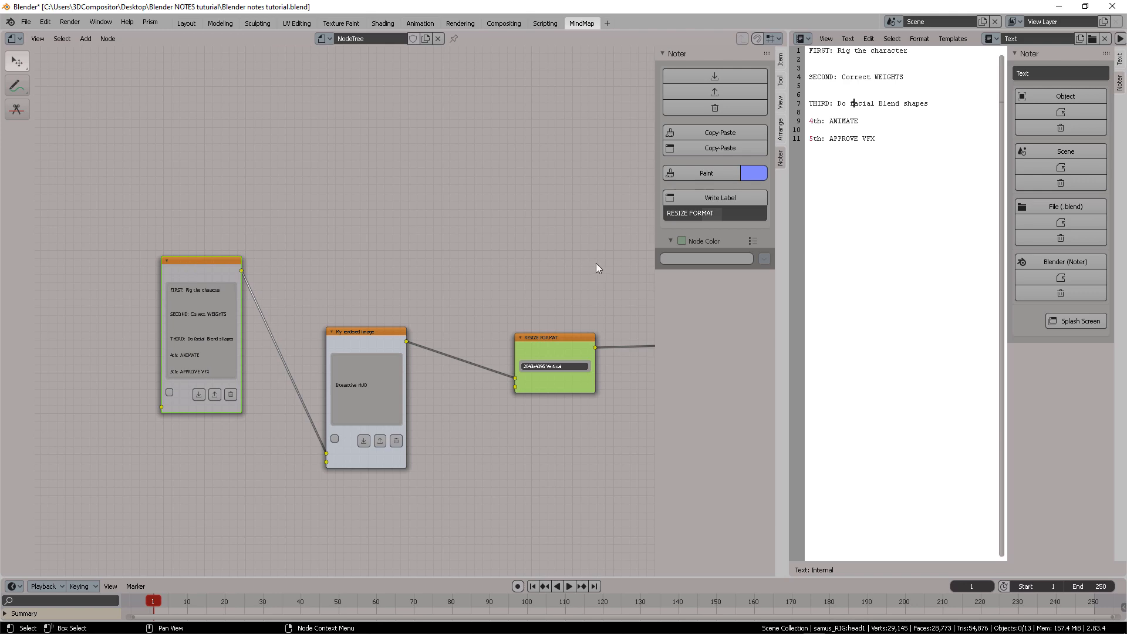
pyautogui.doubleClick(689, 213)
pyautogui.write('COMPLETE THIS')
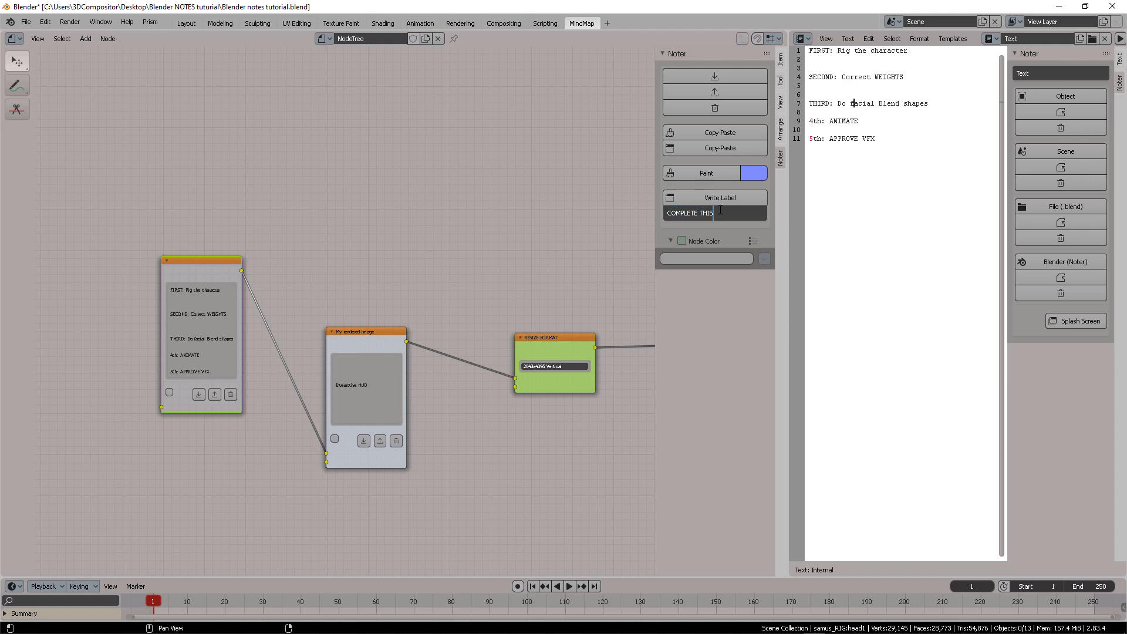
pyautogui.write('FIRS')
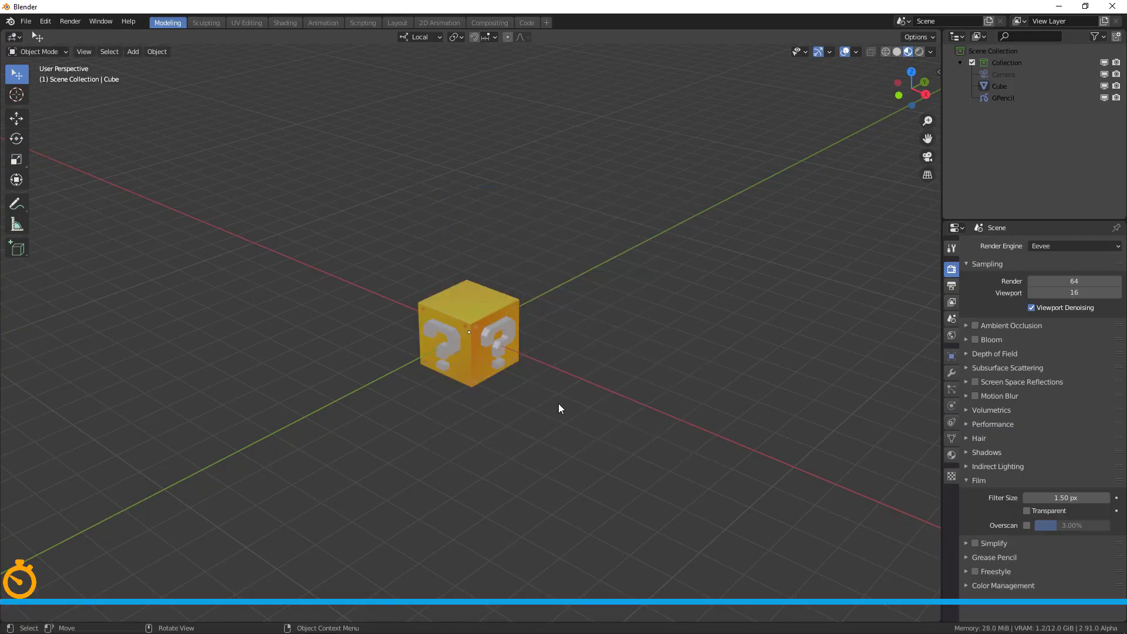
# Step: Preview the Sculpting, UV Editing, Shading, Animation, Scripting, Layout and 2D Animation workspaces
pyautogui.click(206, 23)
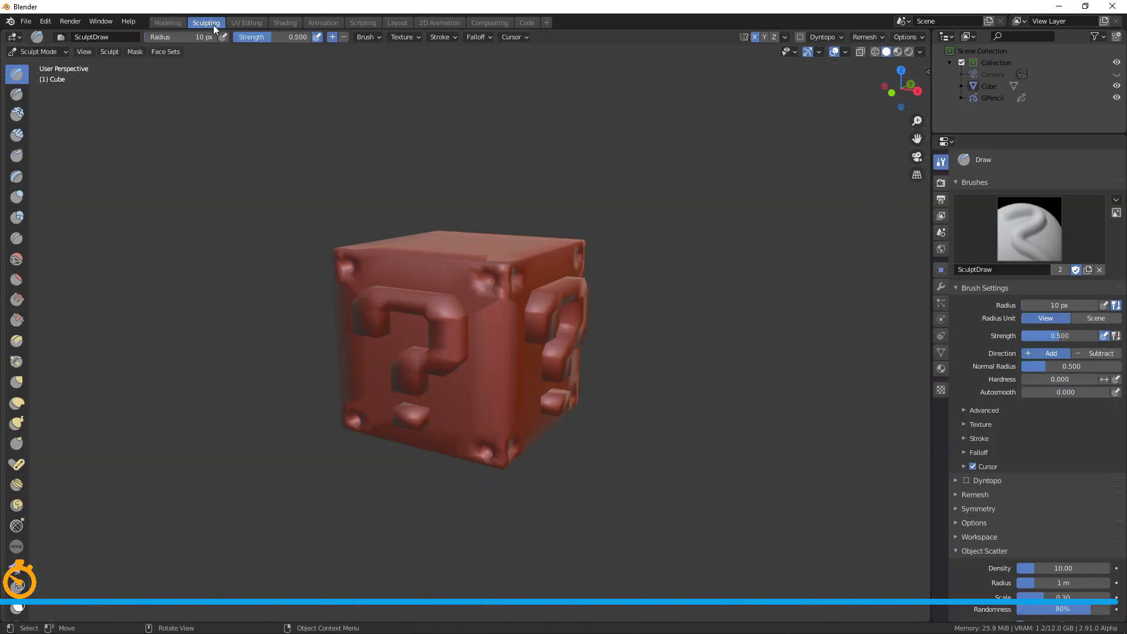
pyautogui.click(246, 22)
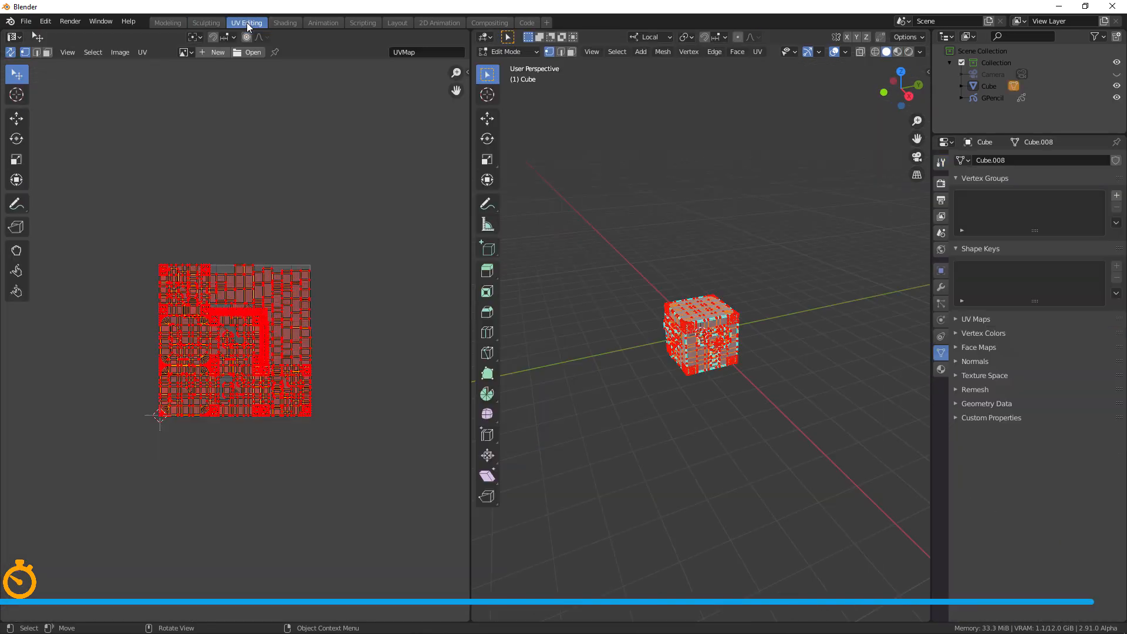
pyautogui.moveTo(285, 22)
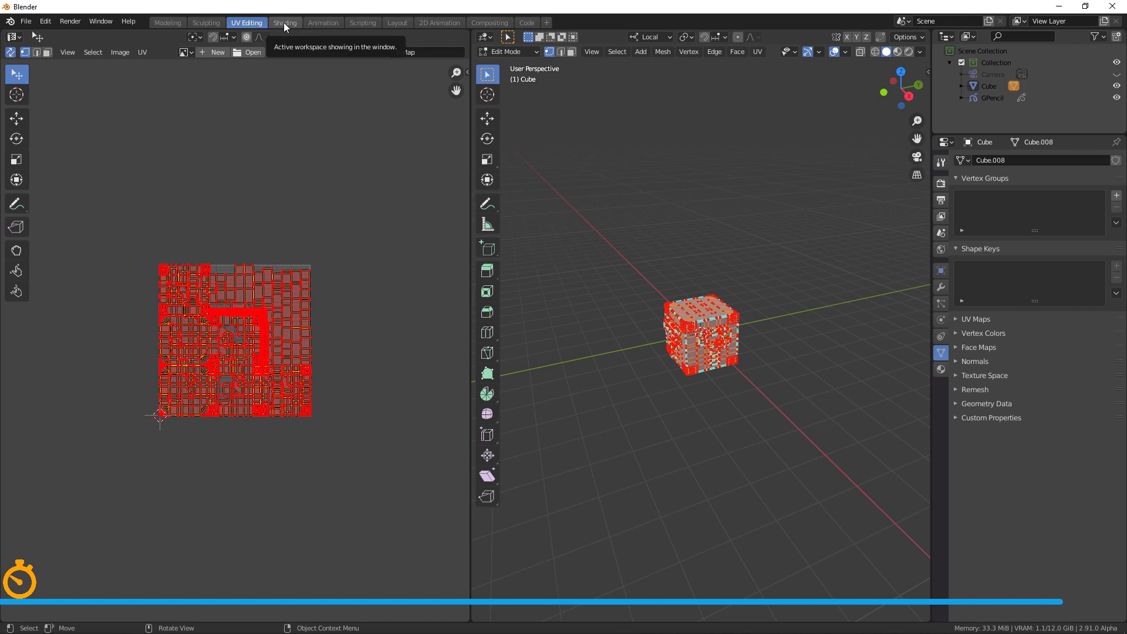
pyautogui.click(284, 22)
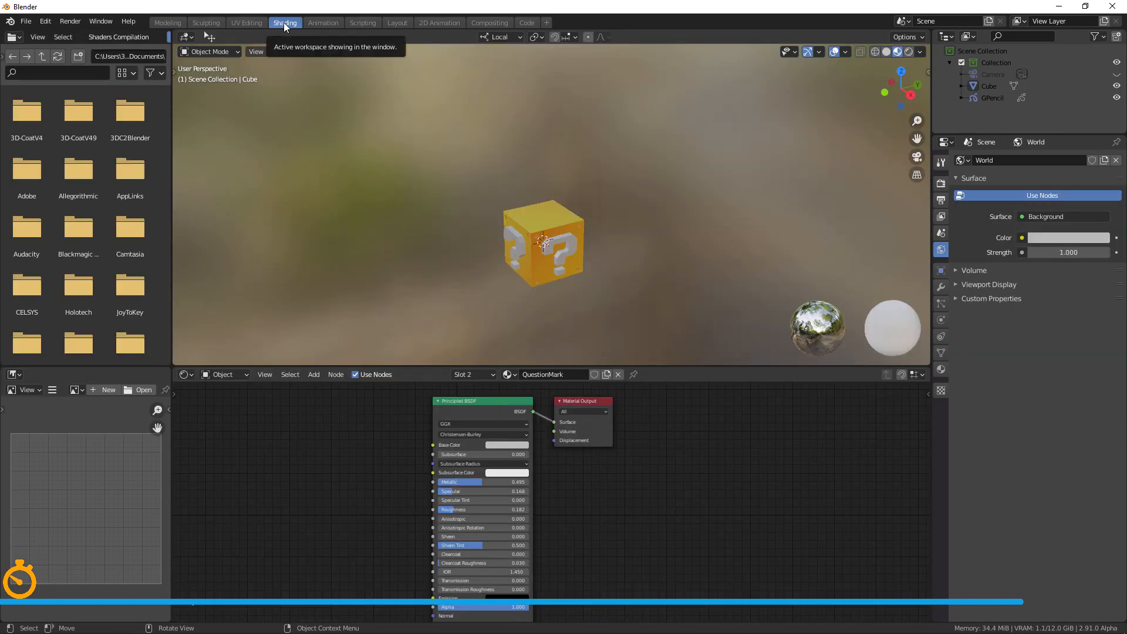
pyautogui.click(323, 22)
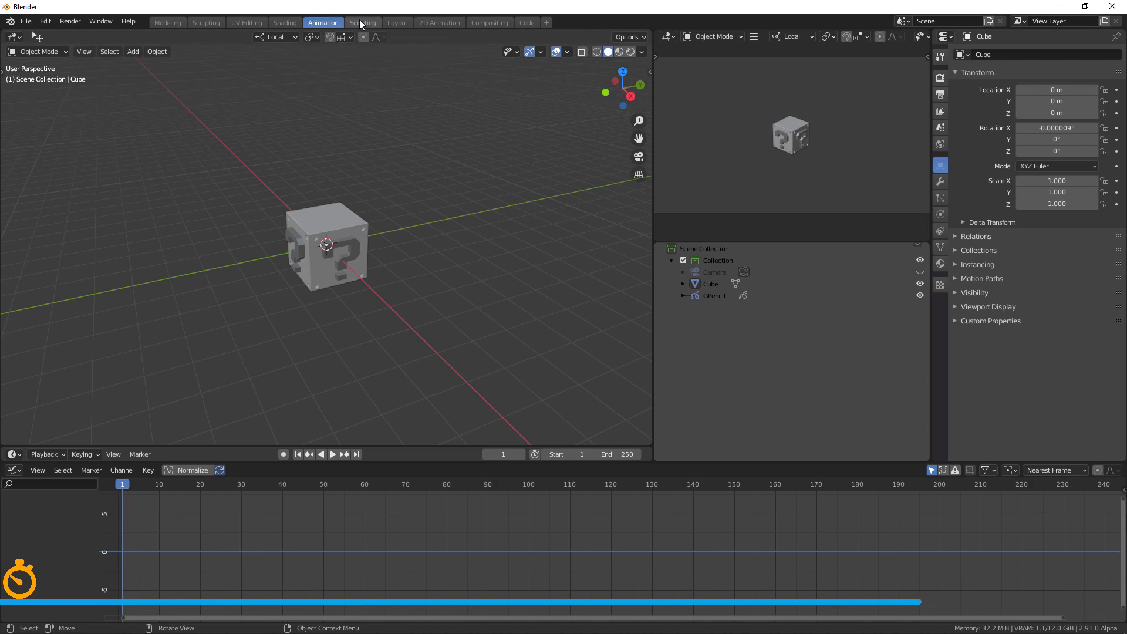
pyautogui.click(363, 23)
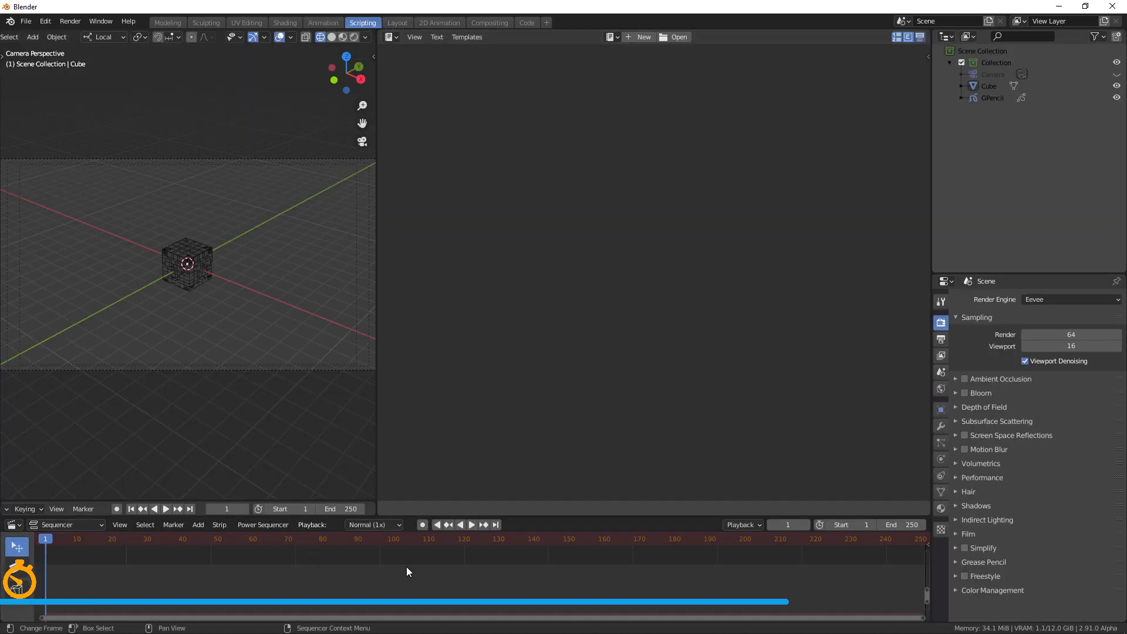
pyautogui.click(397, 22)
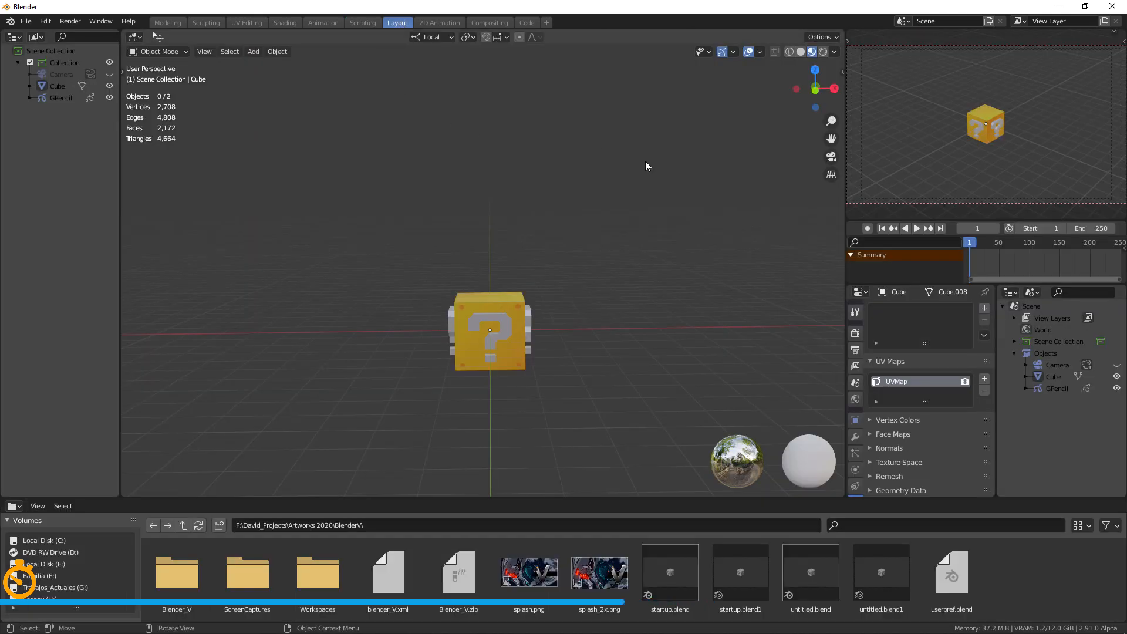
pyautogui.click(438, 22)
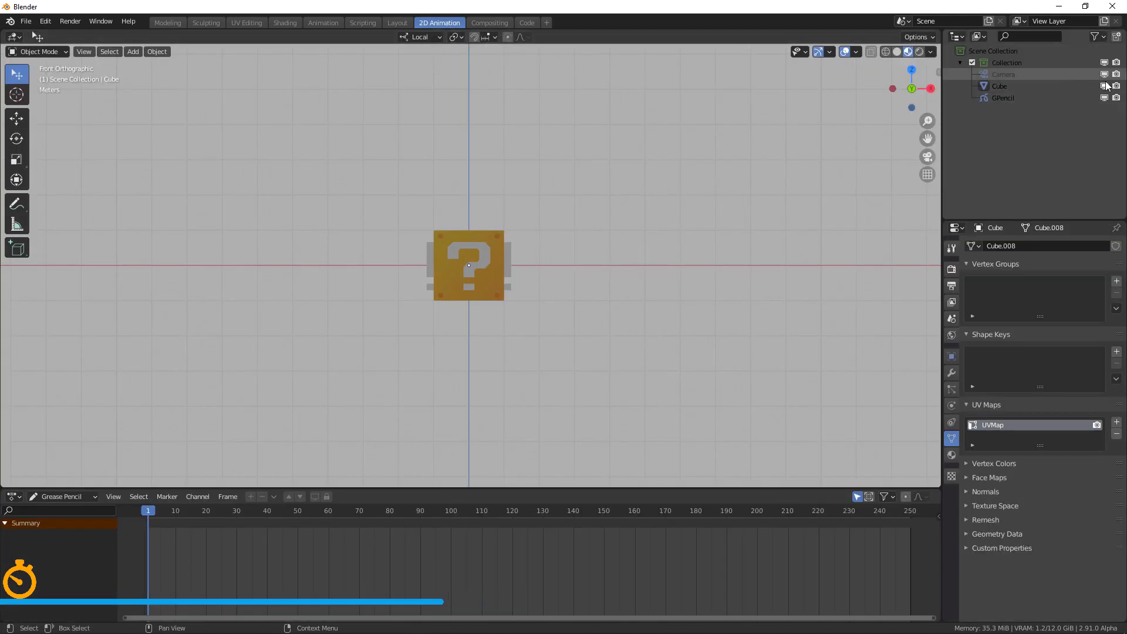
# Step: Hide the cube, draw a wavy grease pencil stroke, then show the cube again
pyautogui.click(1106, 86)
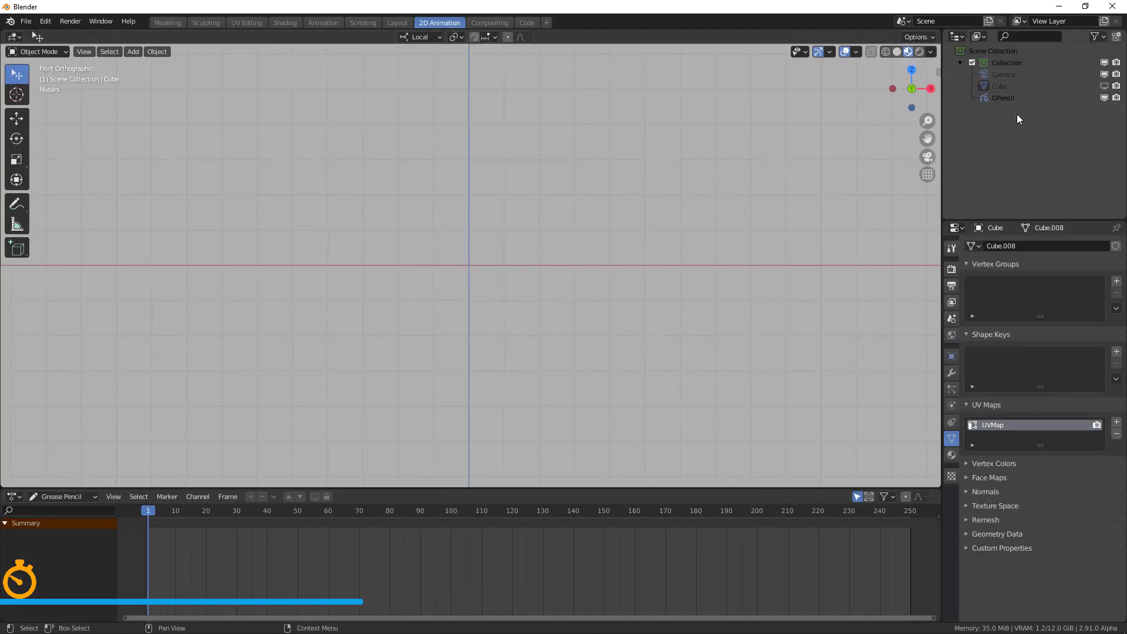
pyautogui.click(1003, 98)
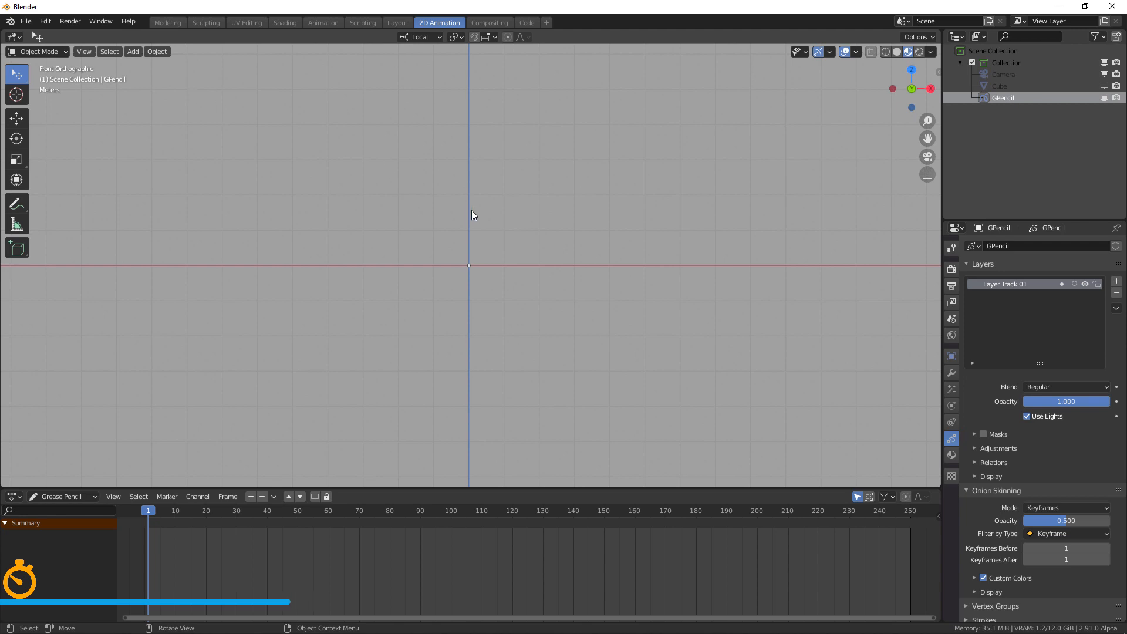
pyautogui.moveTo(292, 265); pyautogui.dragTo(404, 182)
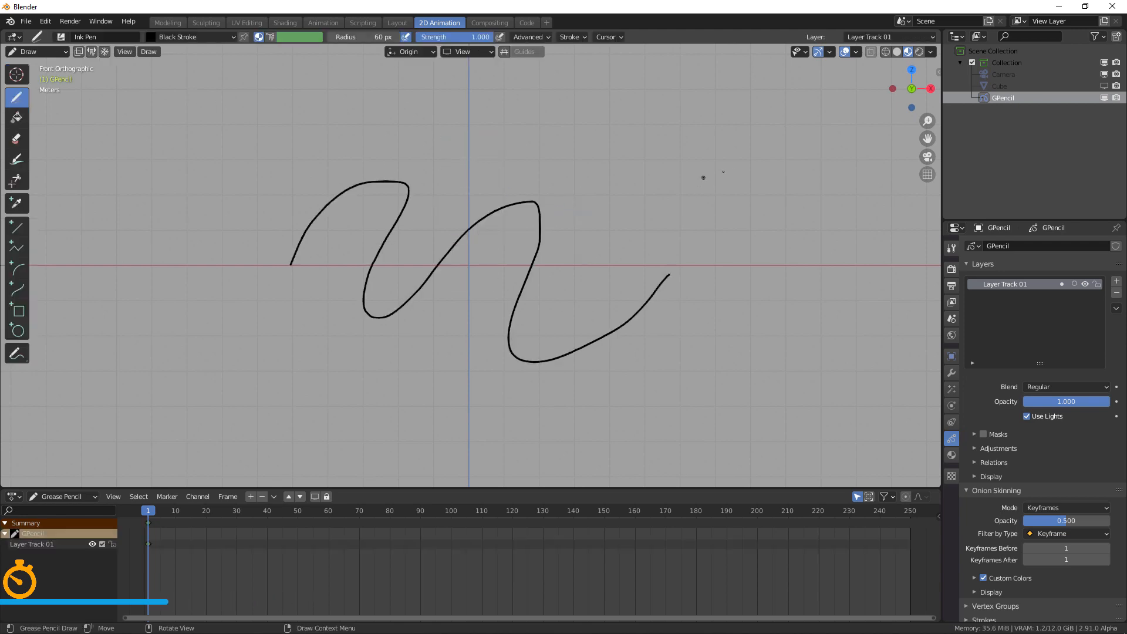
pyautogui.click(999, 86)
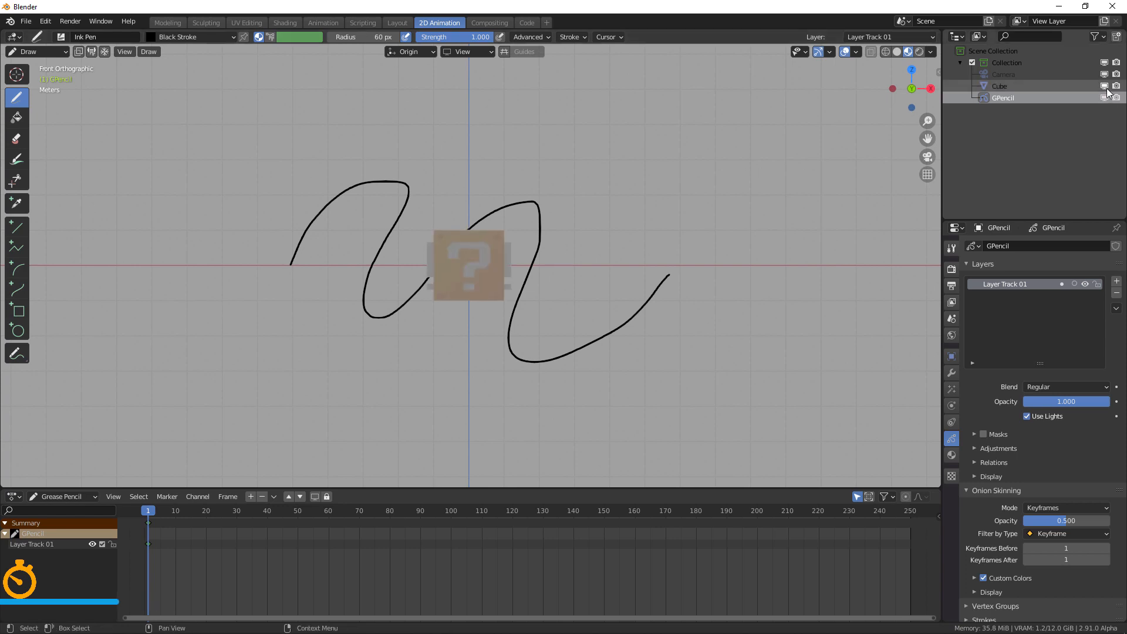
pyautogui.click(489, 22)
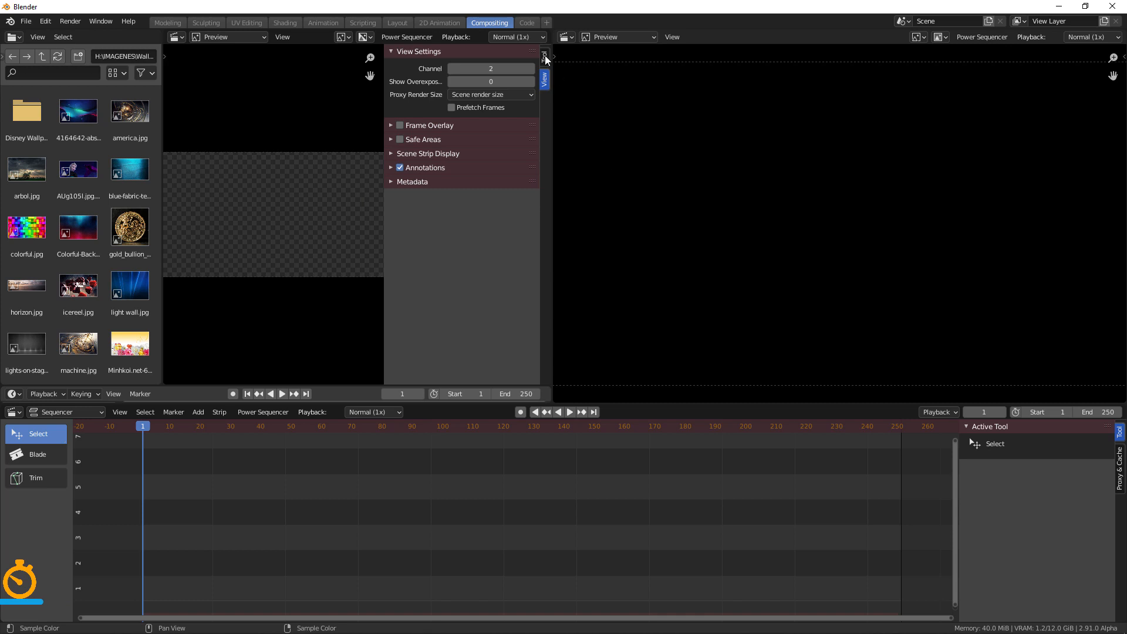
# Step: Switch to the Compositing workspace
pyautogui.click(526, 23)
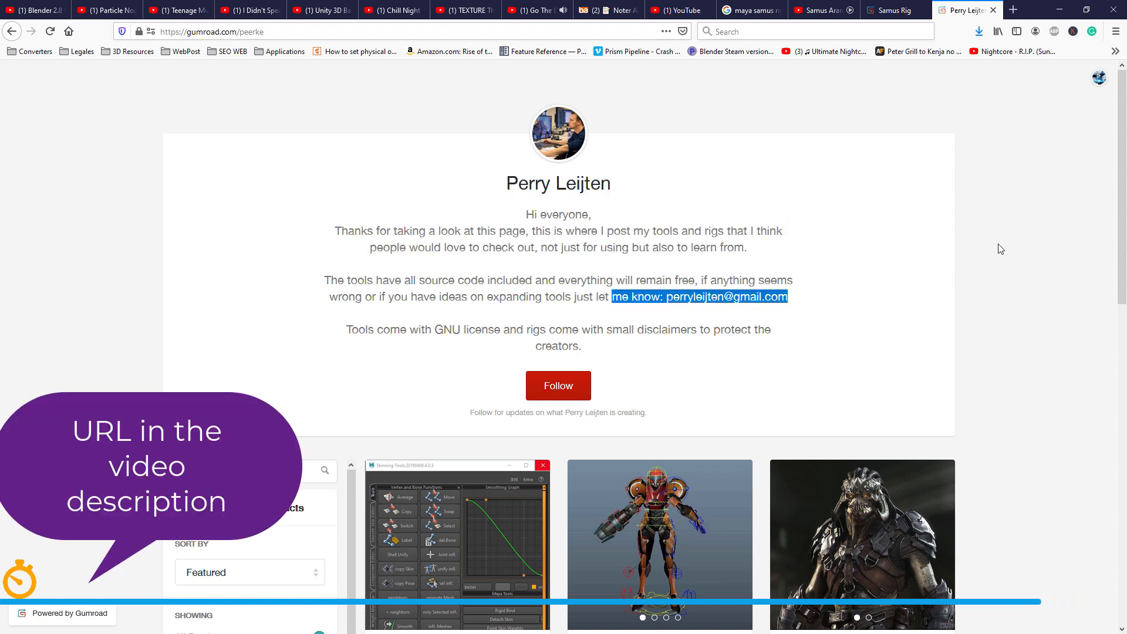
# Step: Browse the creator's products and view the free Samus Rig product page
pyautogui.scroll(-3)
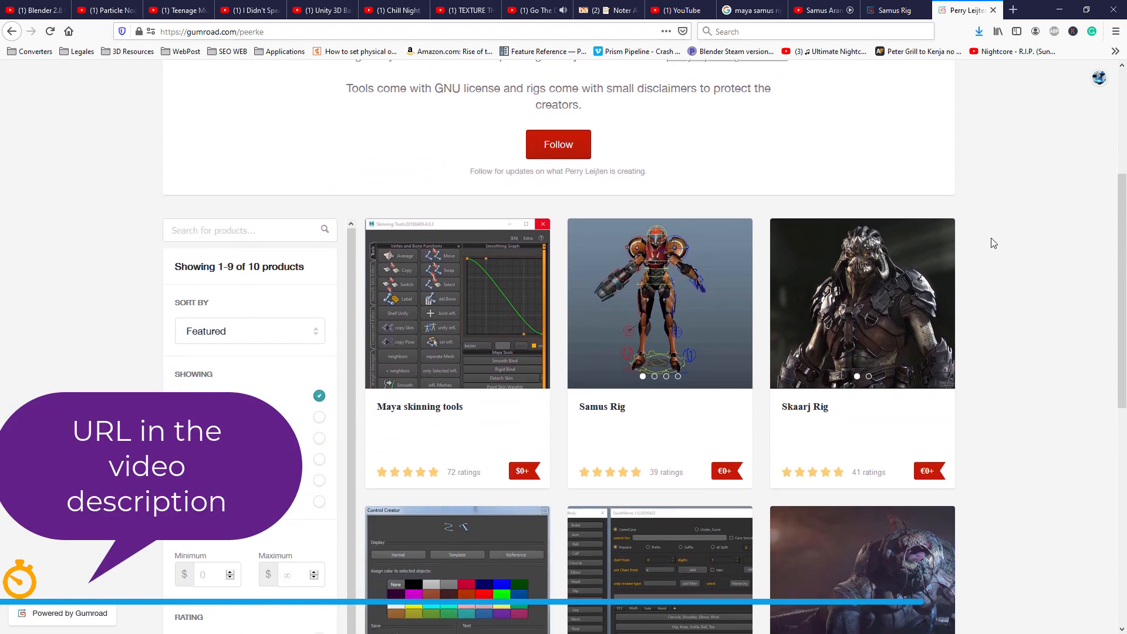
pyautogui.scroll(-3)
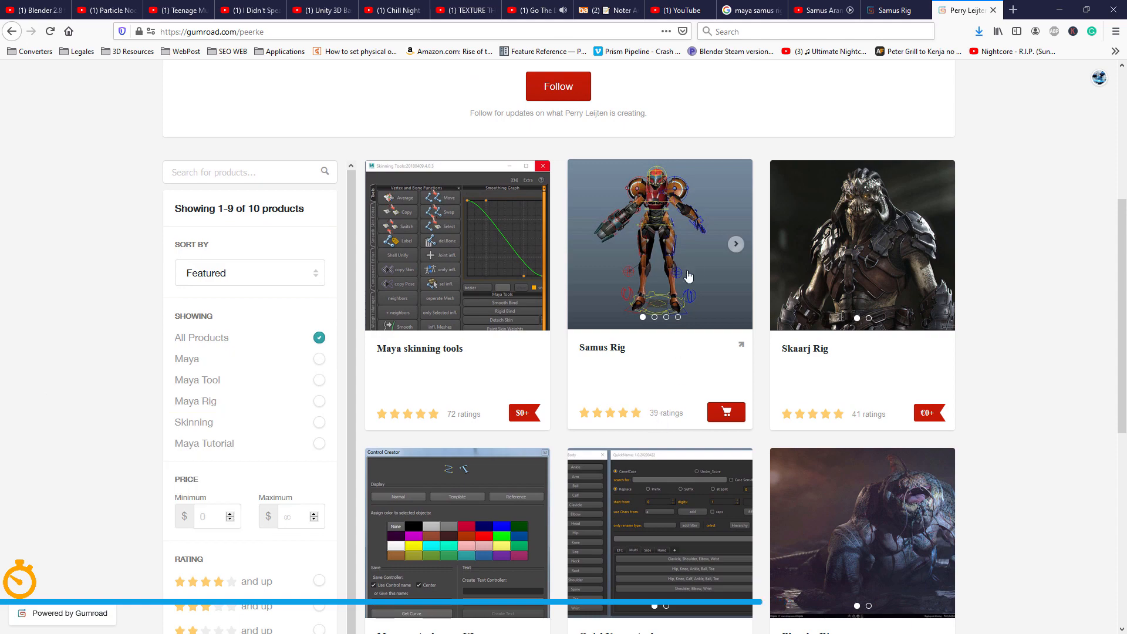
pyautogui.click(659, 245)
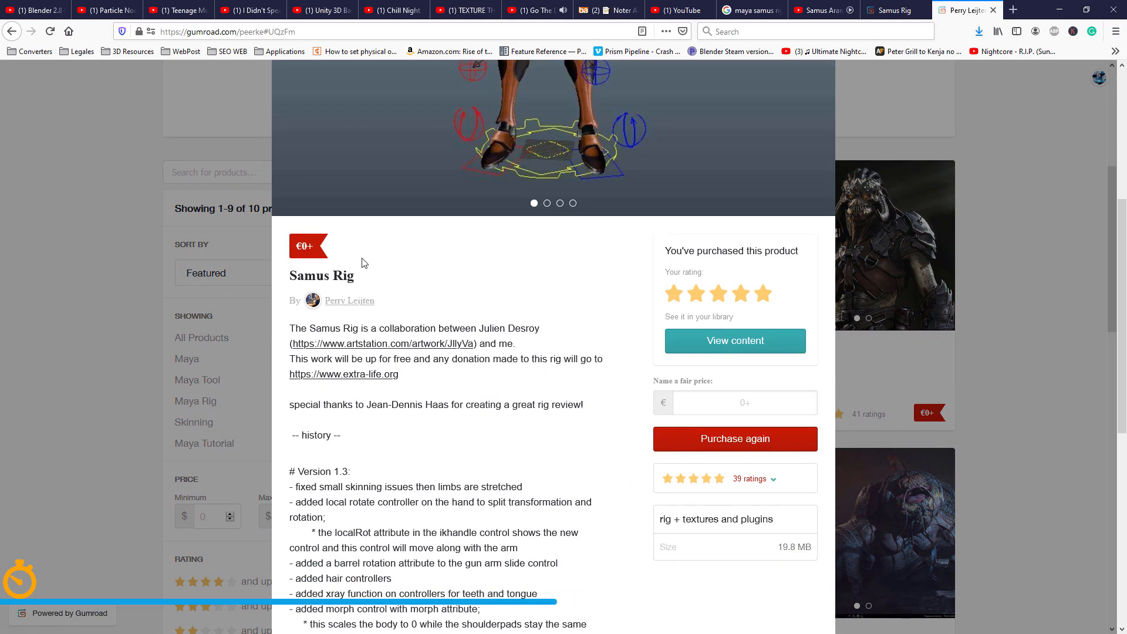
pyautogui.scroll(-3)
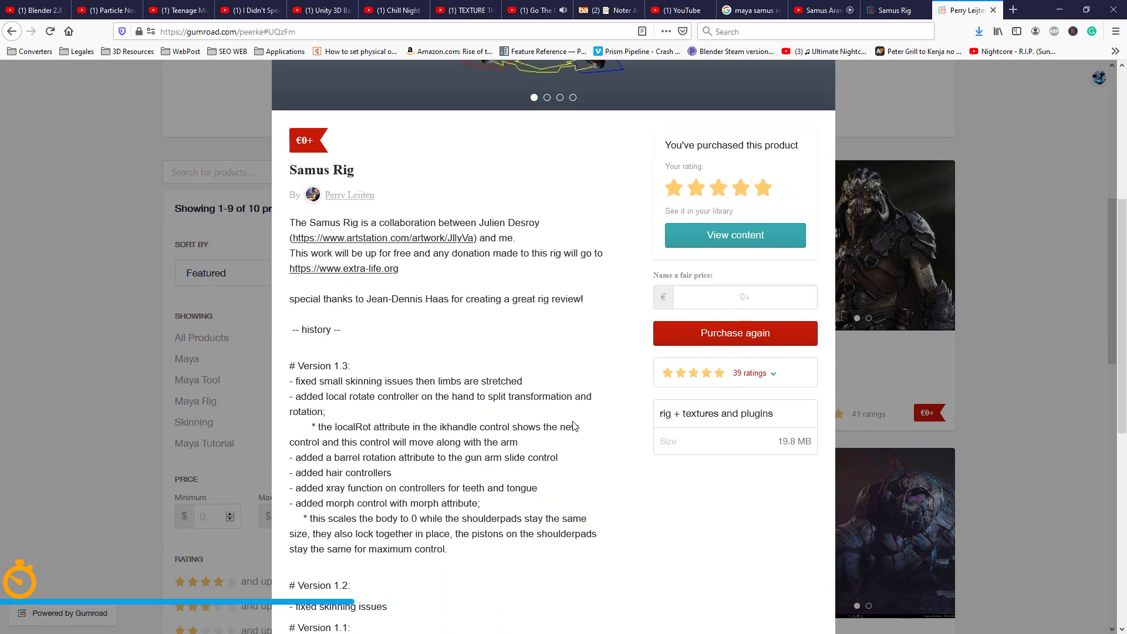